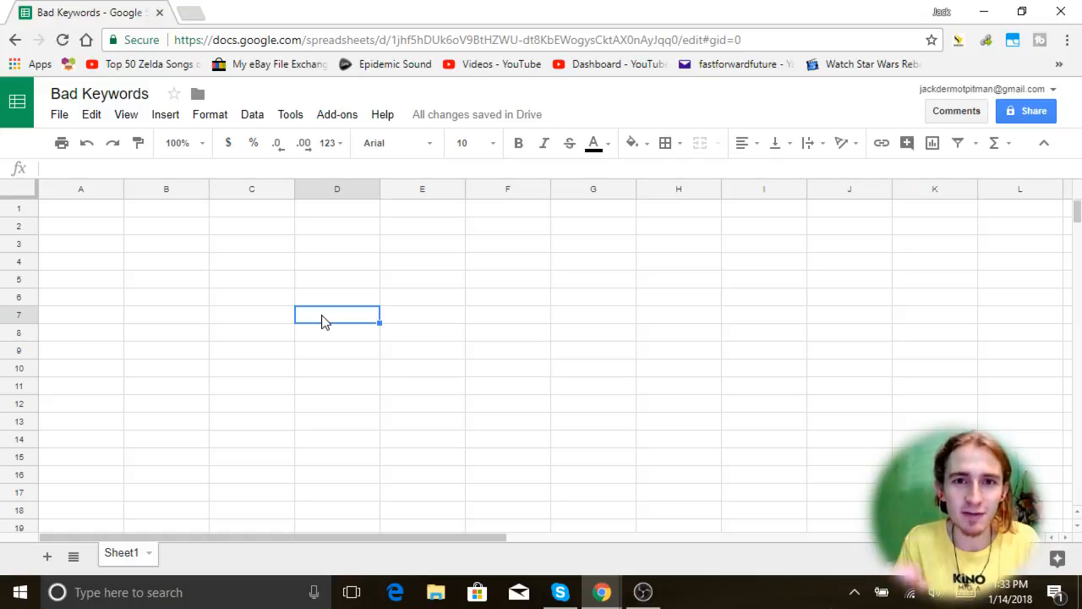
mouse_move(387, 326)
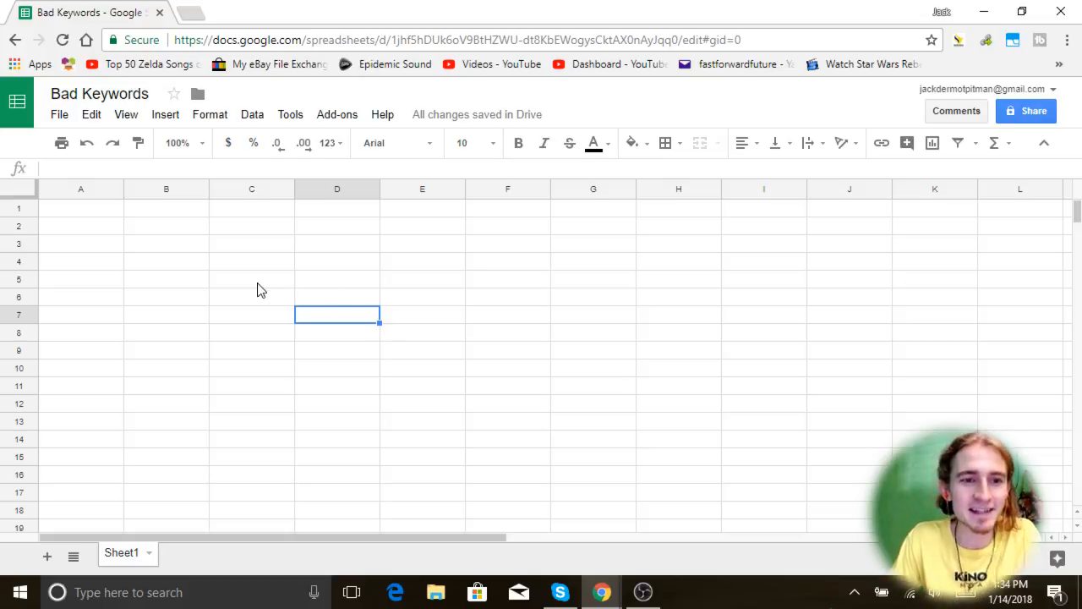
Step: Scroll through the eBay knife-policy email and select the first flagged item title
left_click(250, 278)
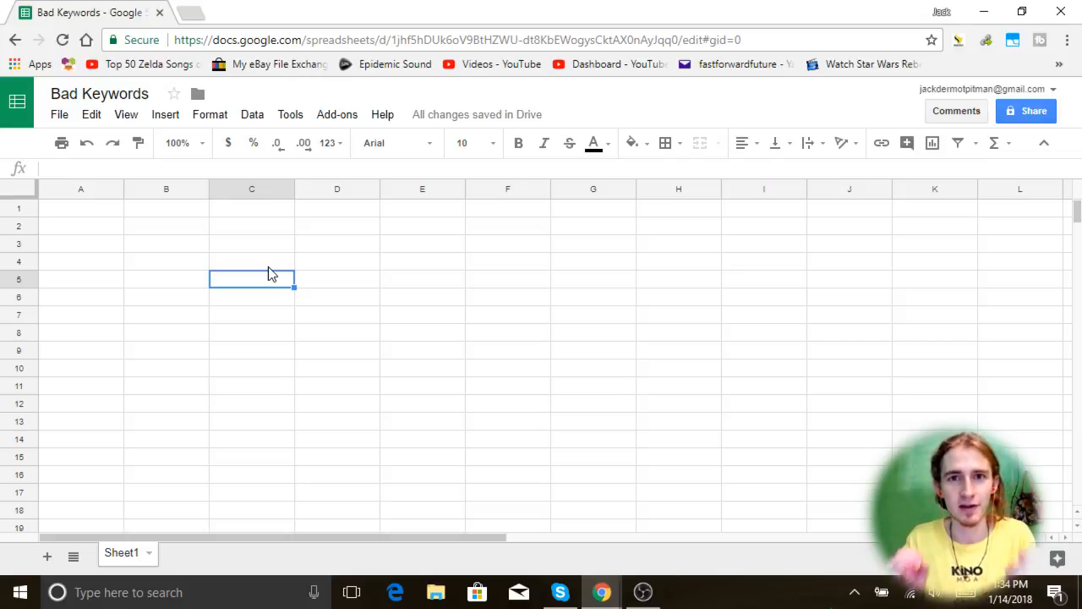
left_click(336, 260)
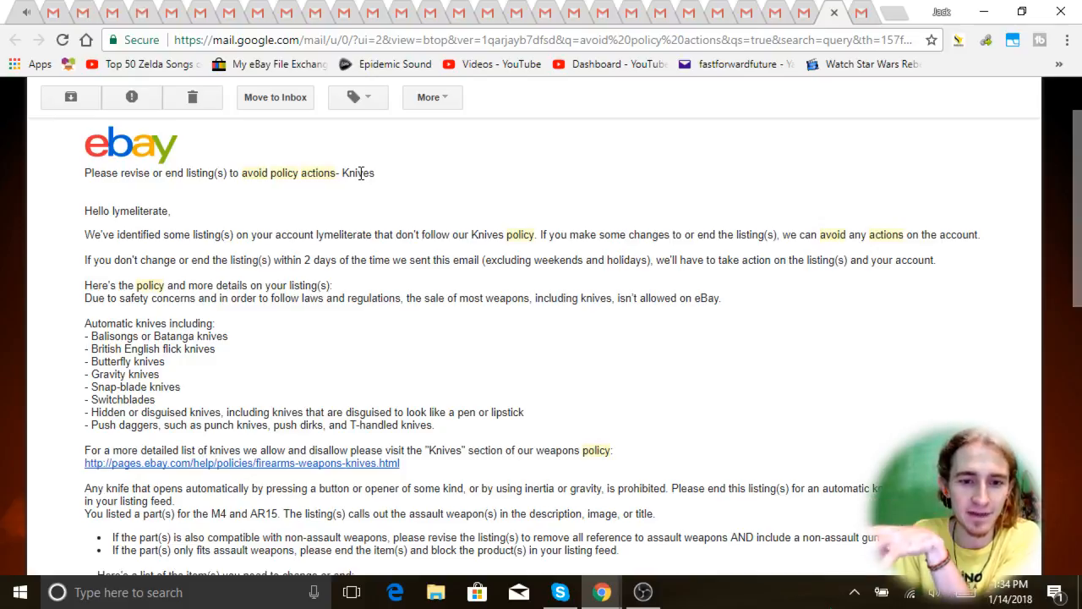
mouse_move(392, 196)
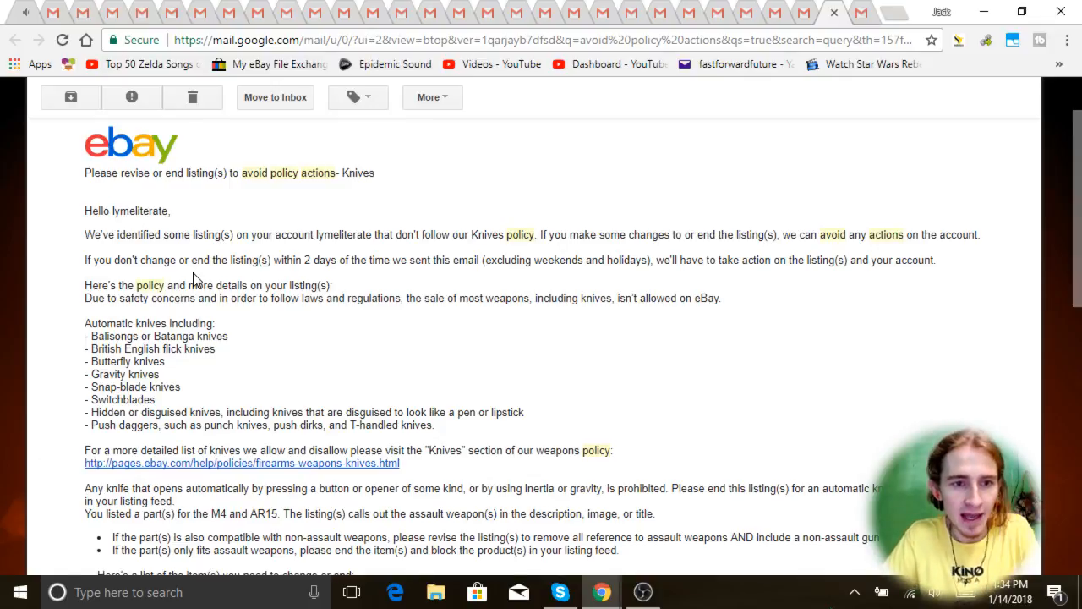
scroll("down", 3)
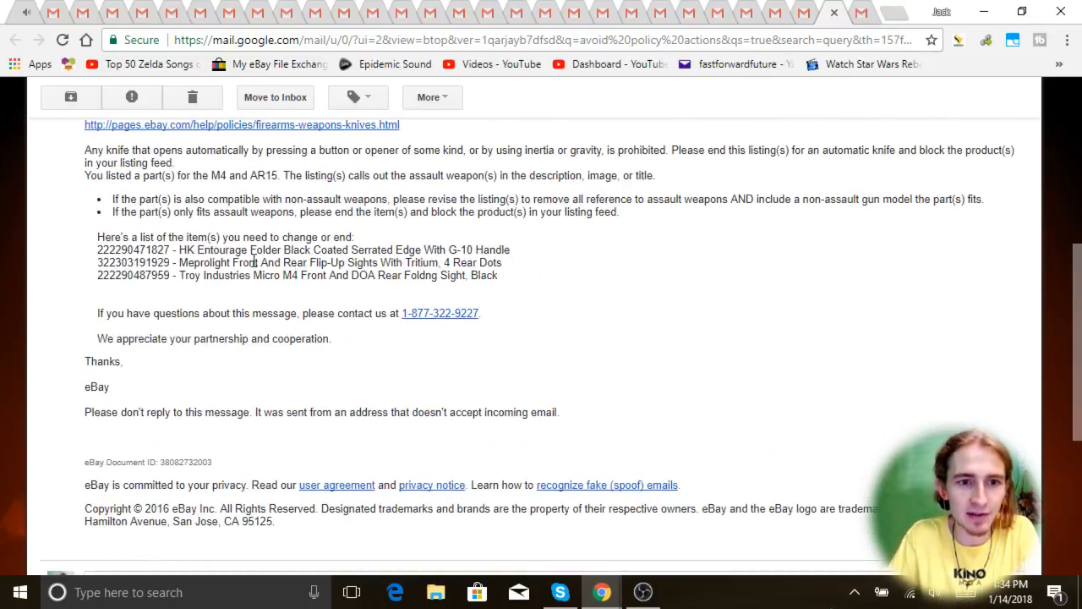
left_click_drag(179, 250, 470, 274)
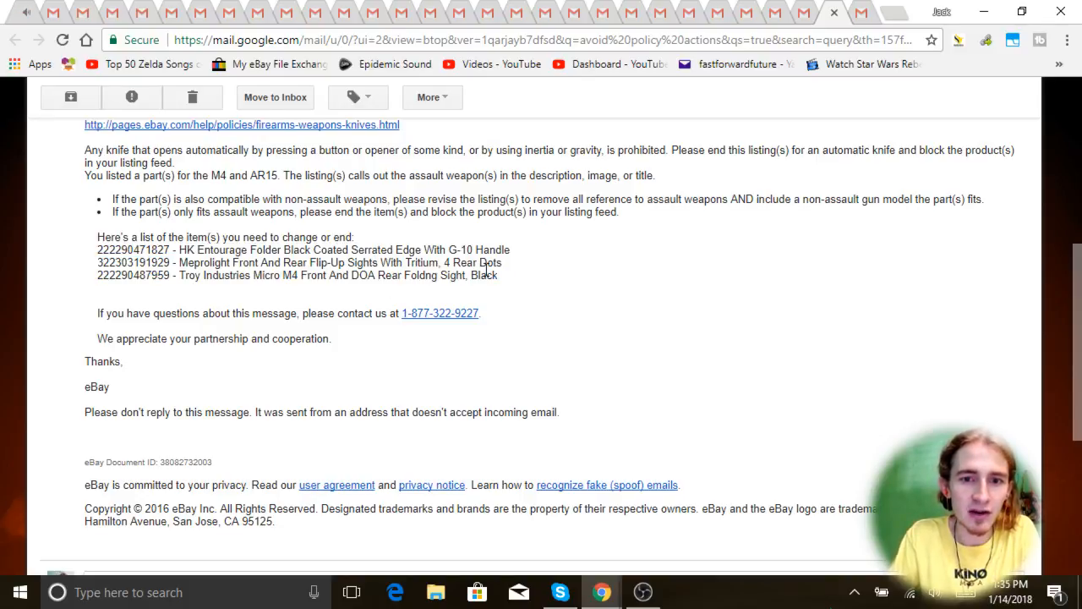
double_click(484, 274)
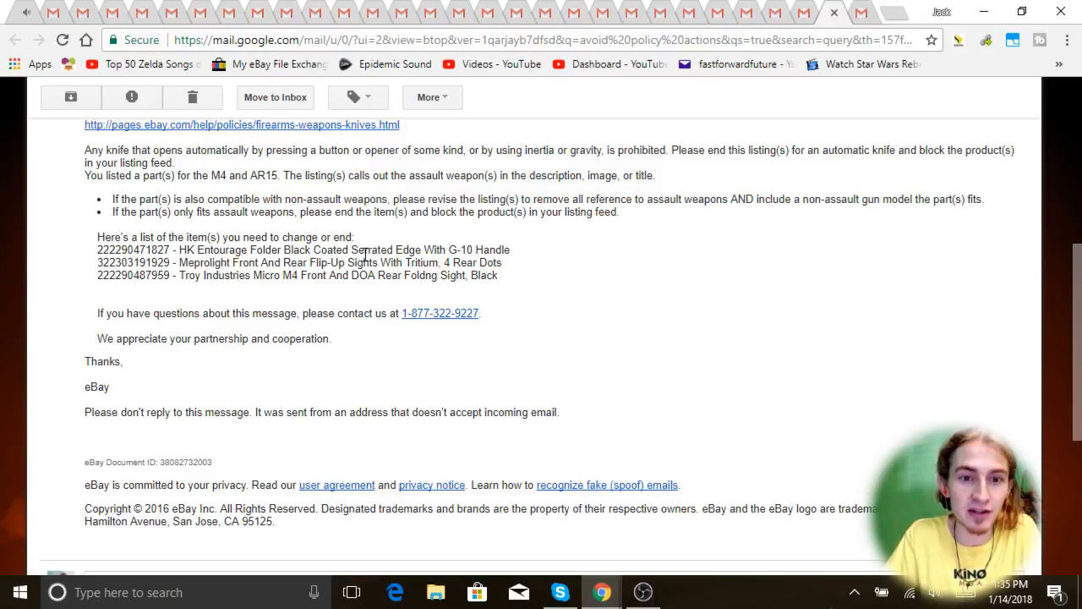
Step: Highlight risky words in the item titles such as Serrated, Entourage and Meprolight
double_click(372, 251)
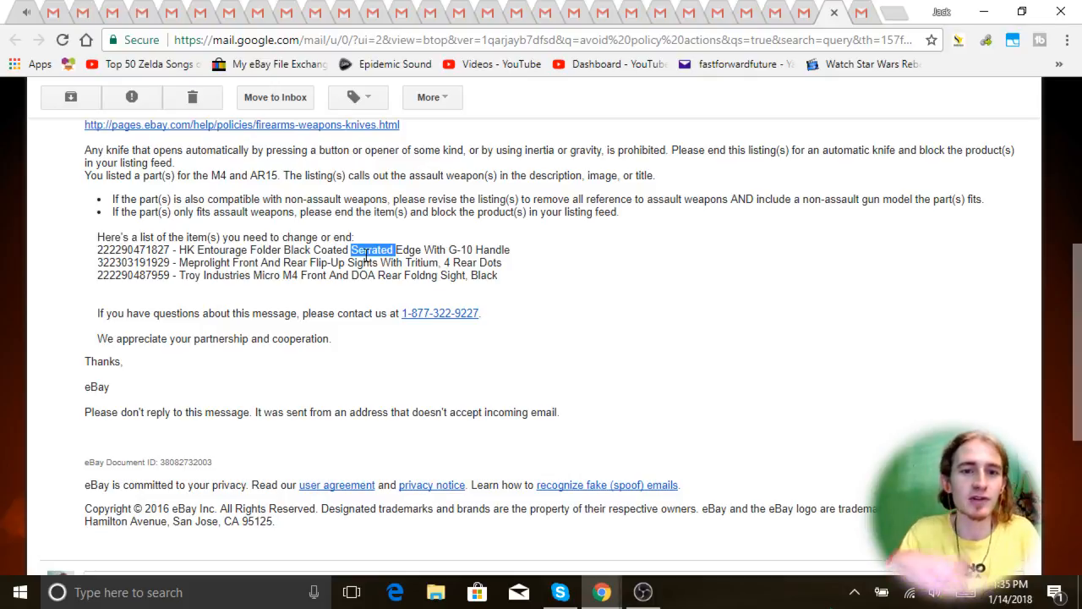
double_click(220, 251)
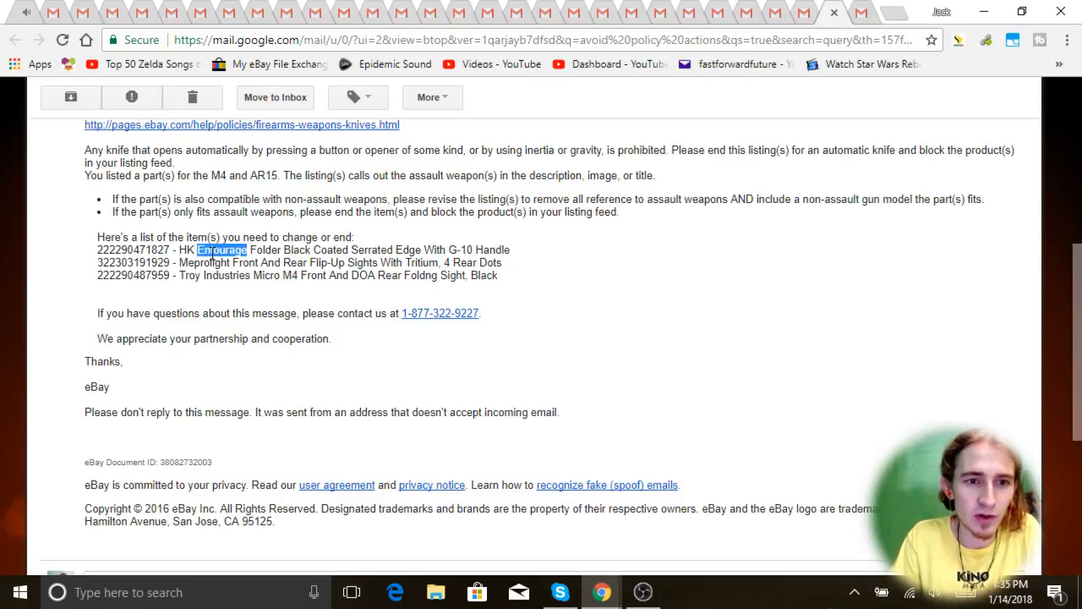
double_click(204, 262)
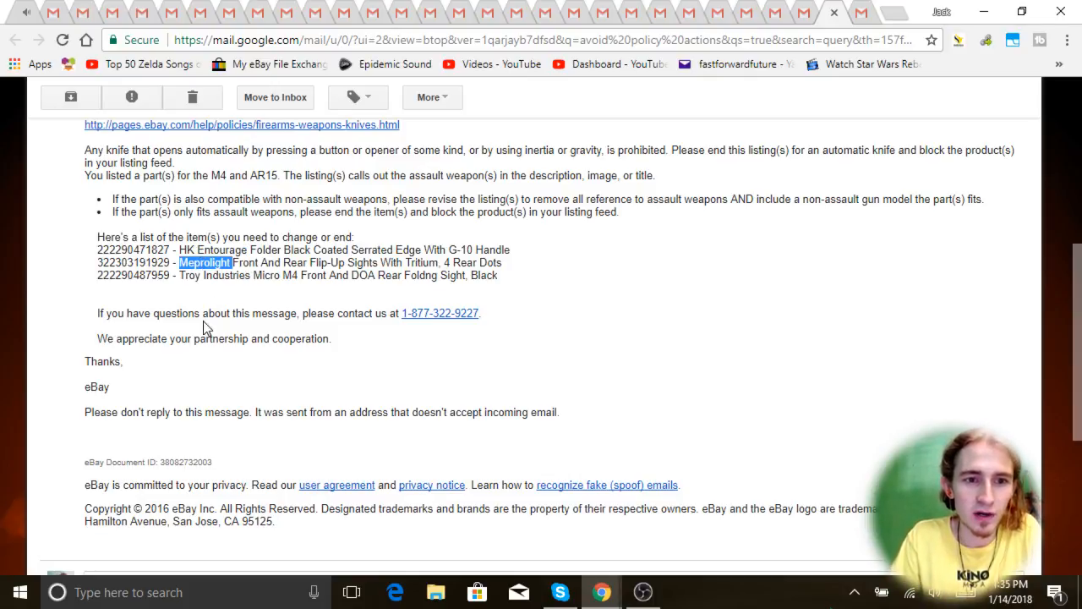
double_click(189, 273)
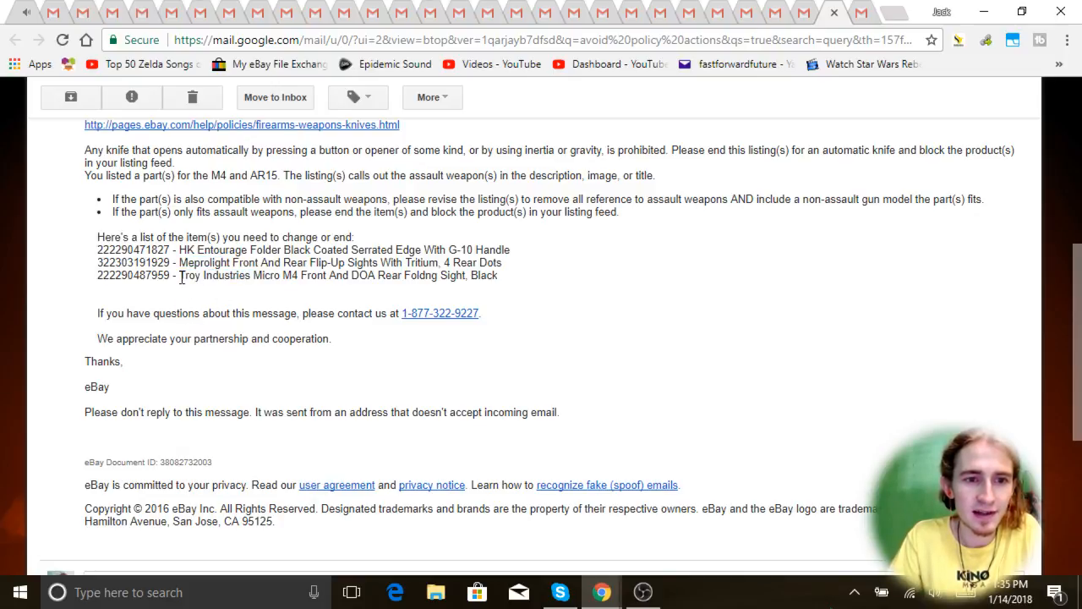
double_click(192, 275)
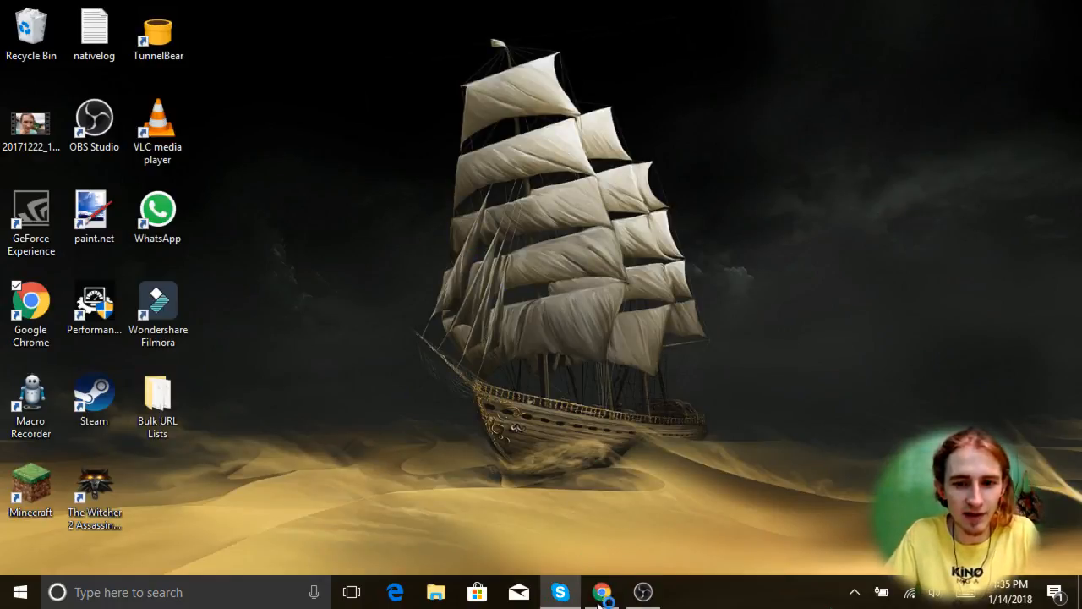
Step: Restore the Chrome window so the Bad Keywords spreadsheet is back on screen
left_click(602, 592)
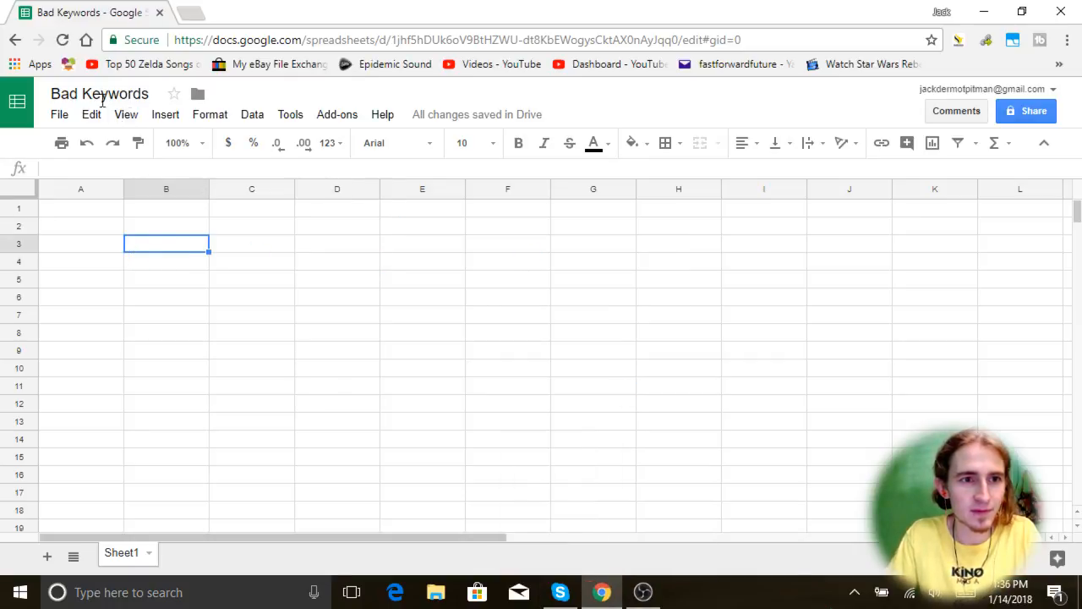
left_click(99, 95)
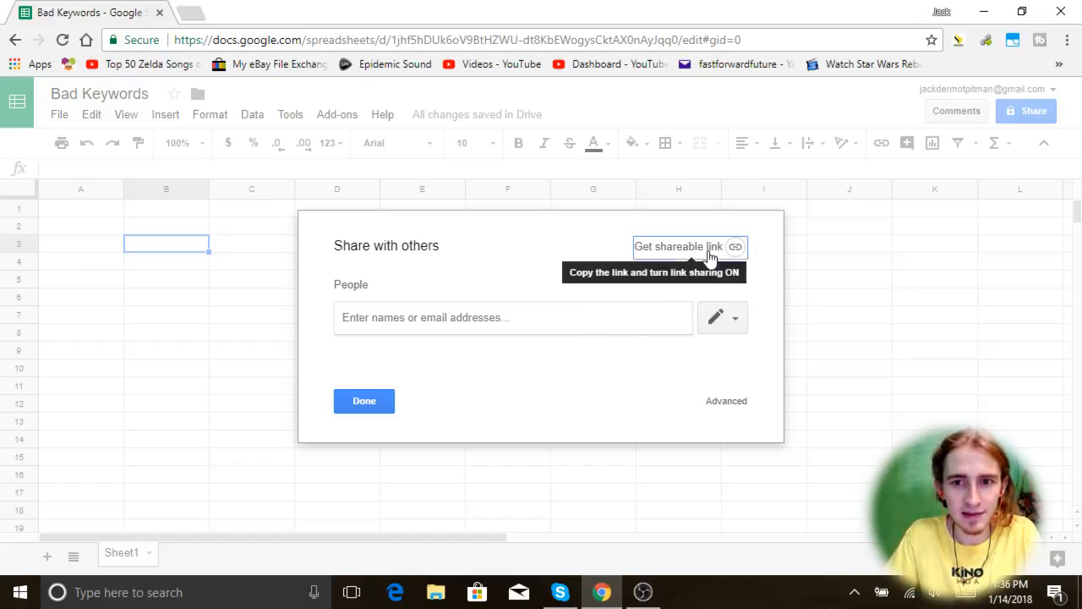
Step: Enable 'Anyone with the link can view' sharing and copy the sheet's link
left_click(678, 246)
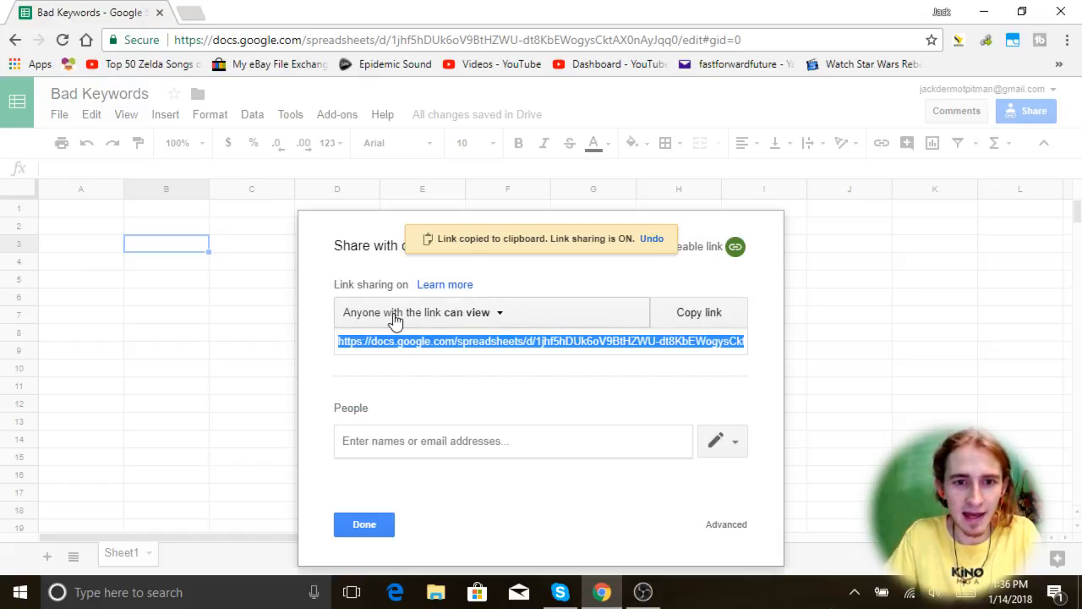
mouse_move(487, 335)
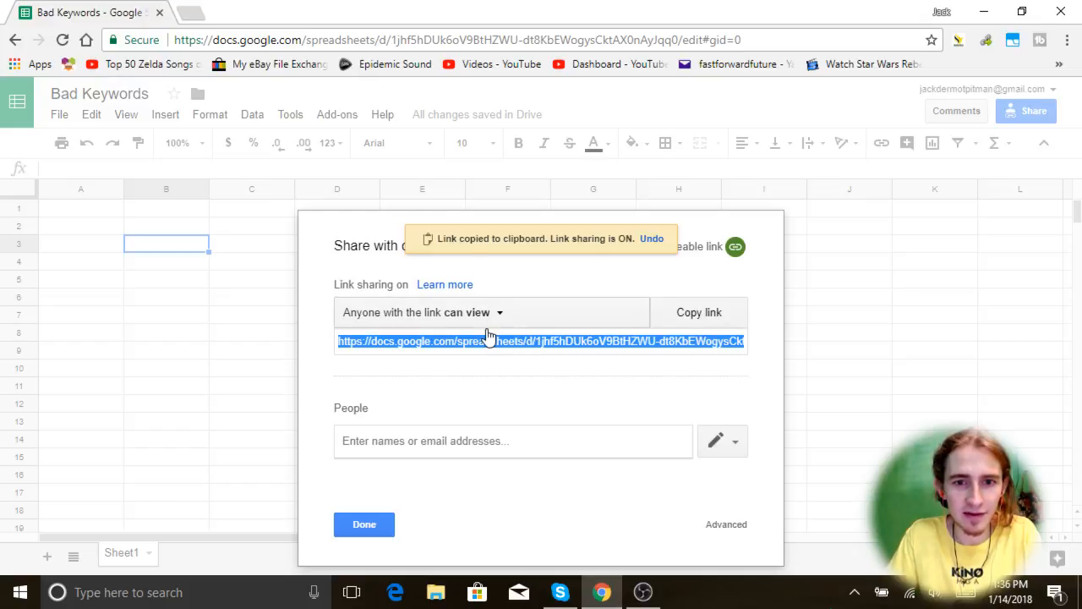
left_click(490, 311)
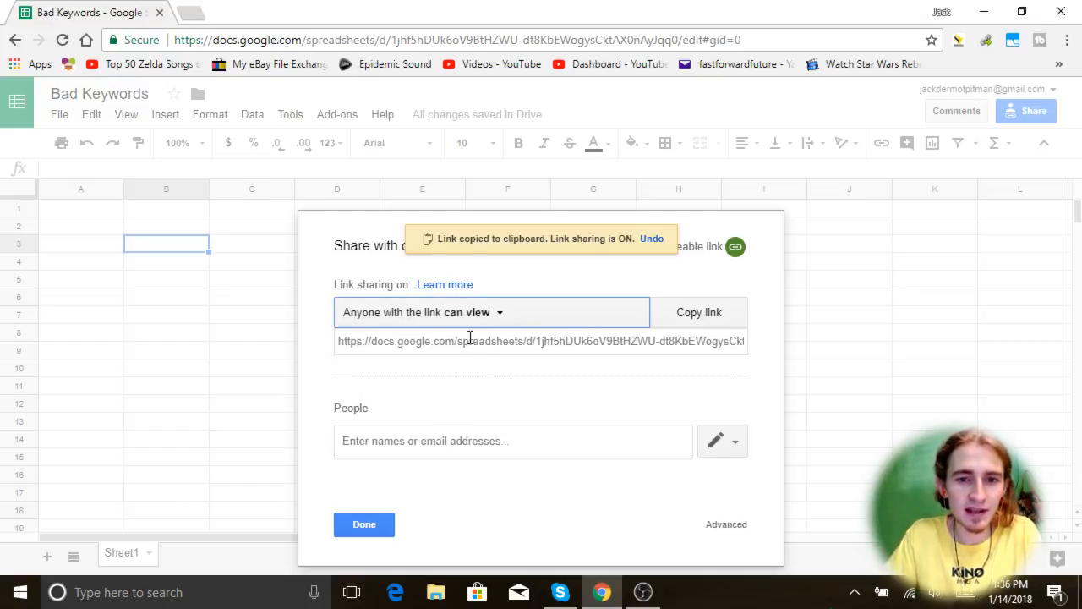
mouse_move(504, 353)
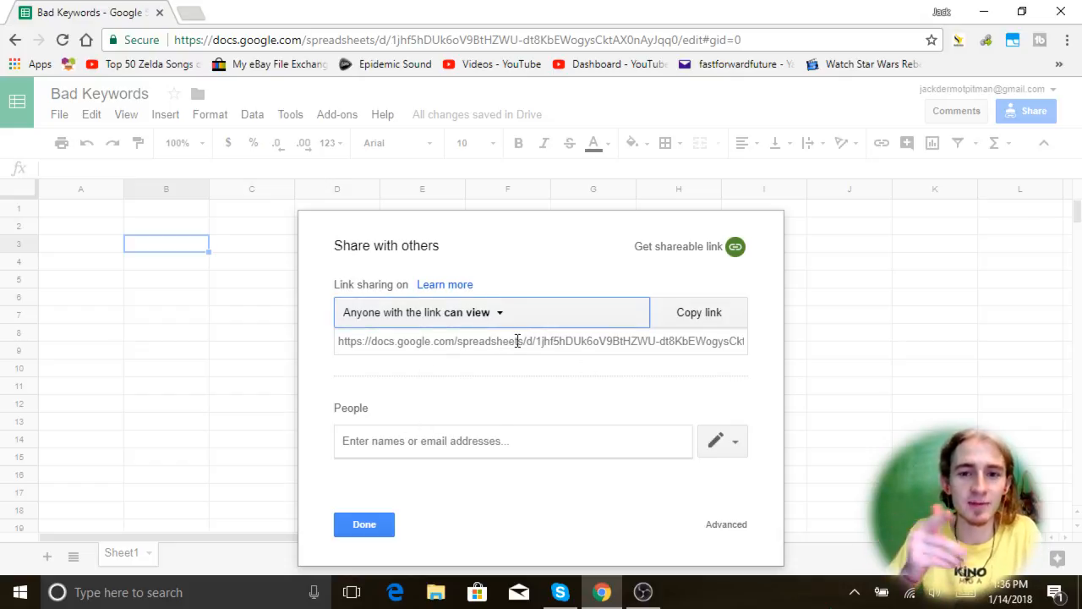
left_click(541, 342)
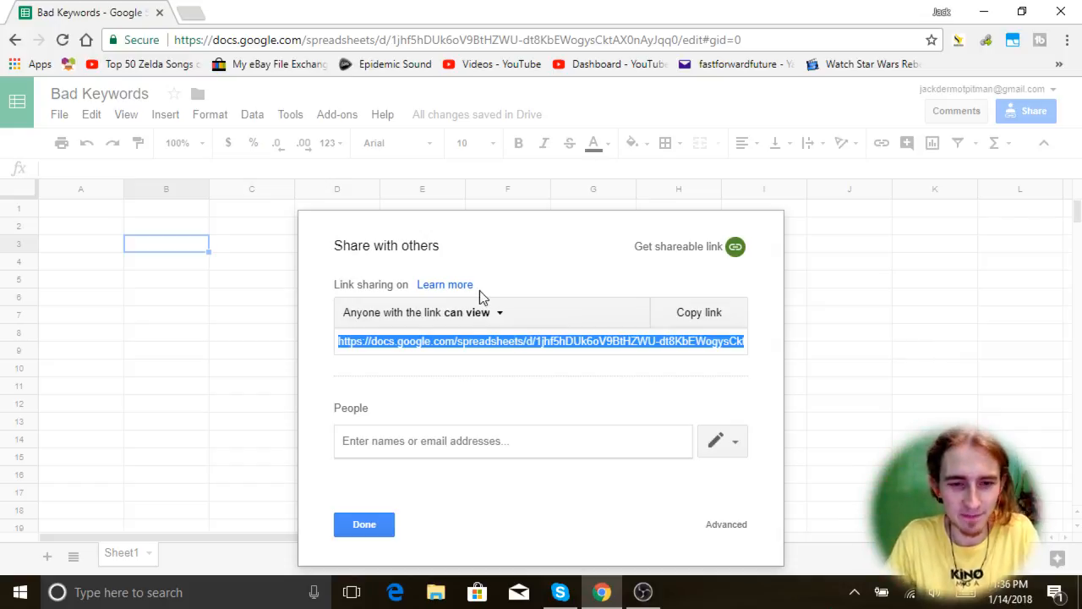
mouse_move(480, 440)
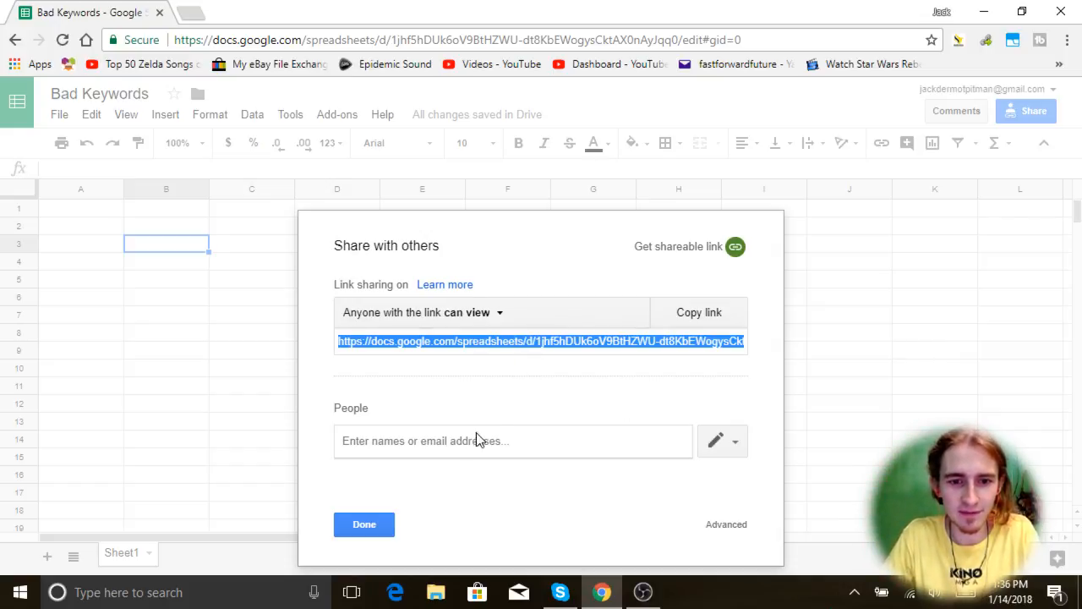
left_click(364, 524)
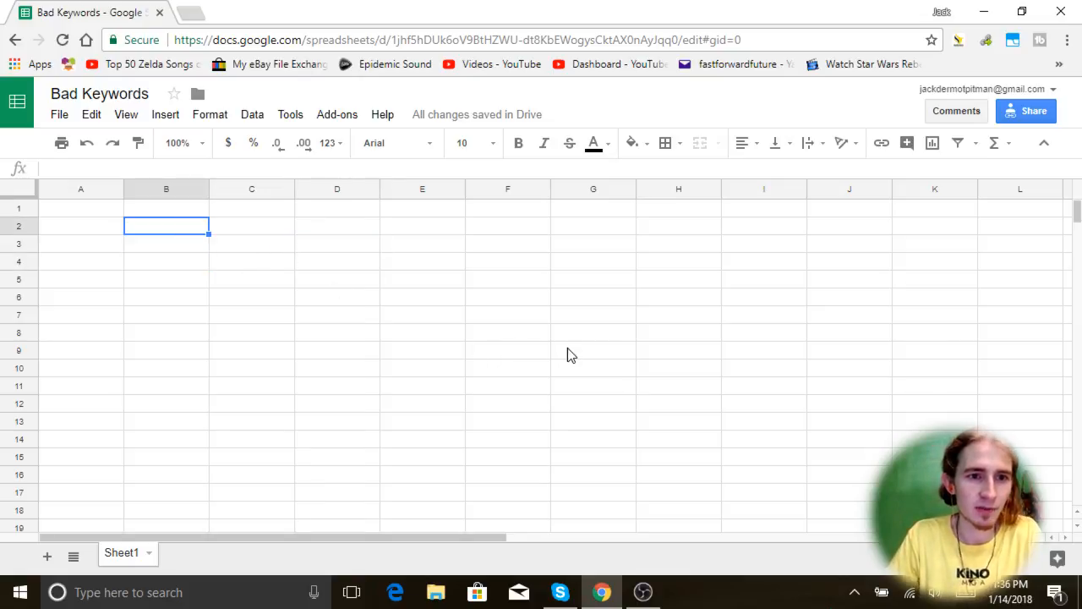
mouse_move(243, 226)
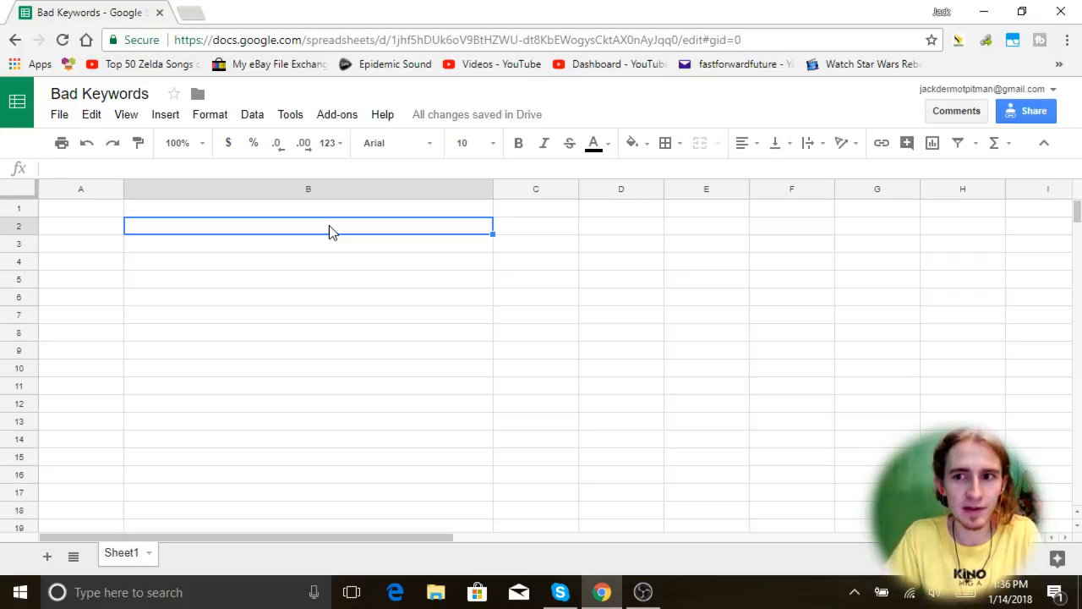
mouse_move(211, 259)
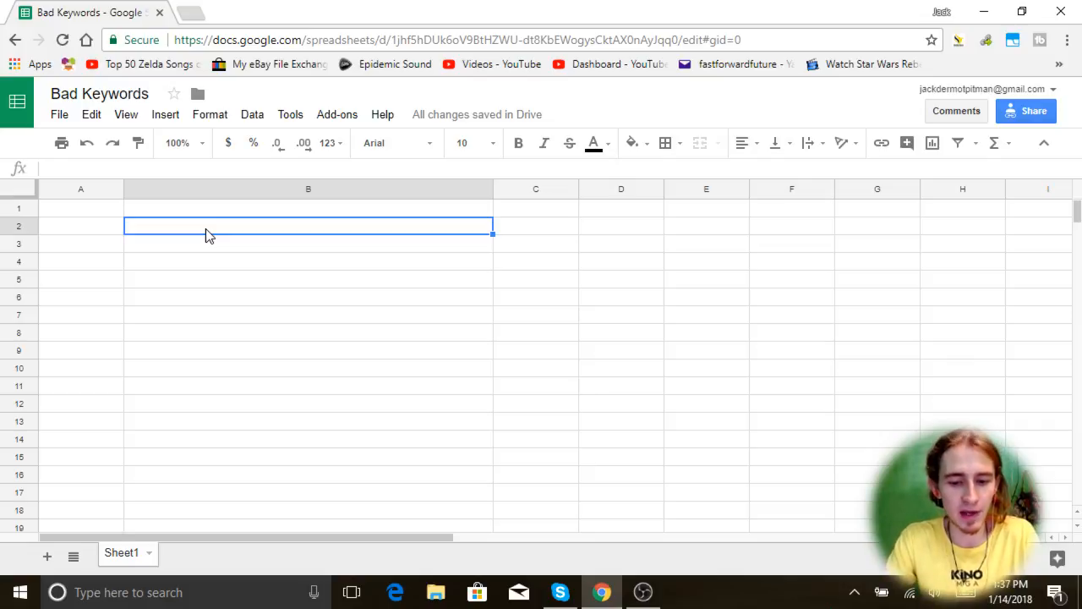
Step: Enter Defender, Knive, Camo, Defender, Blade, SOG and Instinct down column B from row 2
type("Defender")
left_click(310, 244)
type("Knive")
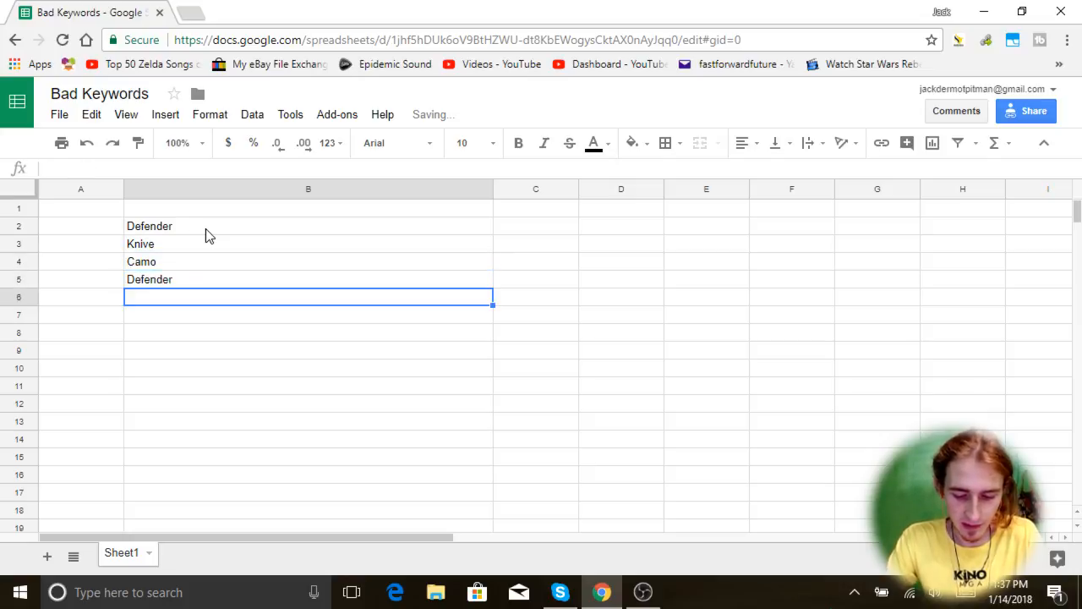
type("Blade")
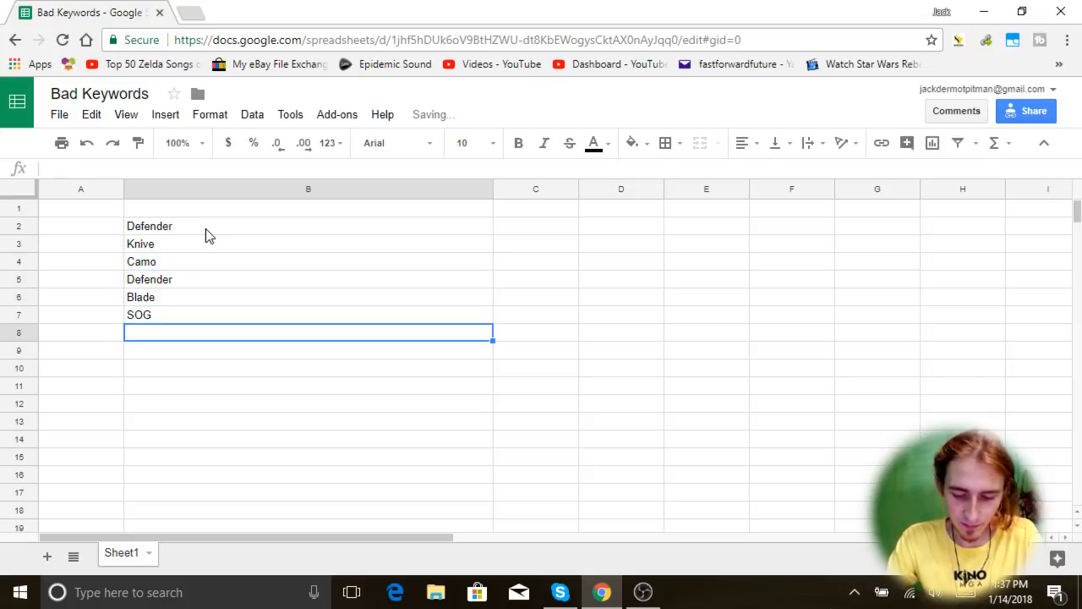
type("Instinct")
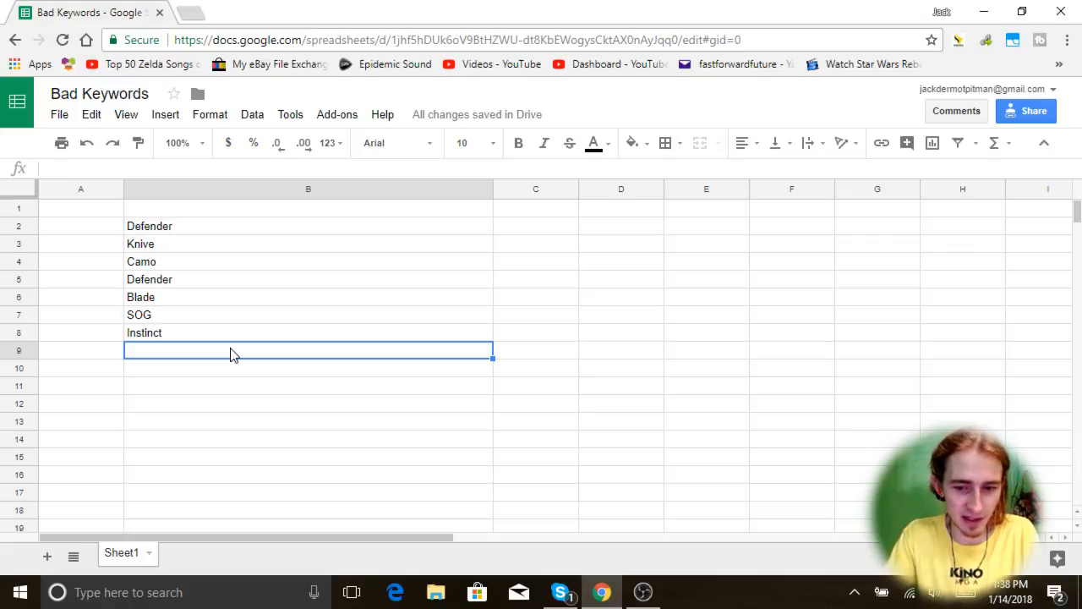
Step: Add Predator, paracord, playstation, xbox, kershaw and speed-related keywords to column B
type("Predator")
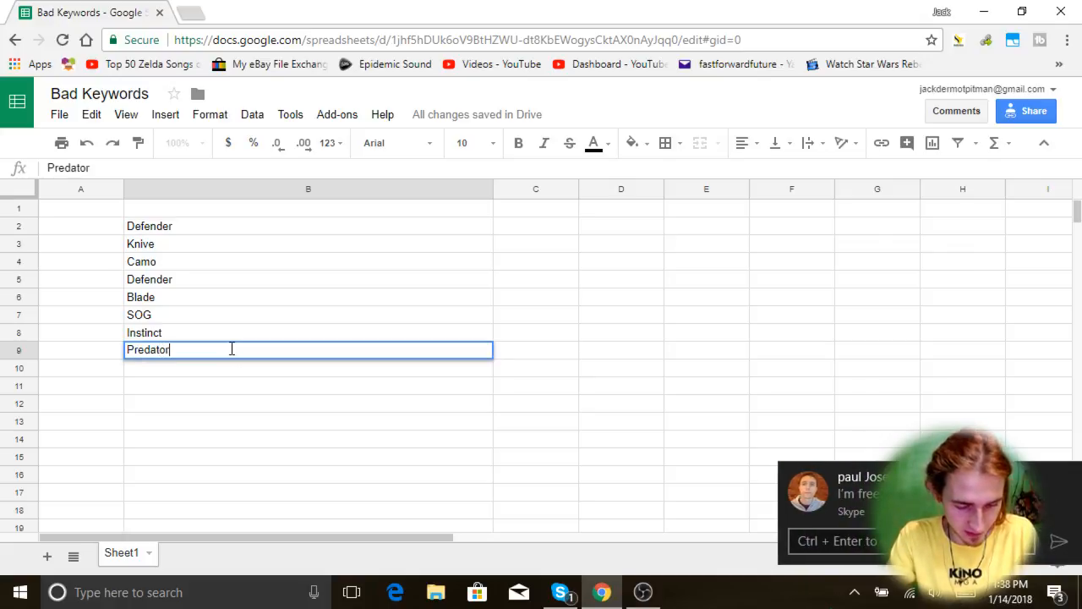
type("Parac")
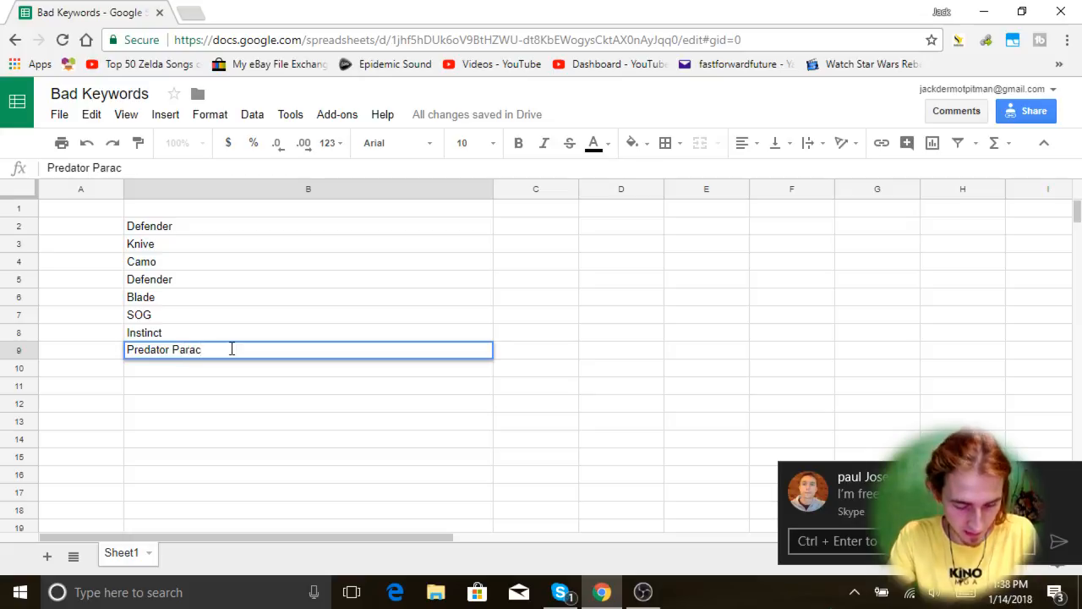
key("BackSpace")
type("para")
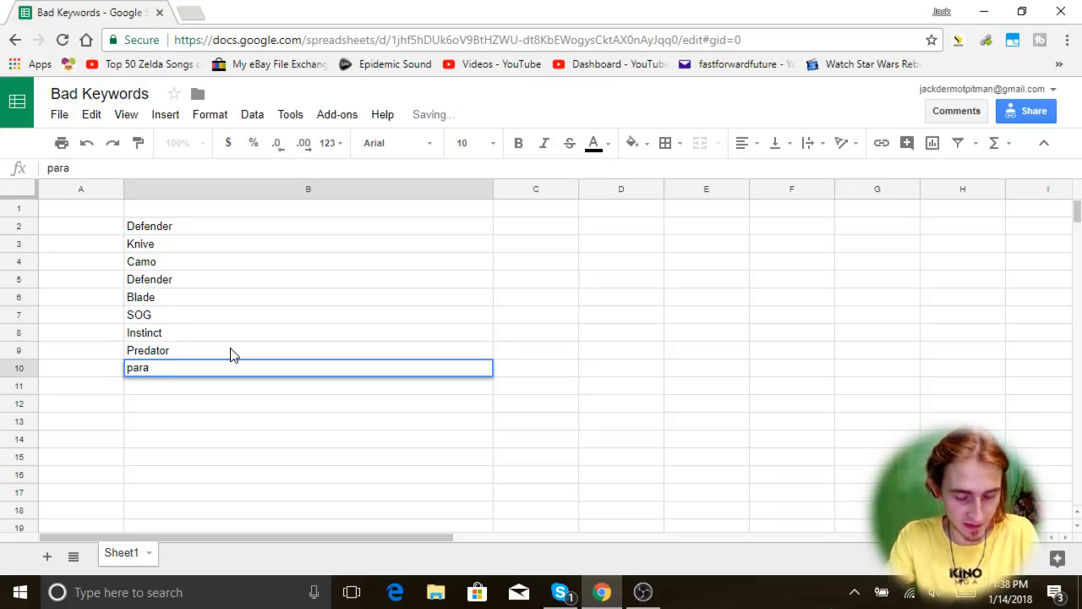
type("pla")
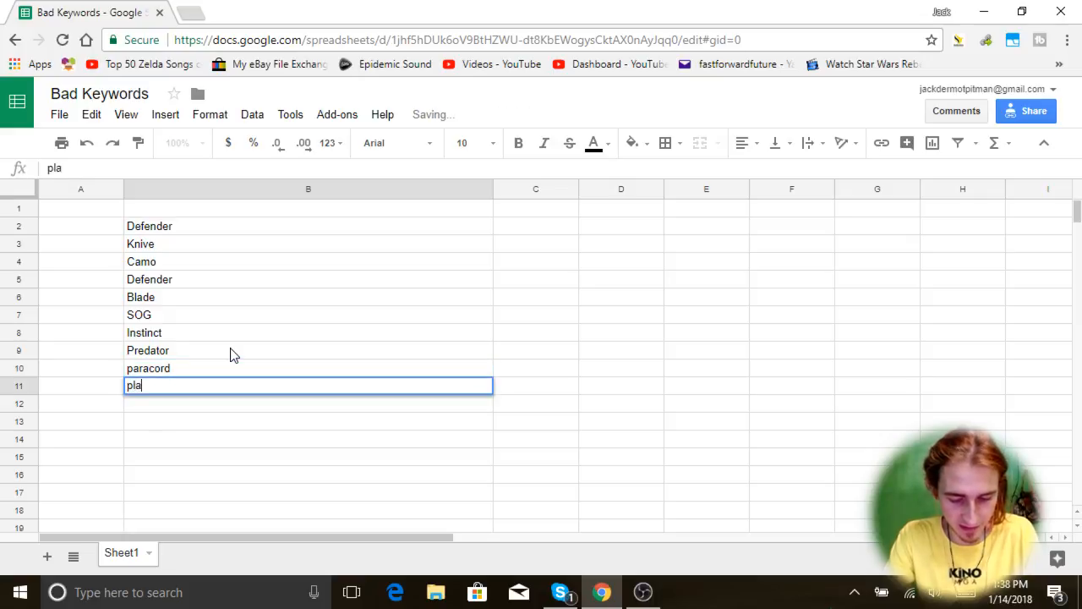
type("ystati")
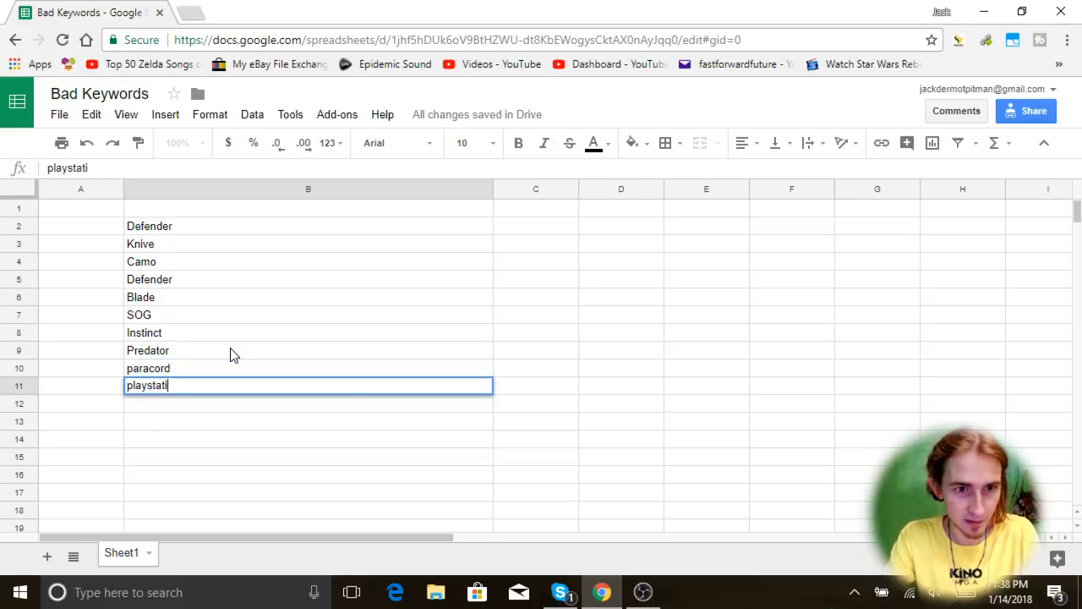
type("xbox")
left_click(309, 421)
type("nintendo")
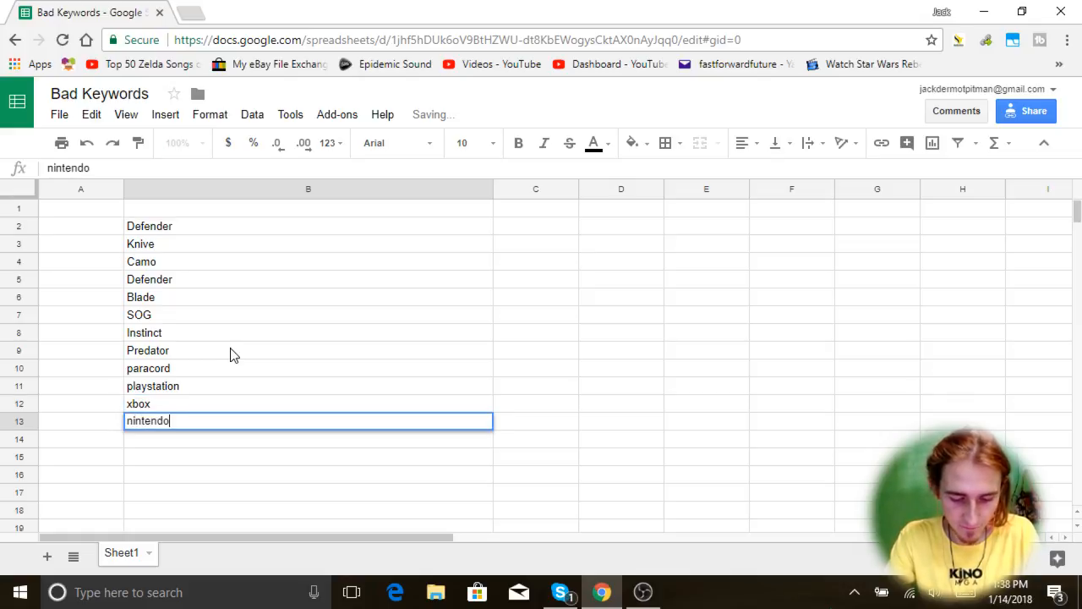
type("kersh")
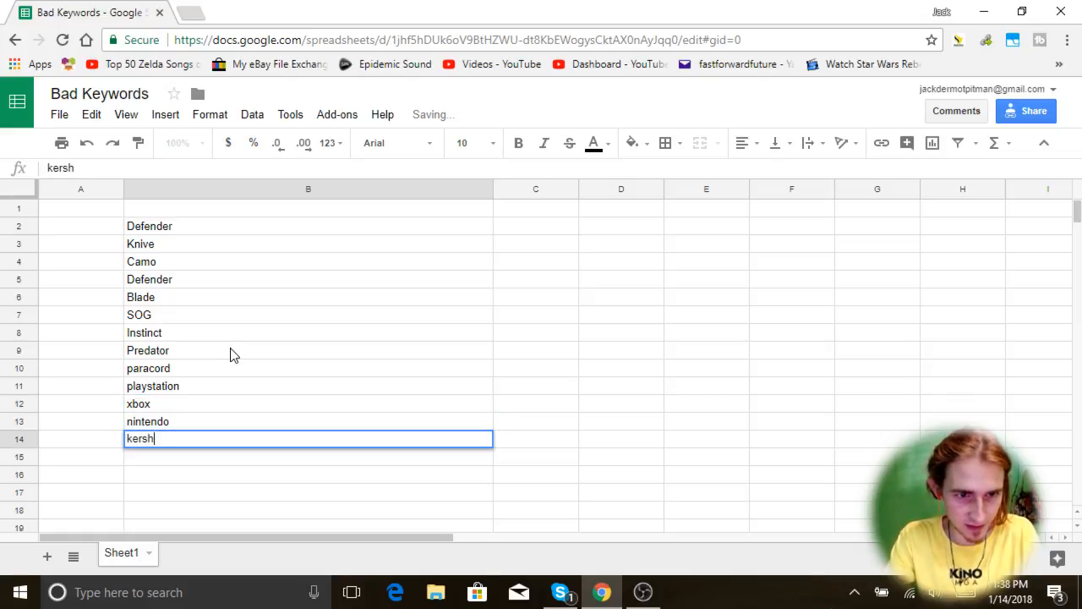
type("speedsafe")
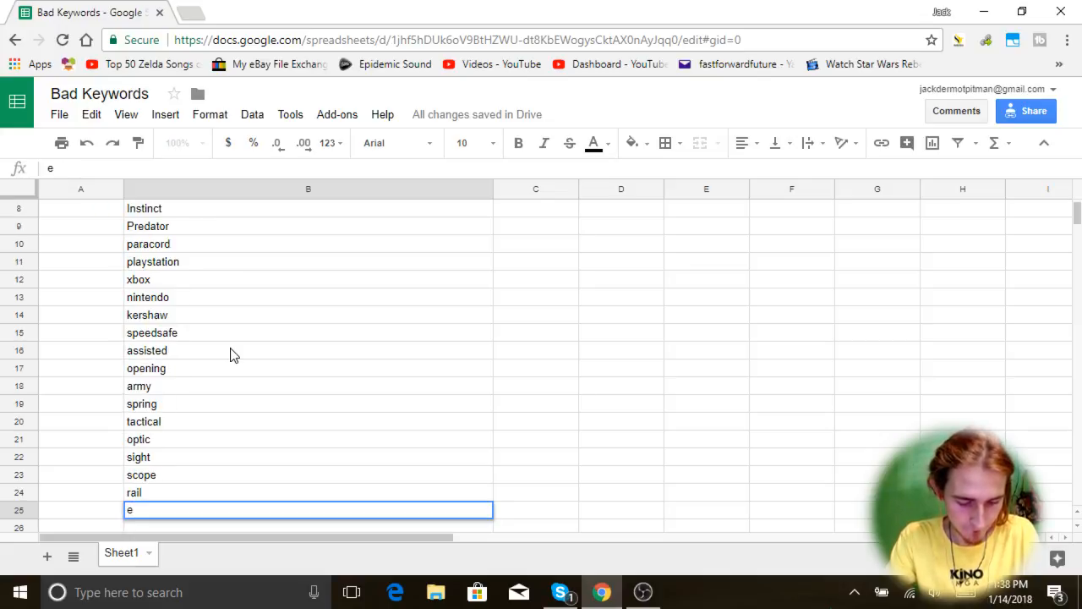
Step: Continue the list with mail, delivery, laser, cut, sting, windshield and acura
type("mail")
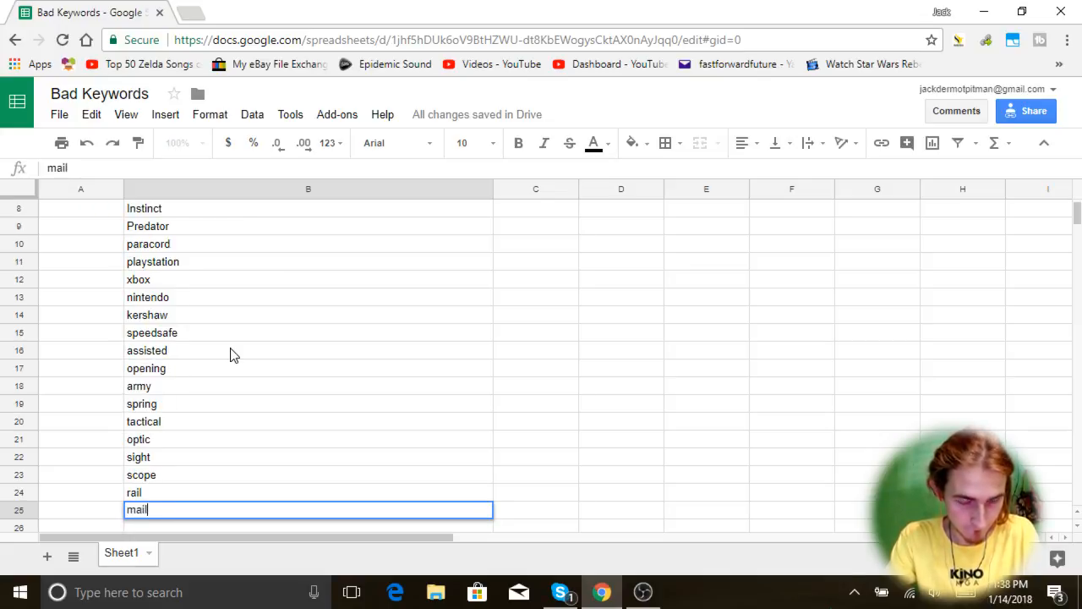
type("delivery")
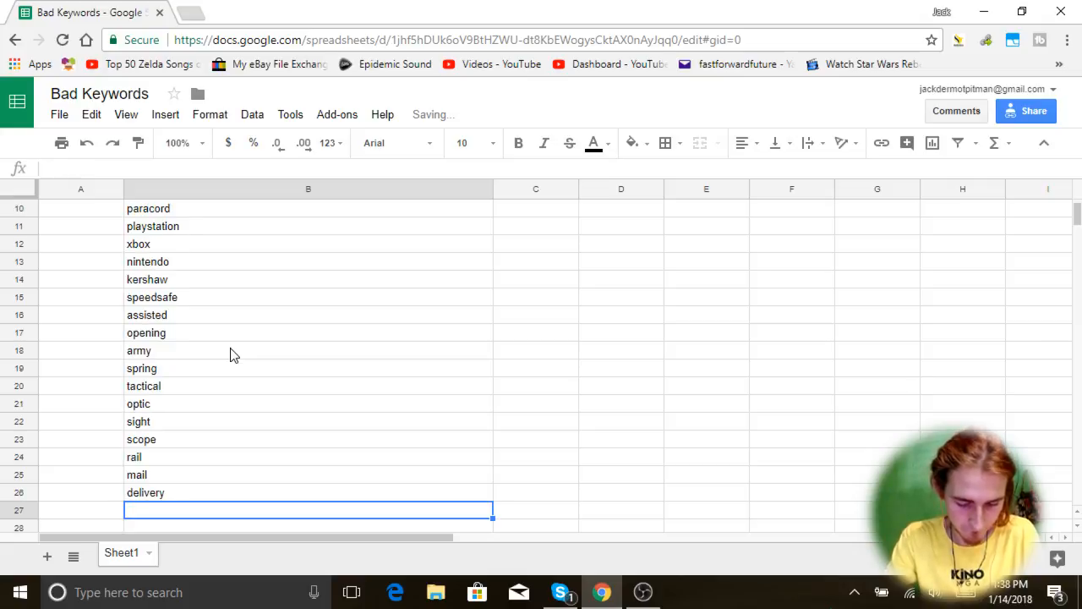
type("laser")
type("c")
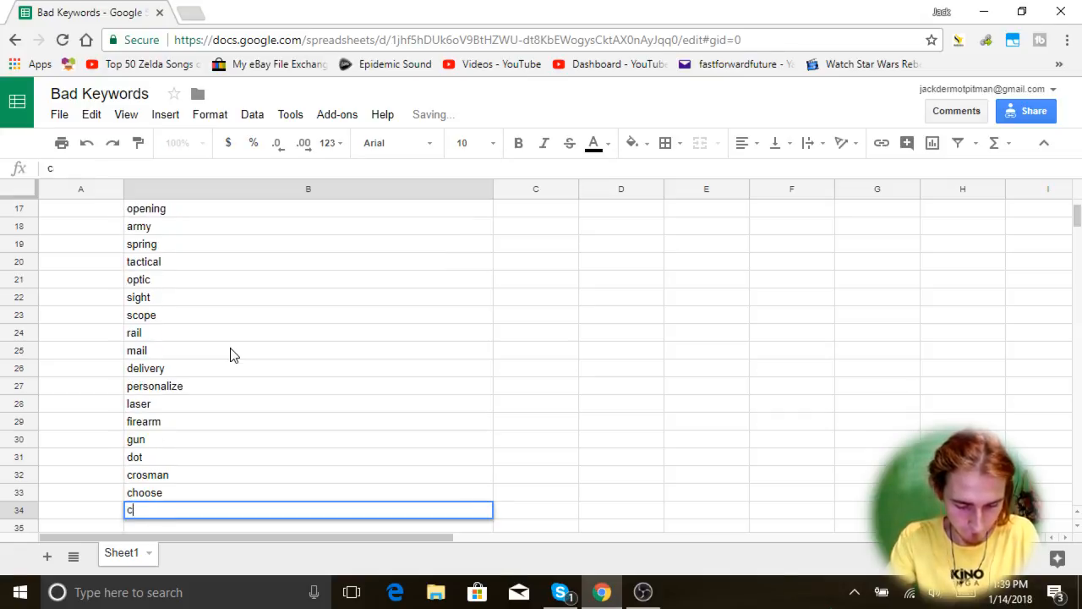
type("swhacker")
type("mag")
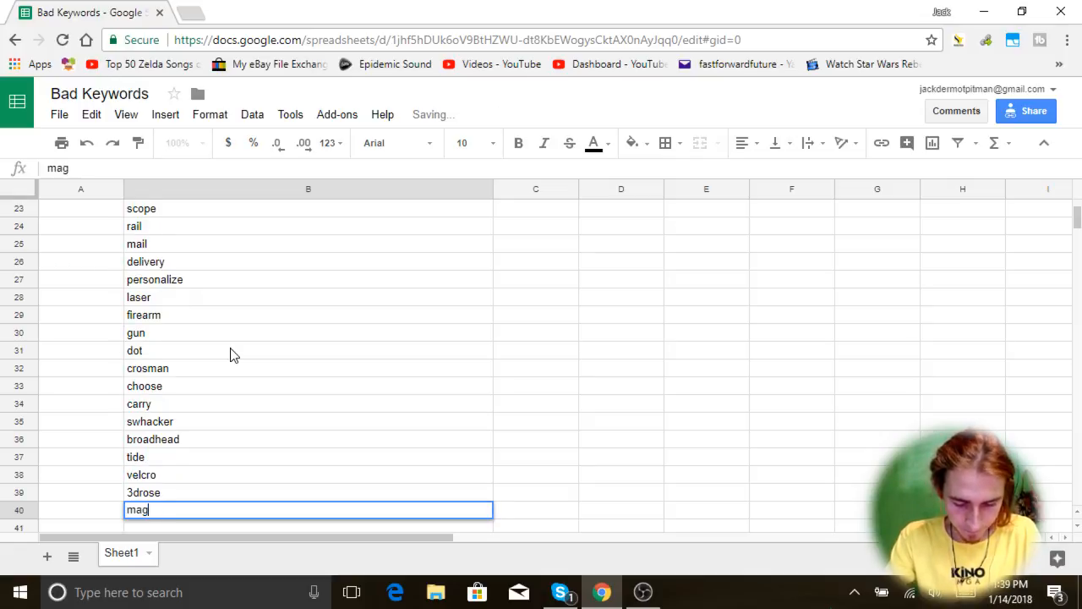
type("cut sting windshield")
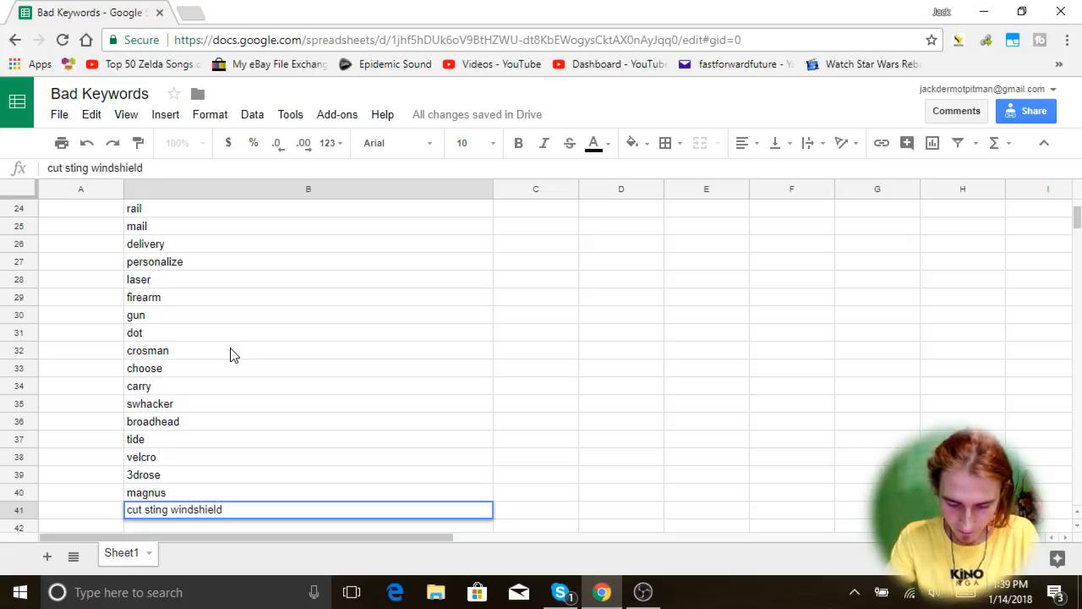
key("Backspace")
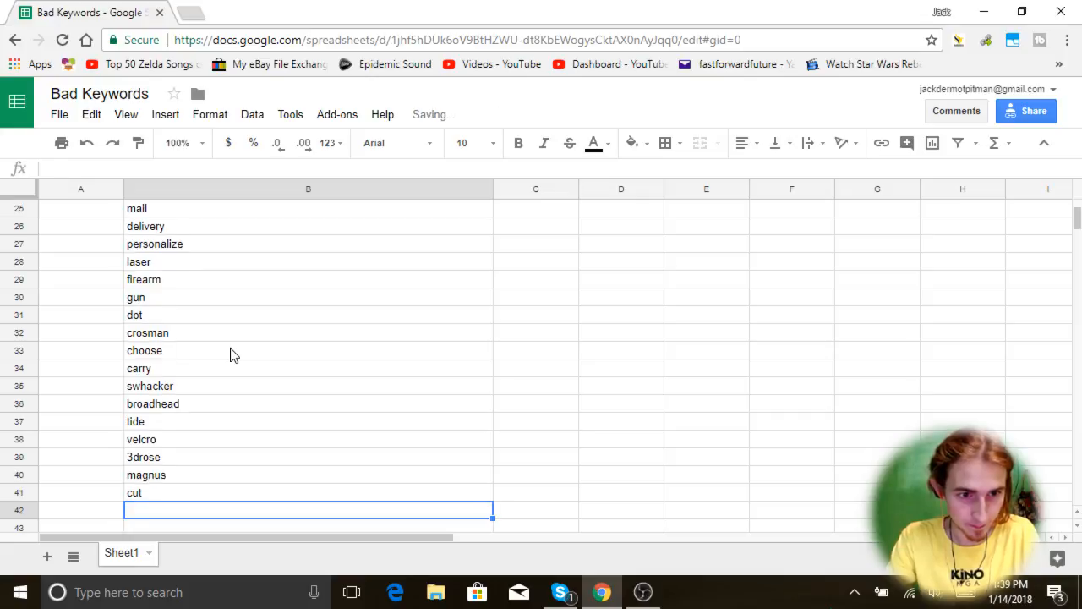
type("windshield")
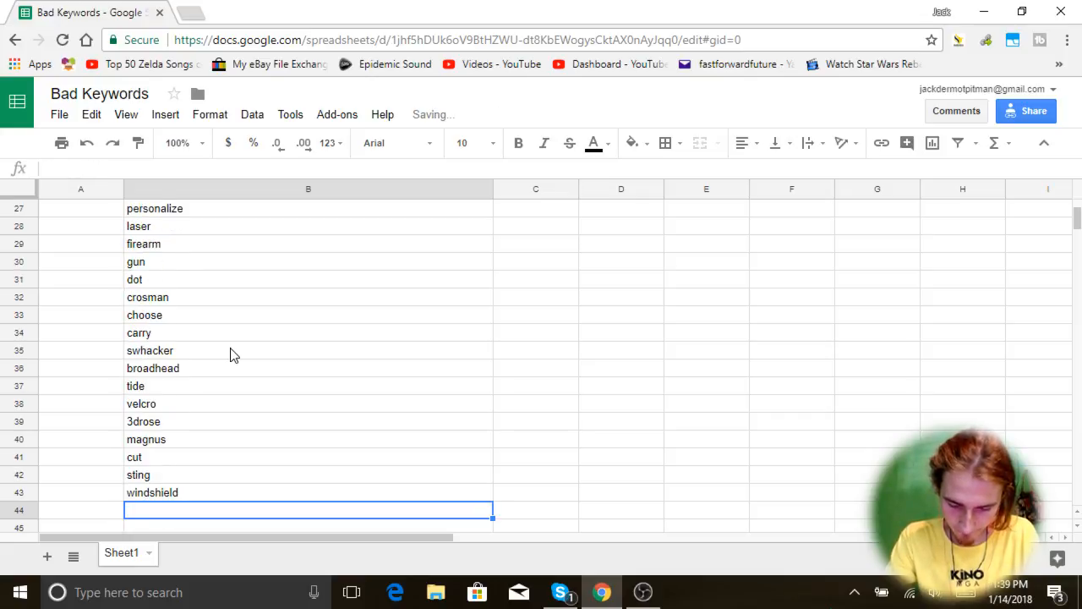
type("acura")
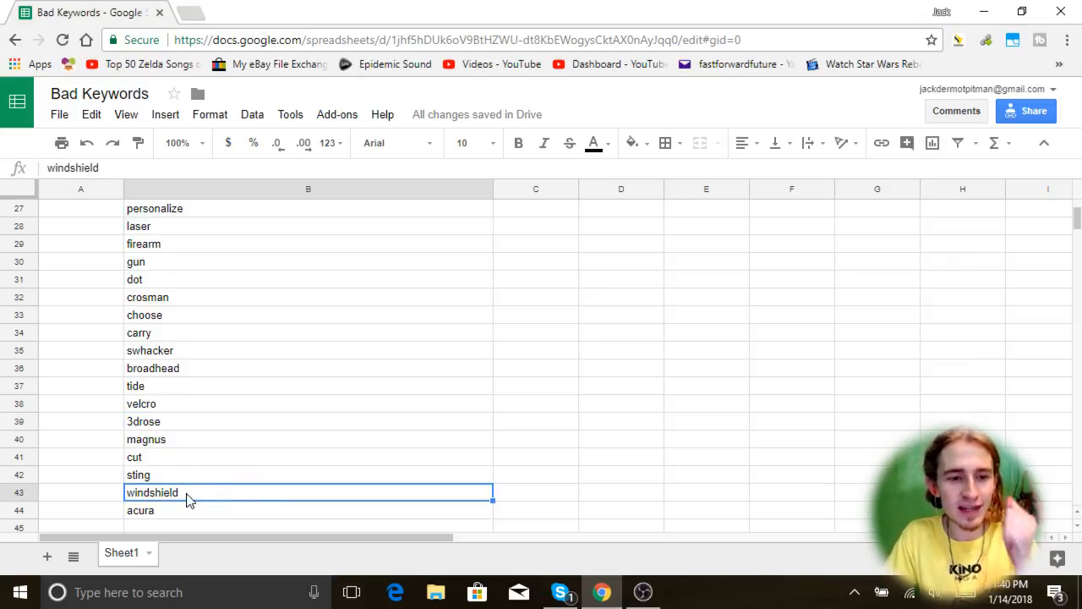
mouse_move(240, 511)
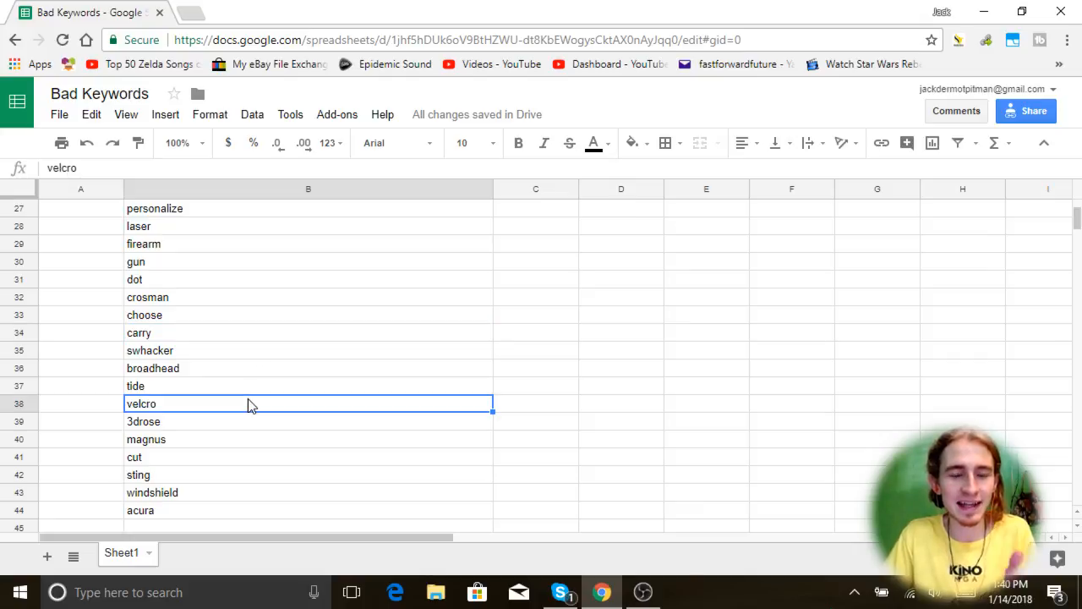
scroll("down", 3)
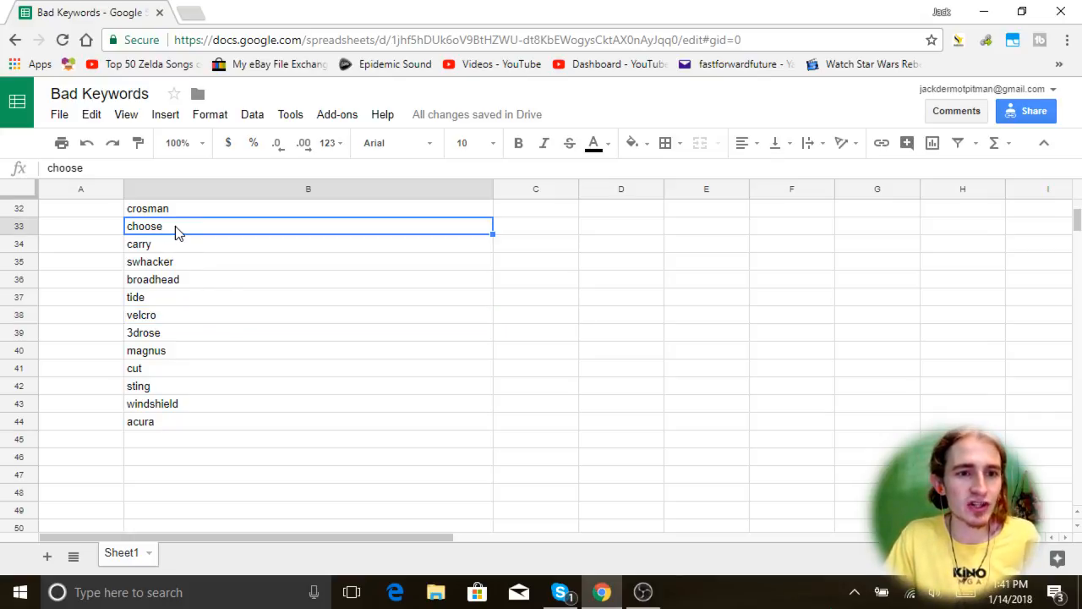
mouse_move(144, 237)
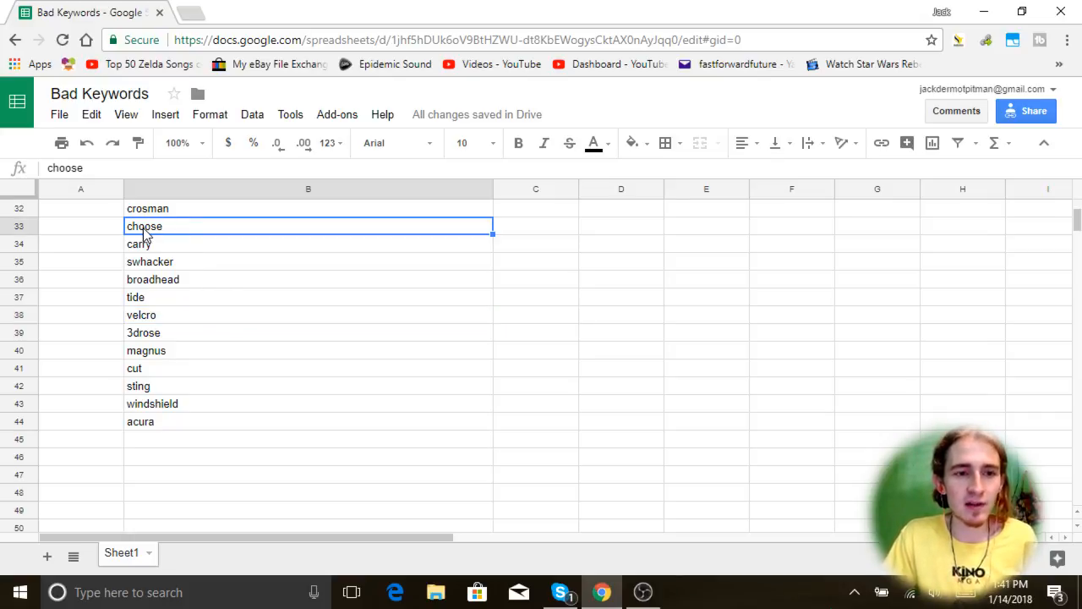
mouse_move(188, 273)
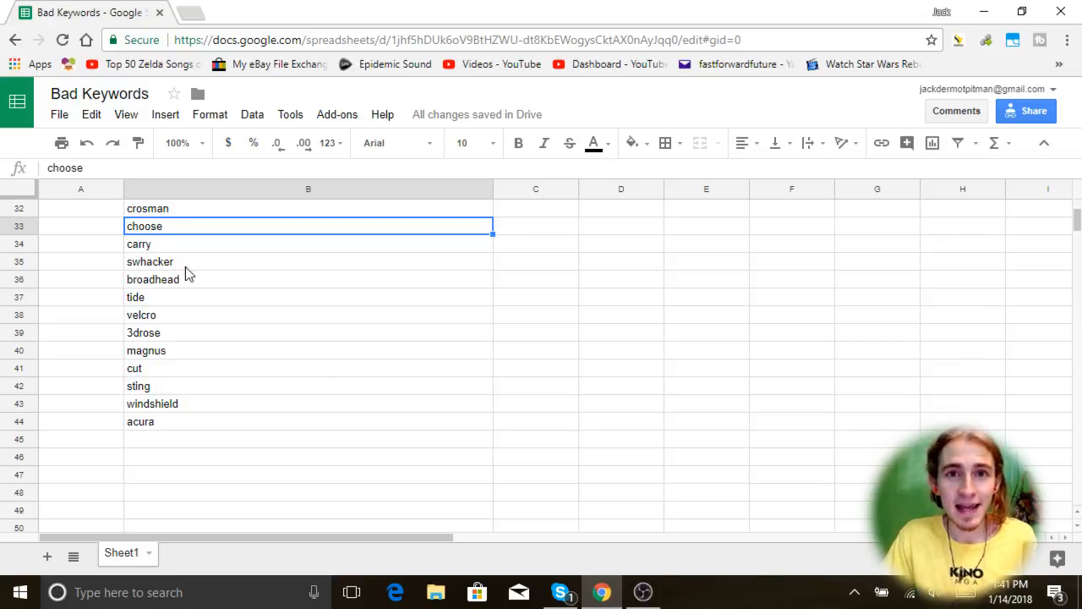
mouse_move(338, 392)
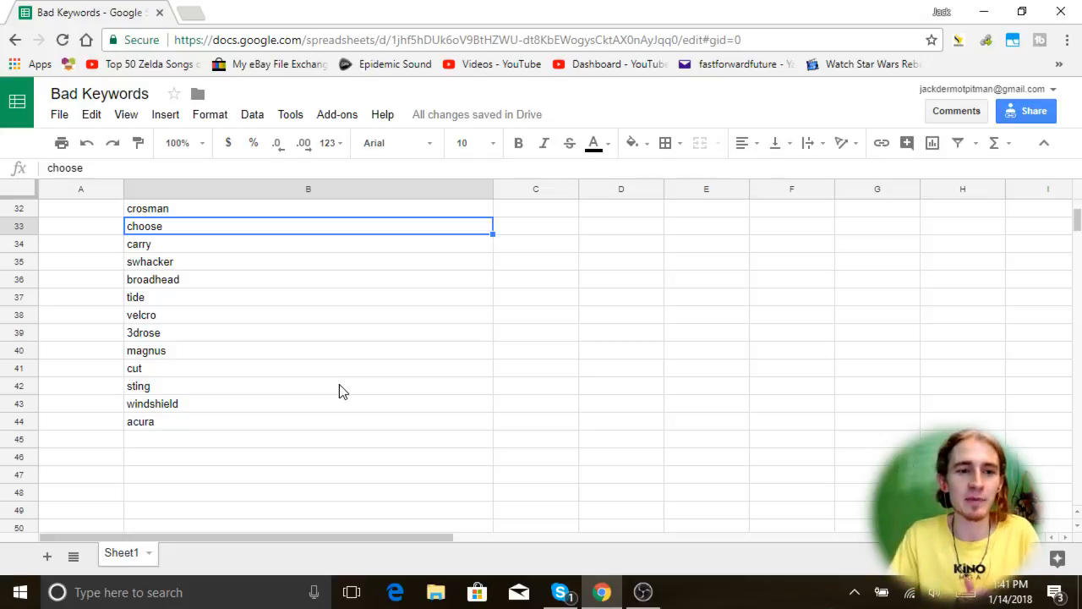
Step: Add multiple and available to rows 45 and 46 and move to the next empty row
type("m")
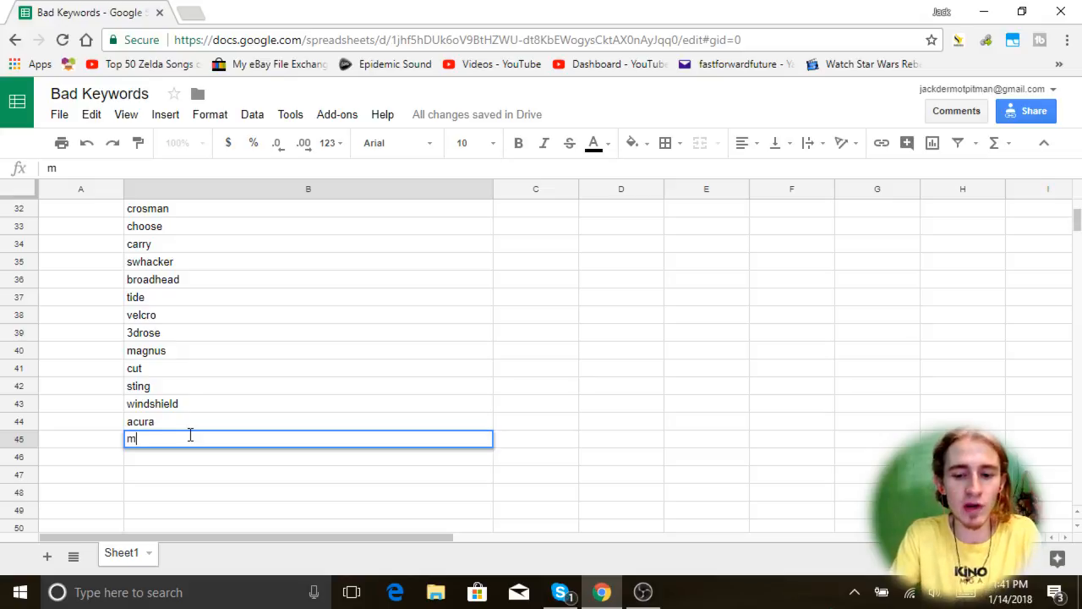
type("ultiple")
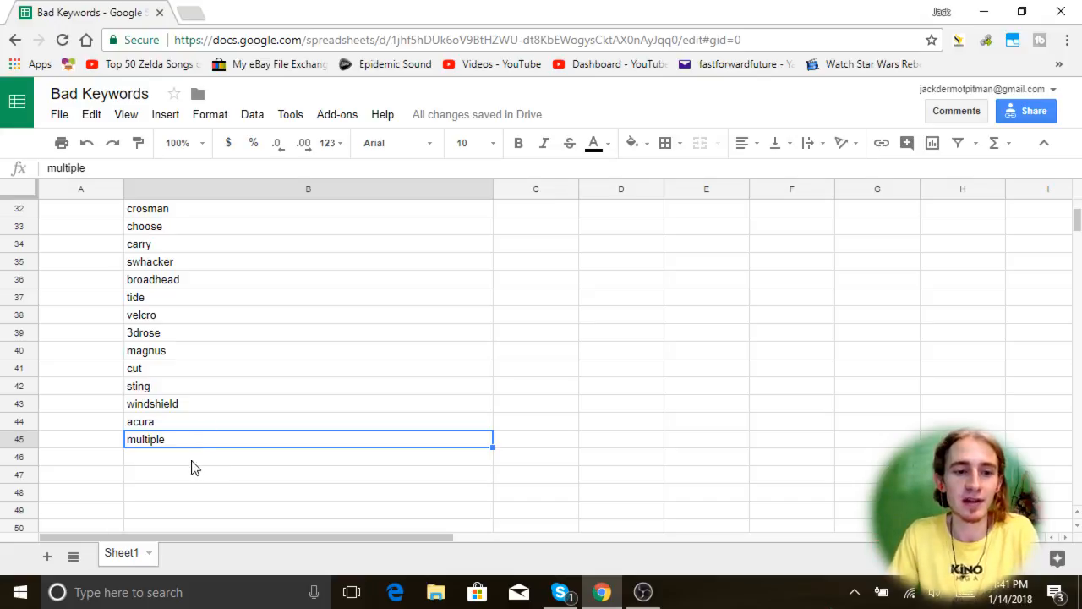
type("availab")
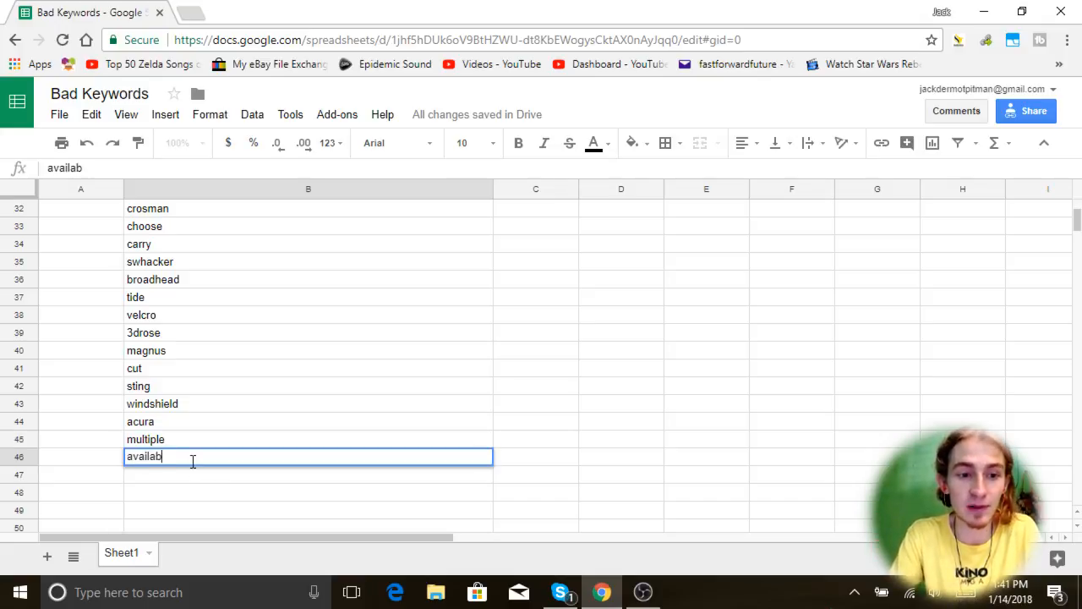
key("enter")
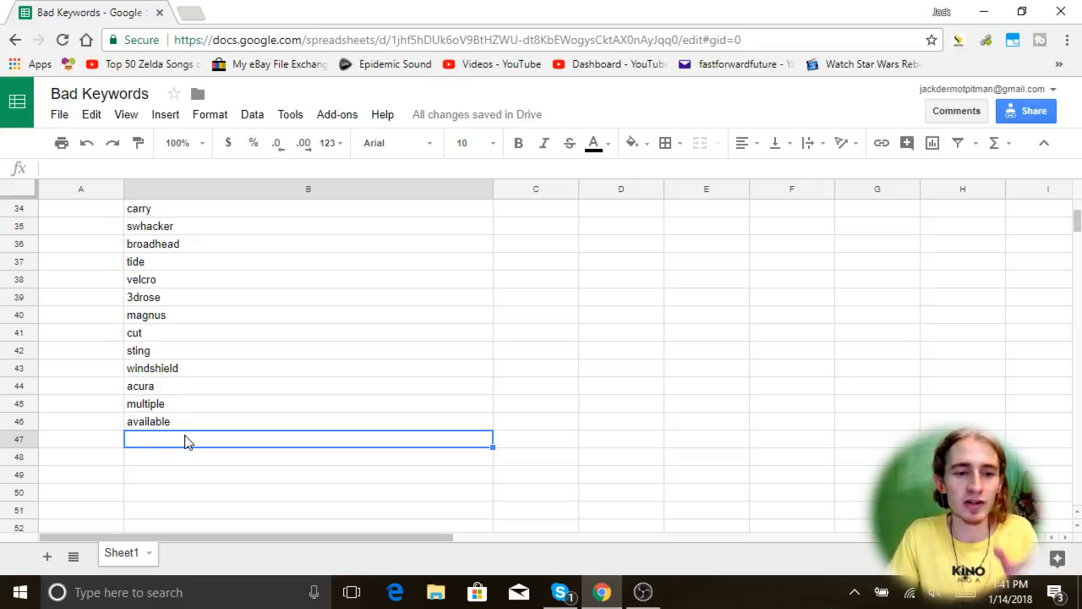
mouse_move(184, 427)
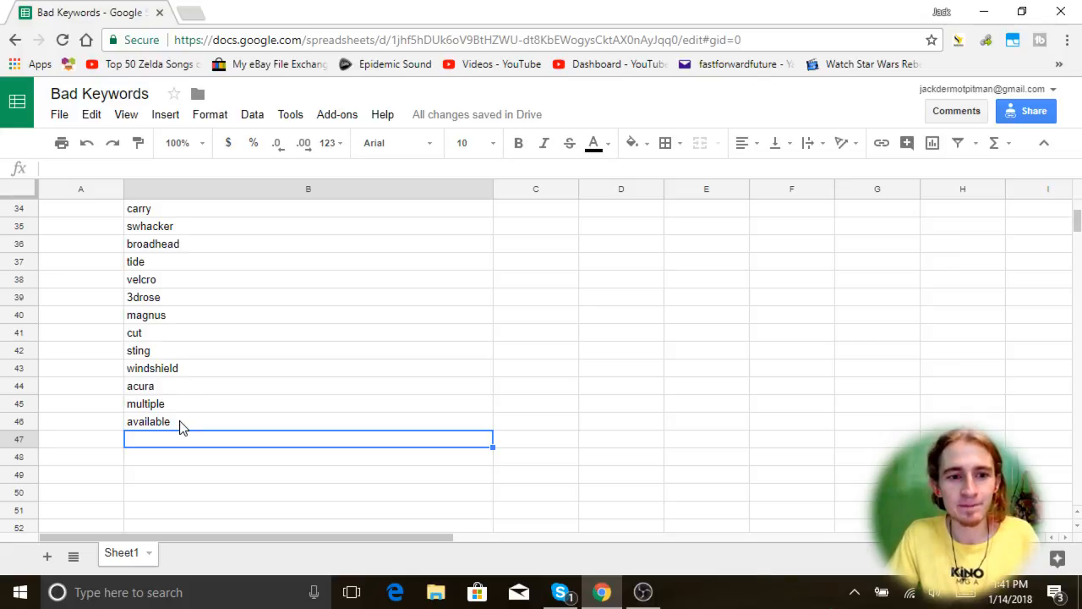
left_click(149, 421)
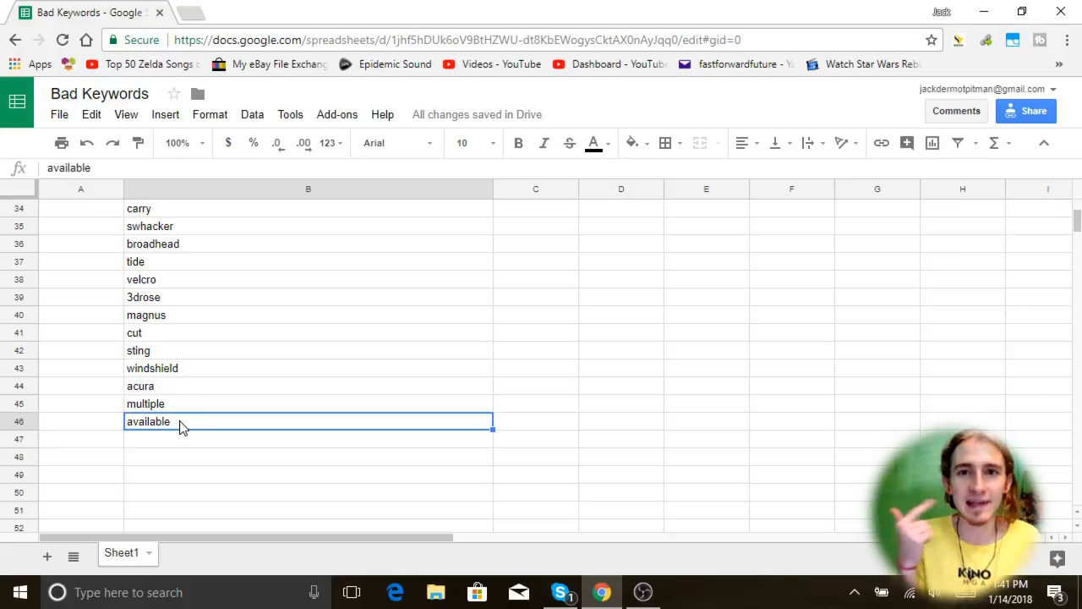
key("enter")
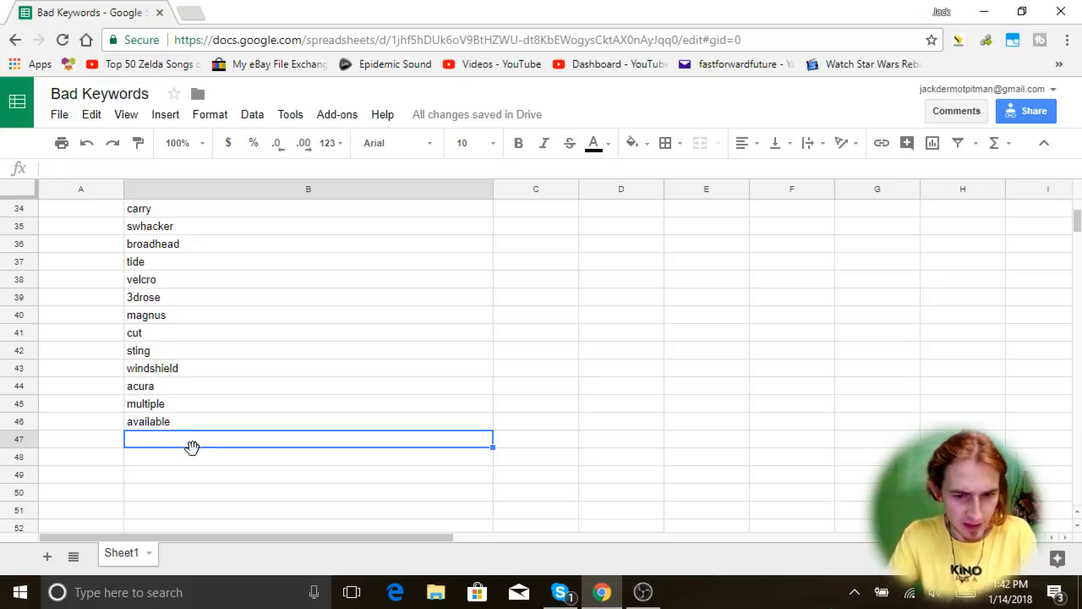
Step: Add car brands bmw, mercedes through cadillac, then automobile, carpet, rug and runner to column B
type("bmw")
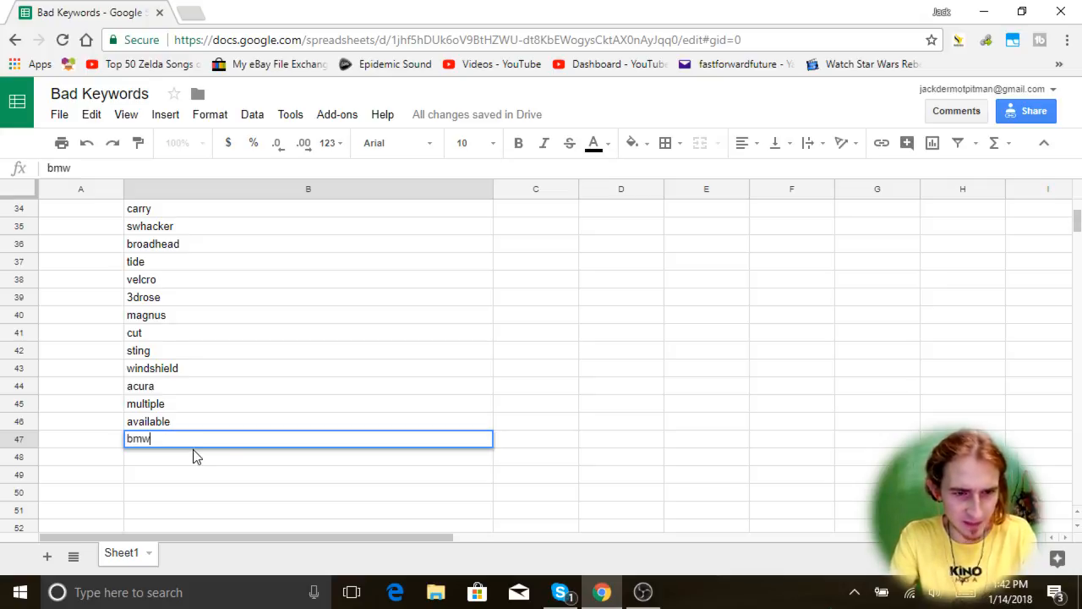
key("enter")
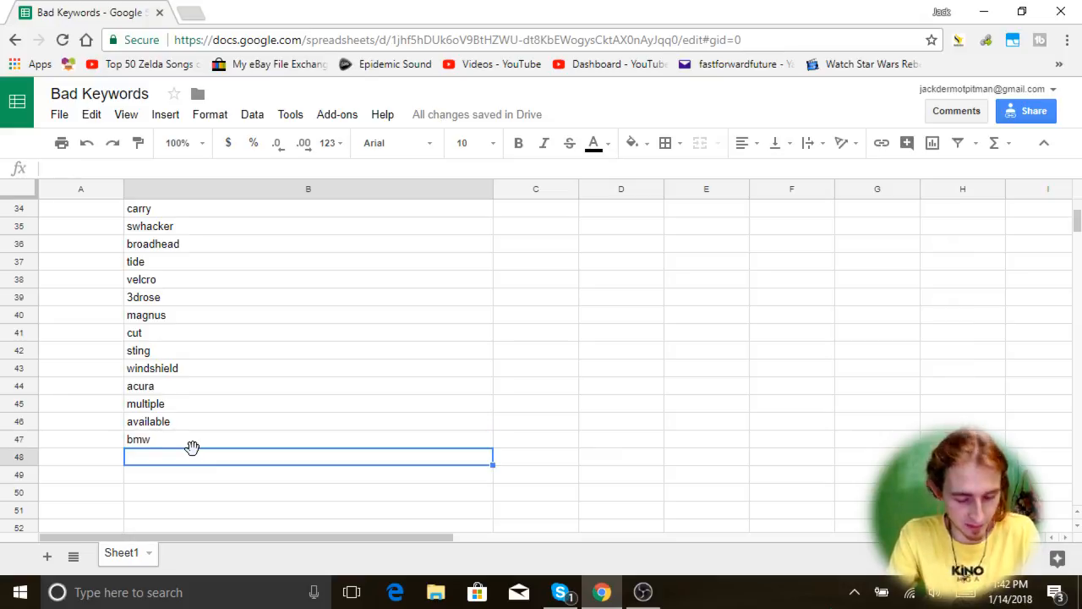
type("mercedes")
type("cadill")
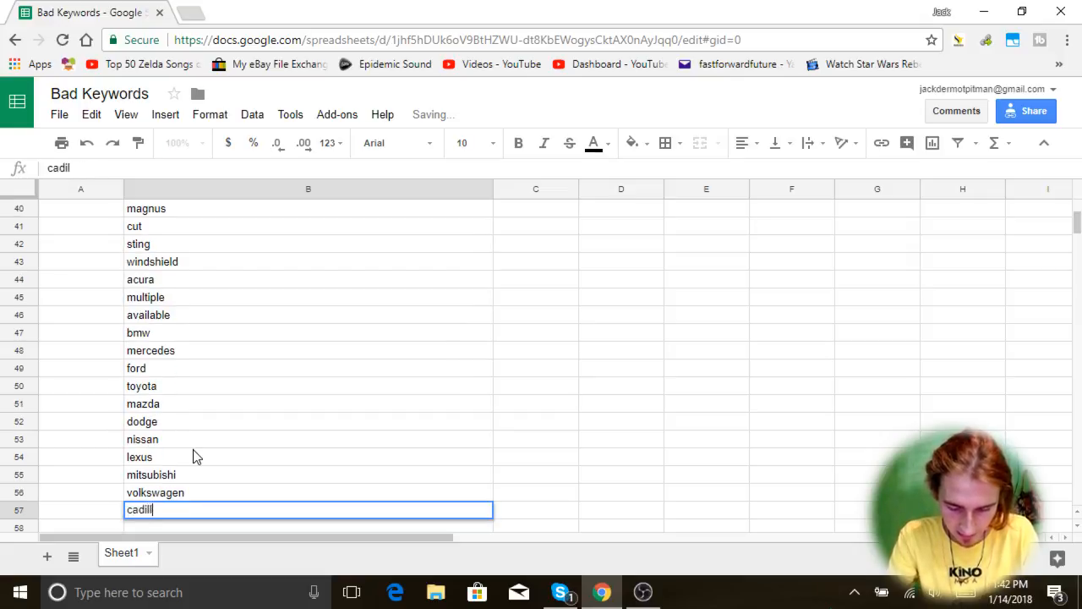
type("automobile")
type("r")
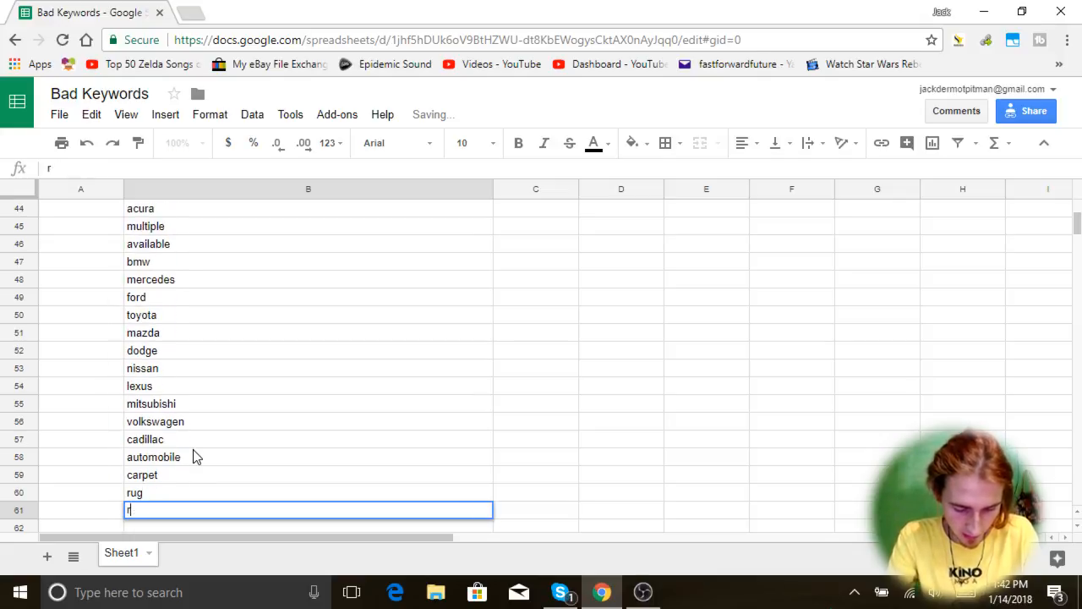
type("unner")
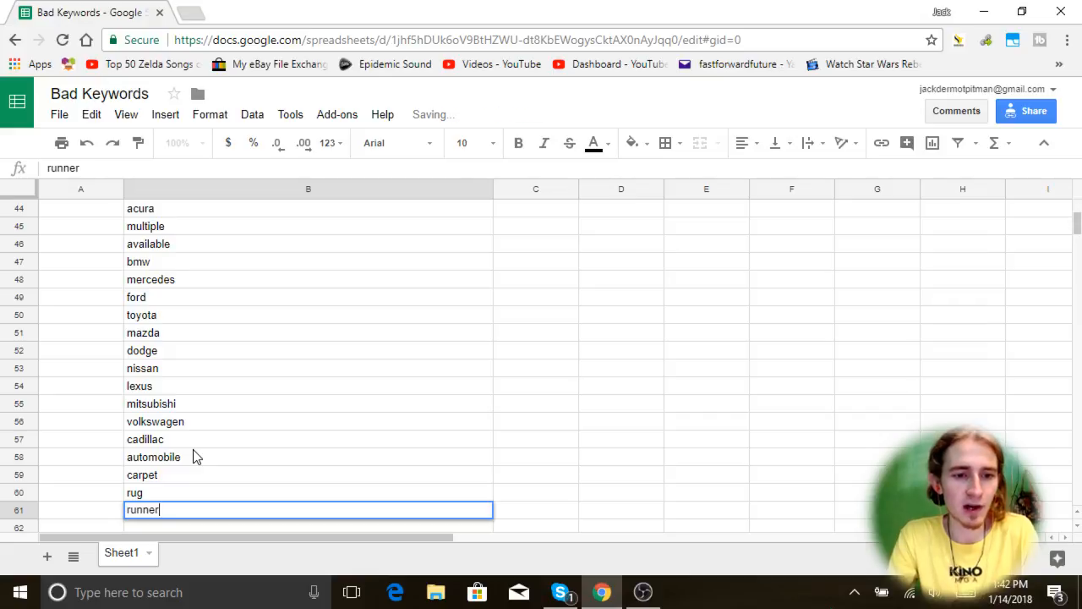
key("enter")
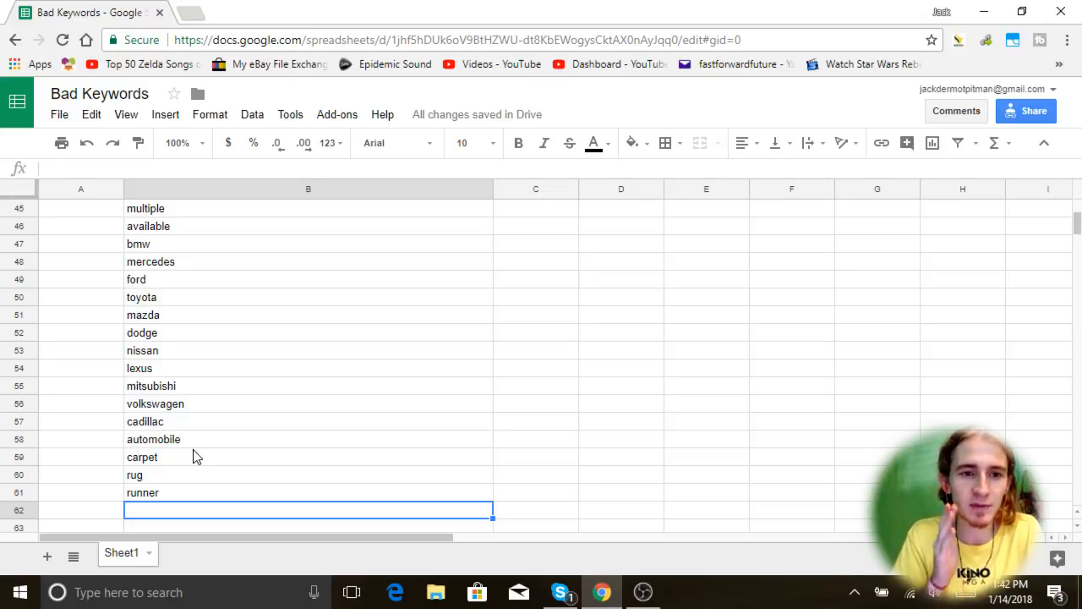
mouse_move(203, 440)
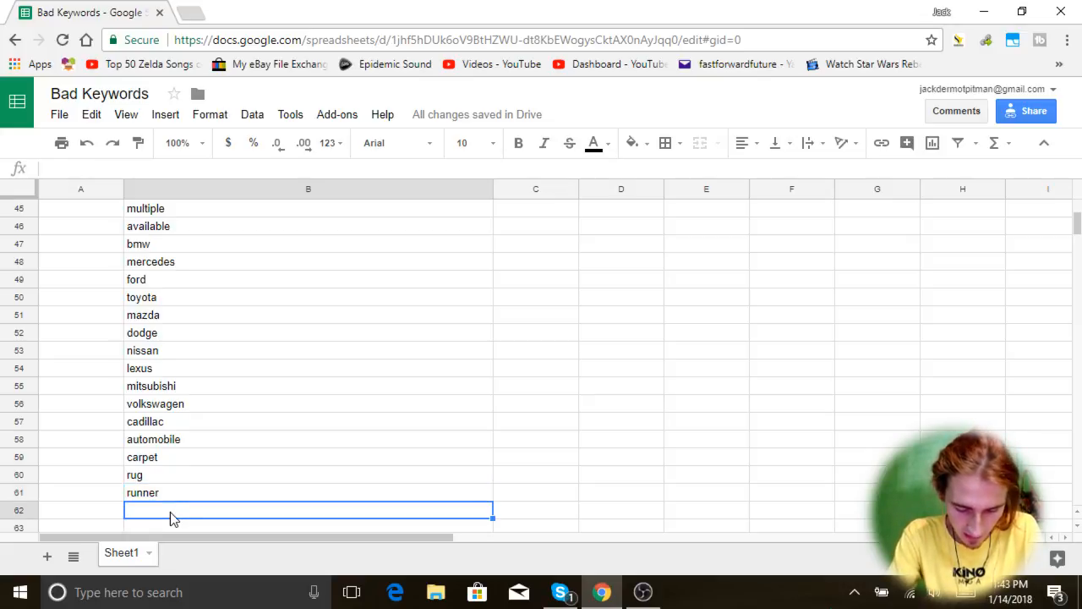
Step: Add curtain, sheet, mattress, king, queen, shot, magnum and brake to column B
type("curtain")
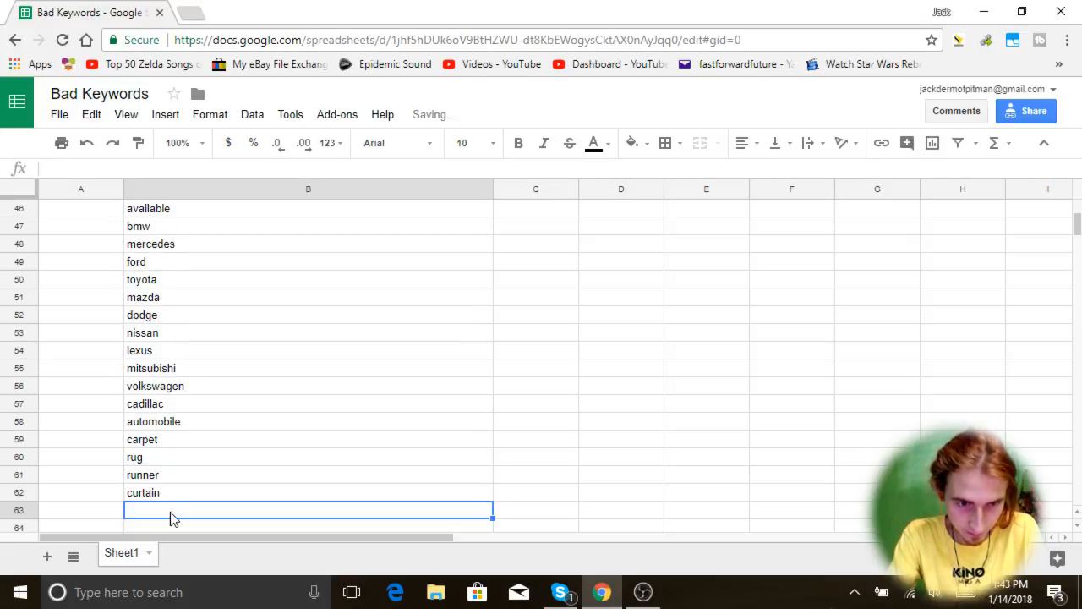
type("ma")
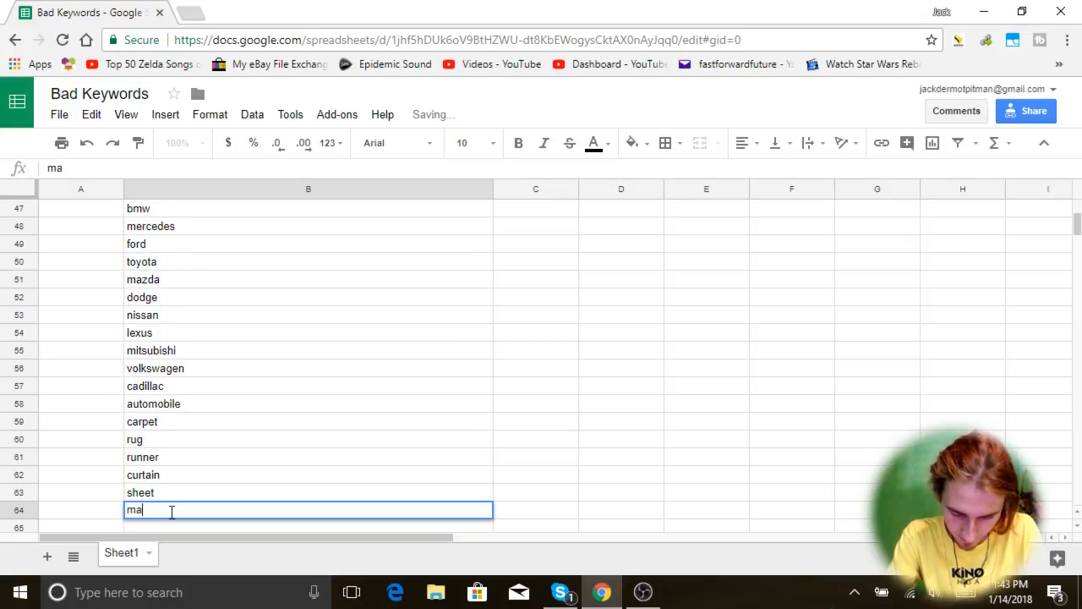
type("ba")
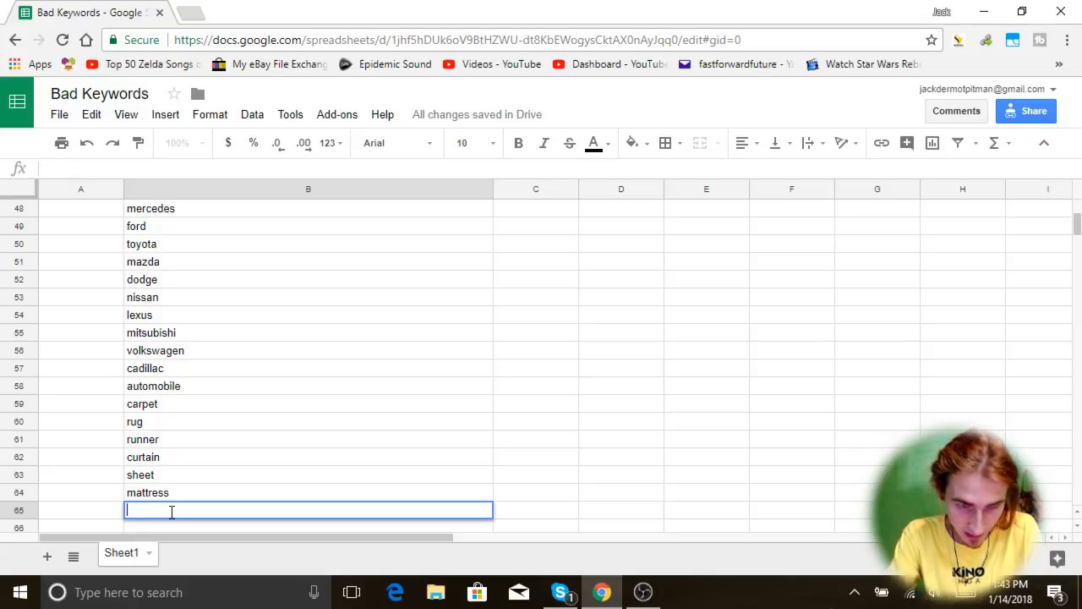
type("king")
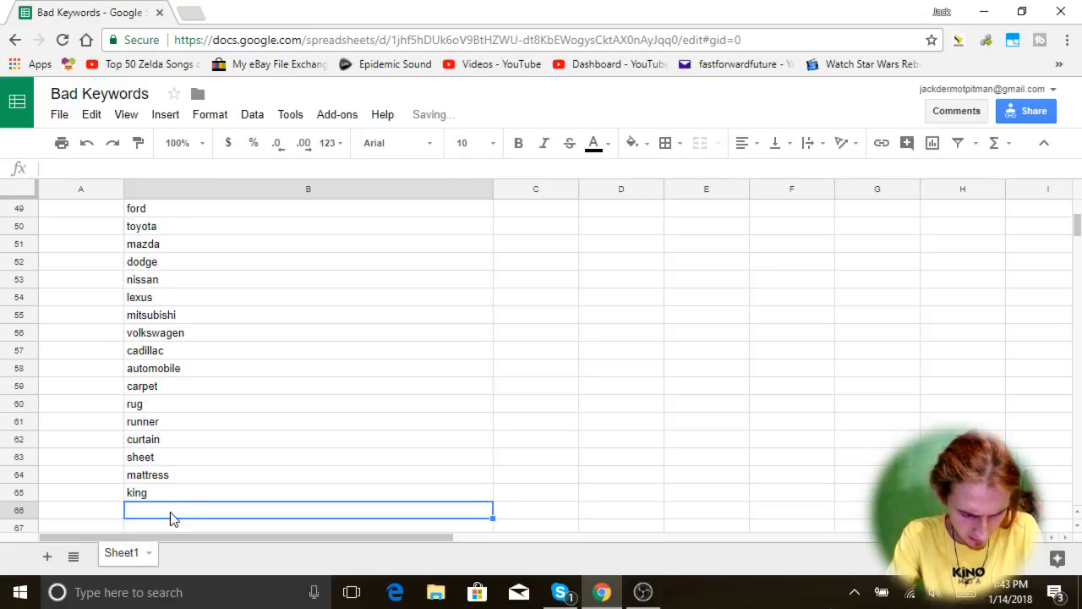
type("shot")
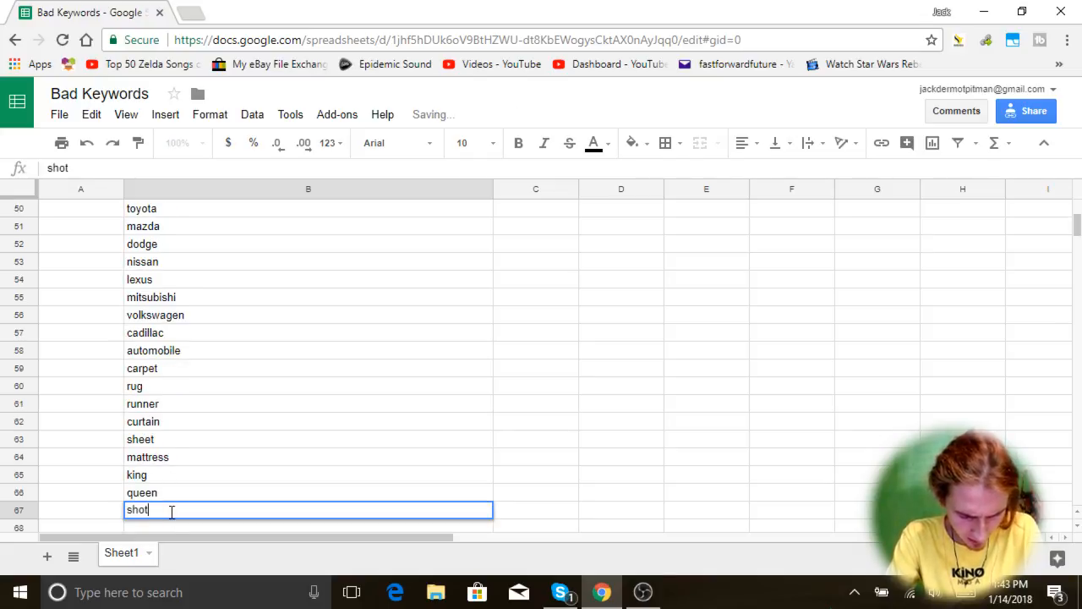
type("brake")
type("edge")
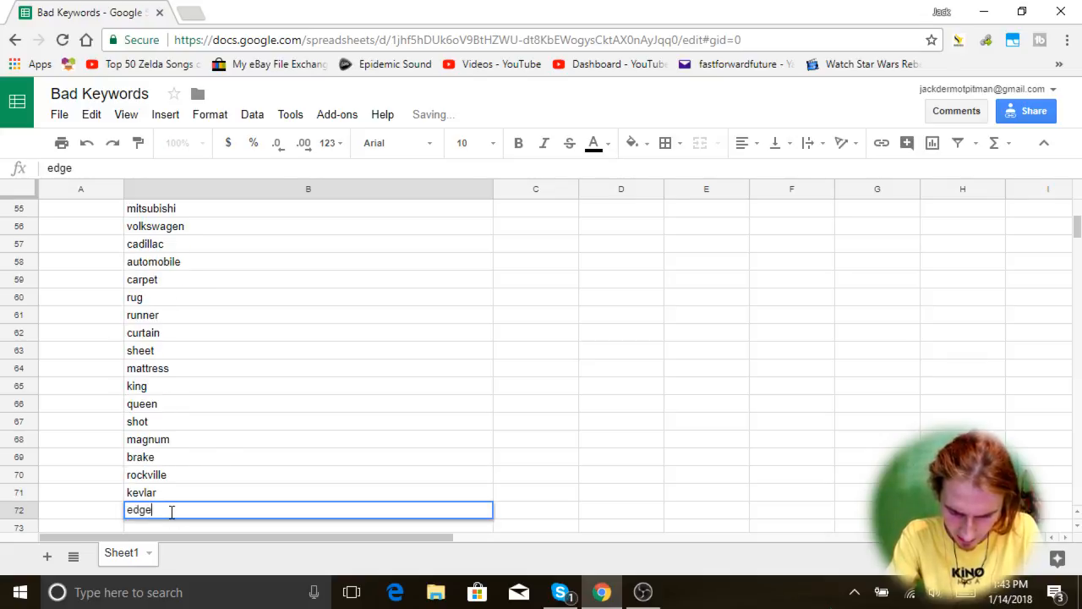
Step: Add warthog, ka-bar and Ncstar to finish the run at row 75
type("warthog")
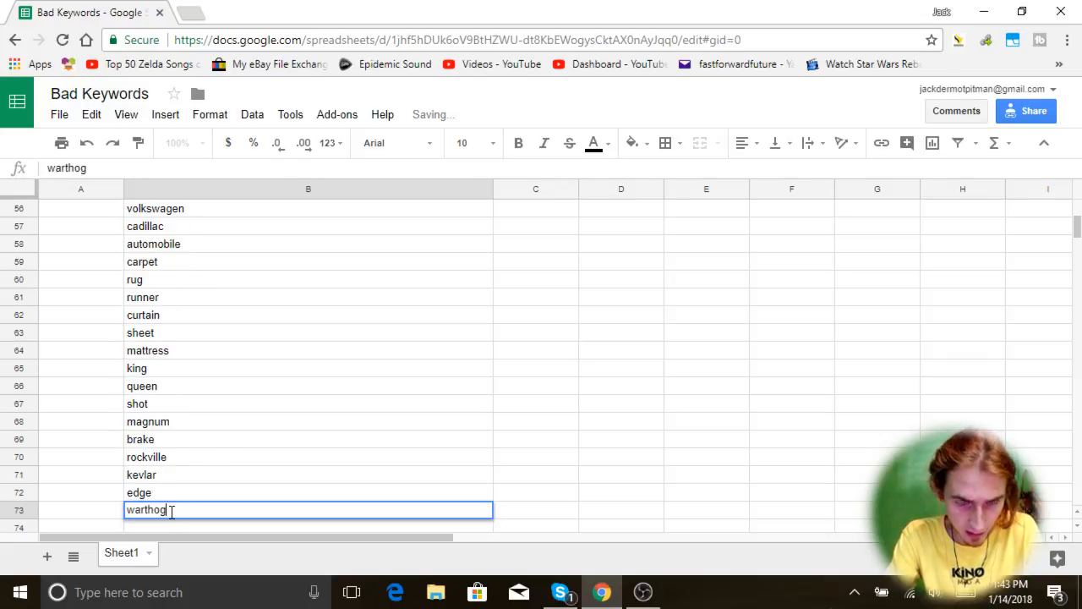
key("enter")
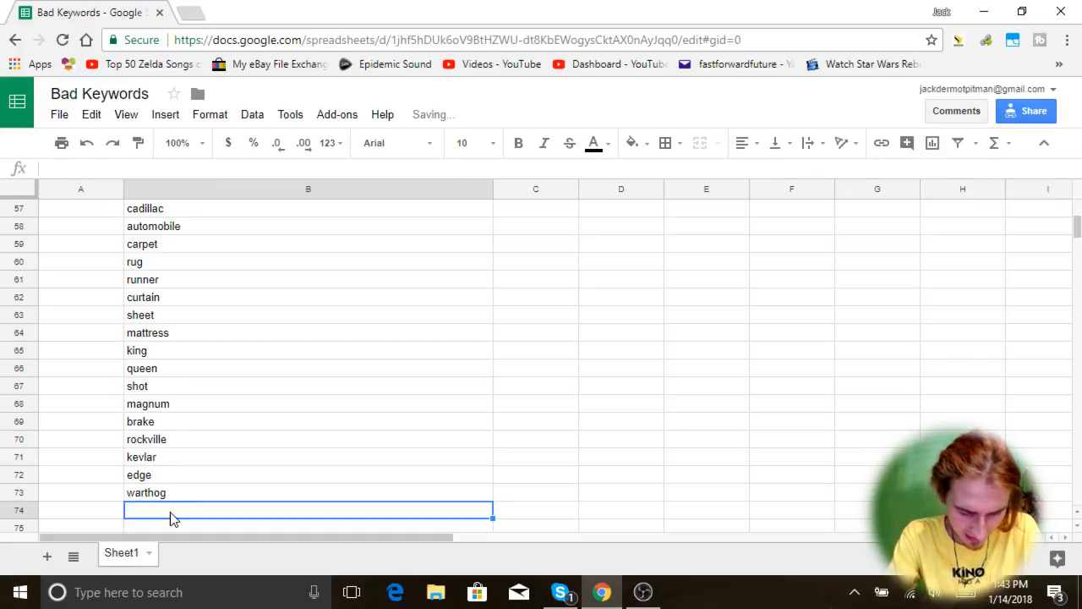
type("ka-bar")
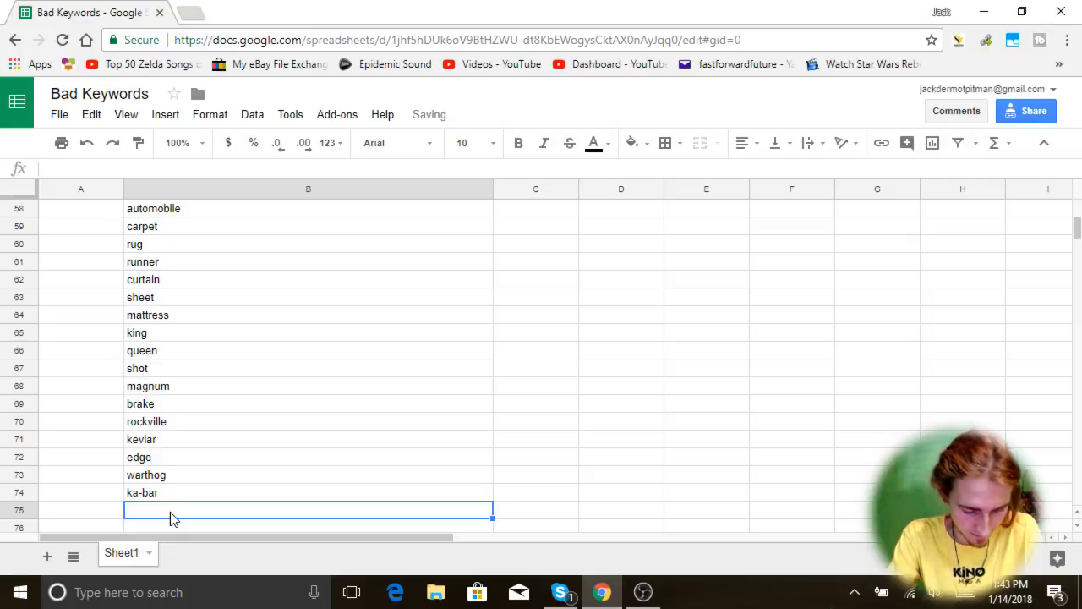
type("Ncs")
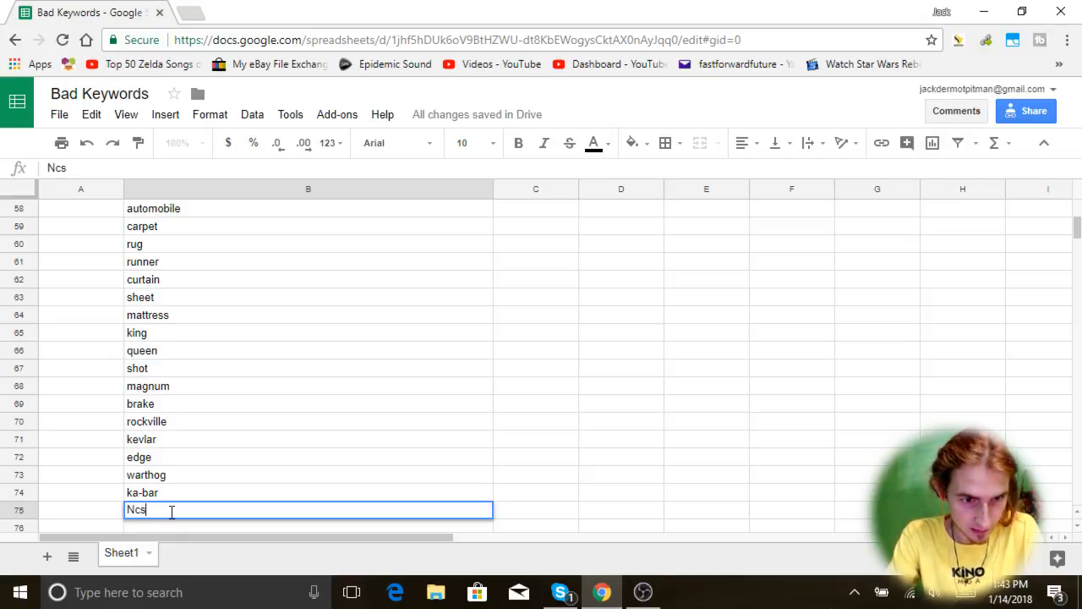
type("tar")
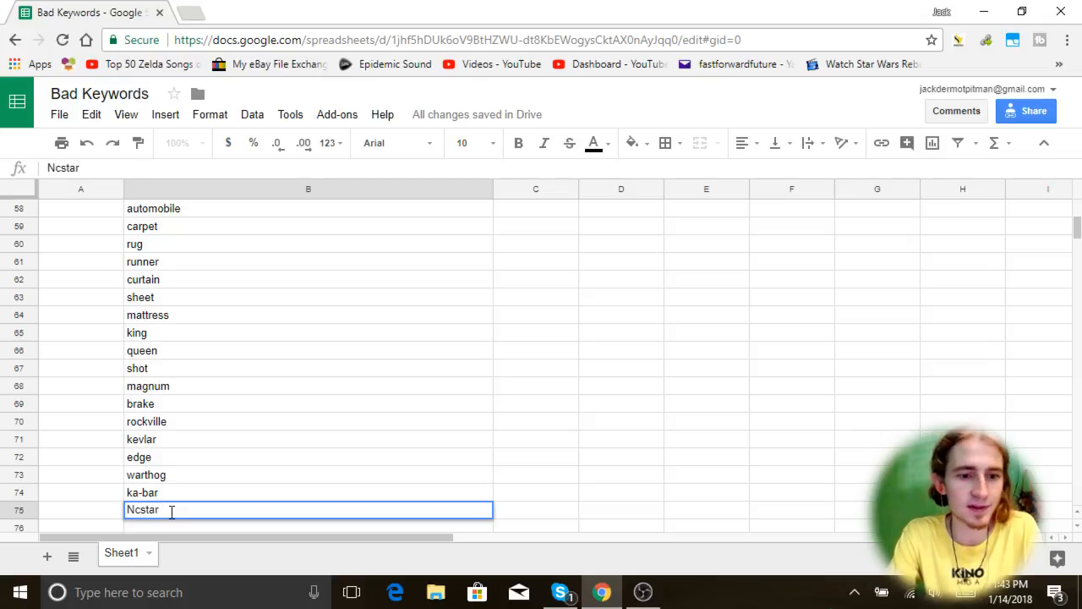
key("enter")
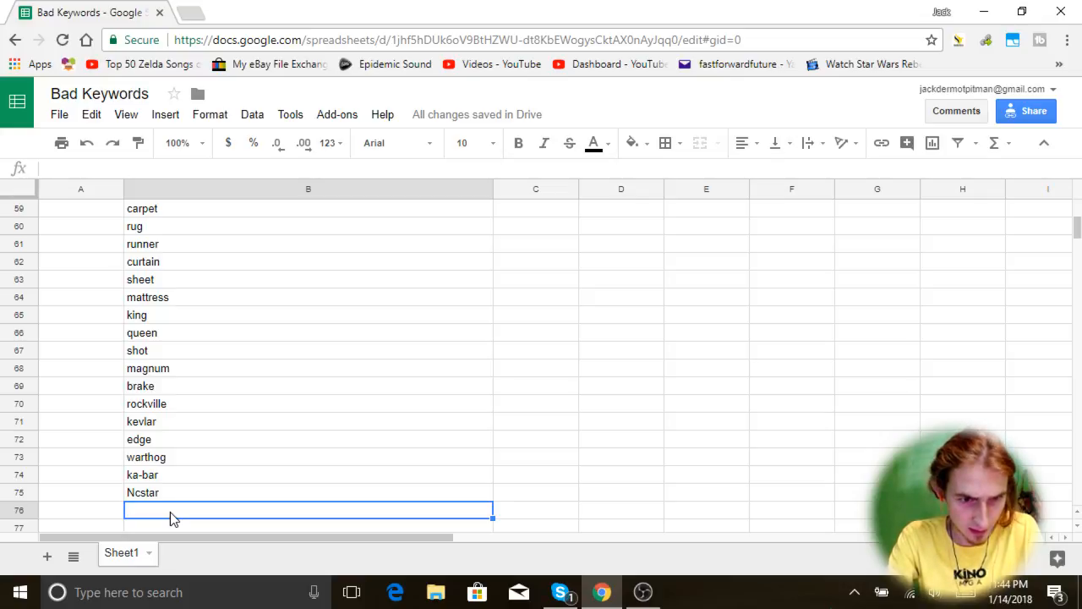
Step: Add pistol, gift-card, venom, photo and canvas keywords to column B
type("pistol")
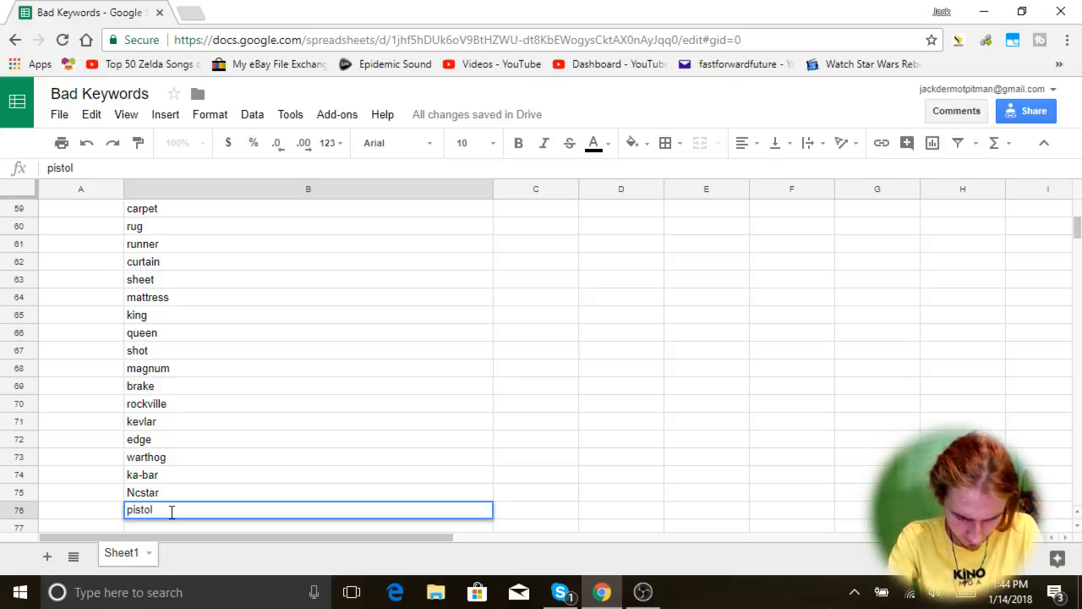
key("enter")
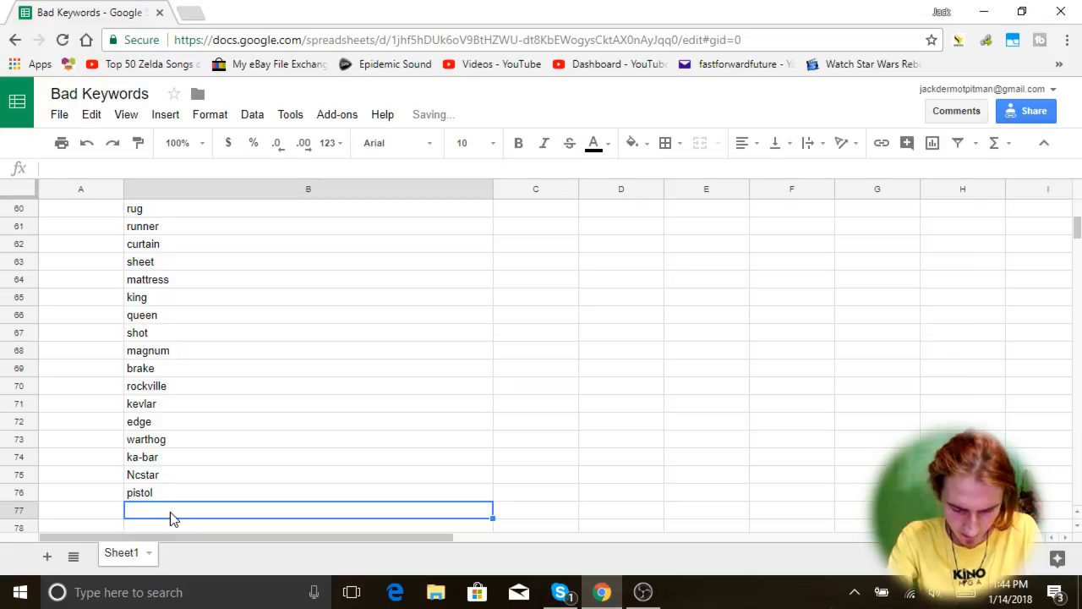
type("gift-c")
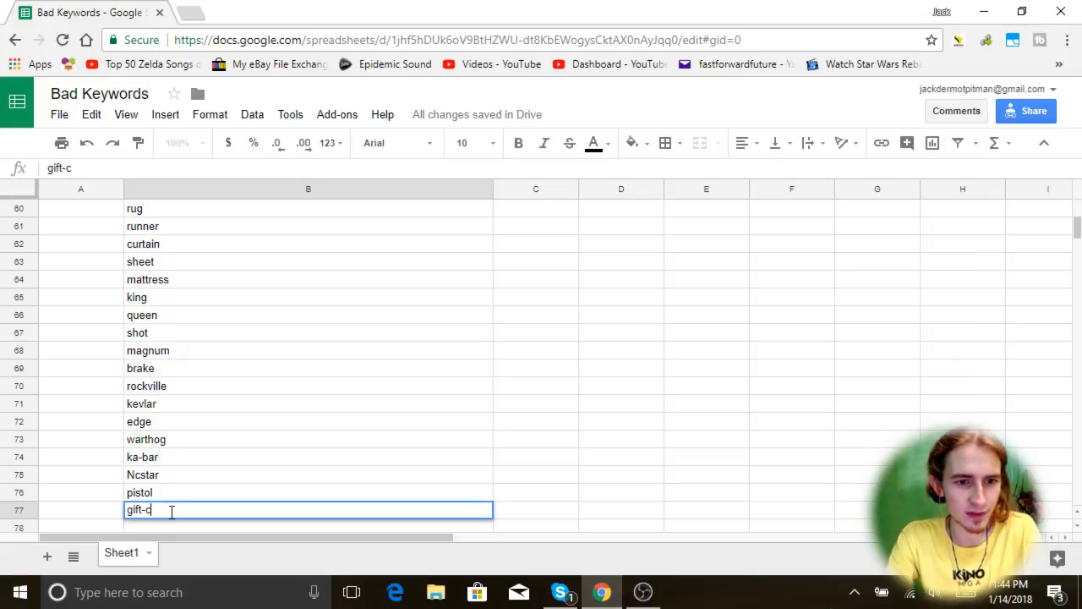
key("enter")
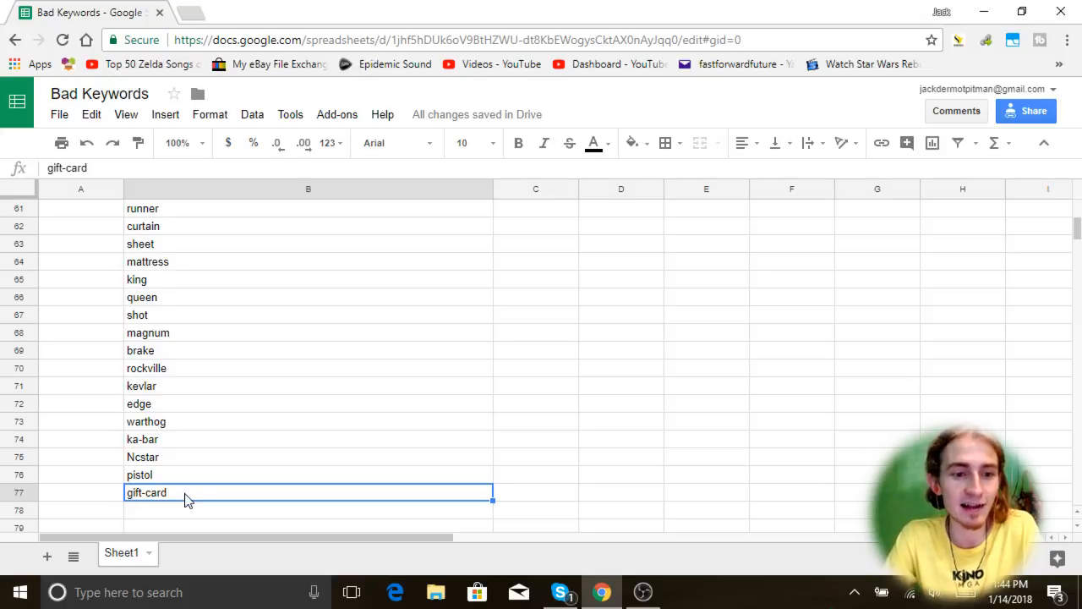
mouse_move(169, 499)
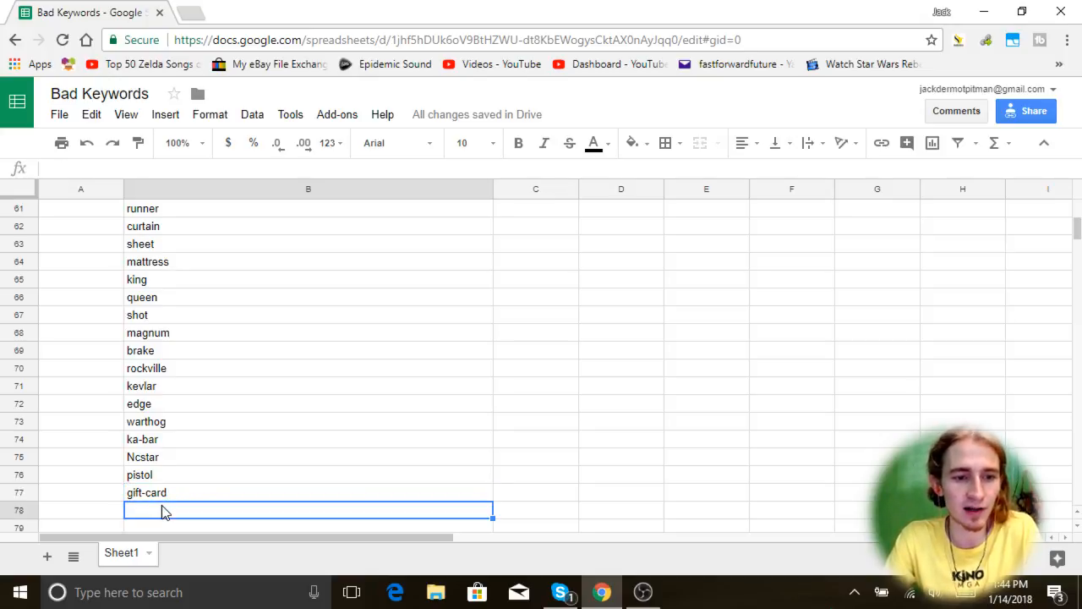
mouse_move(152, 514)
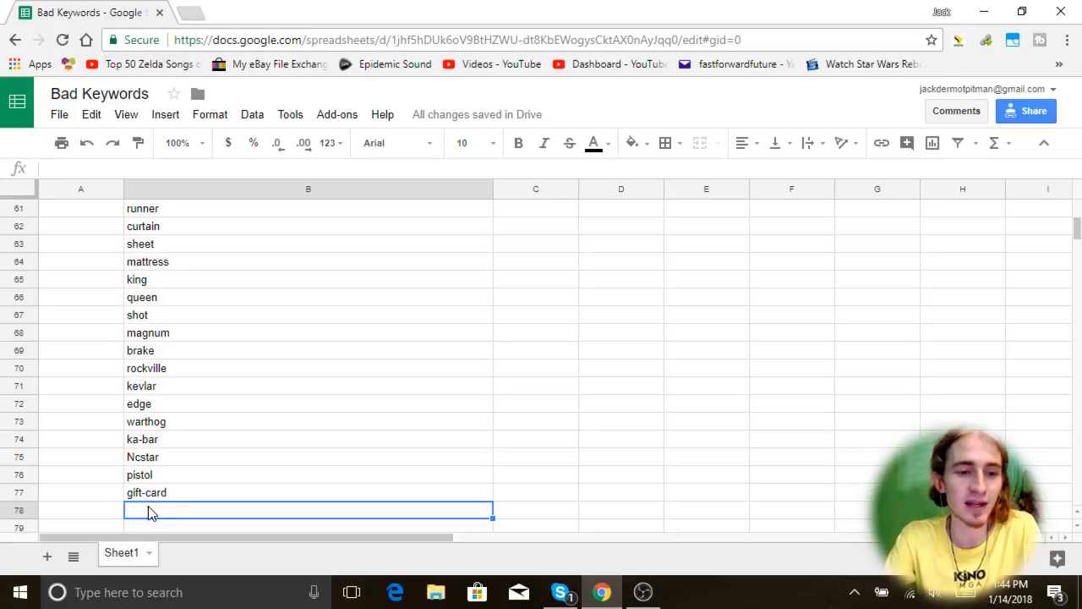
type("gift-card")
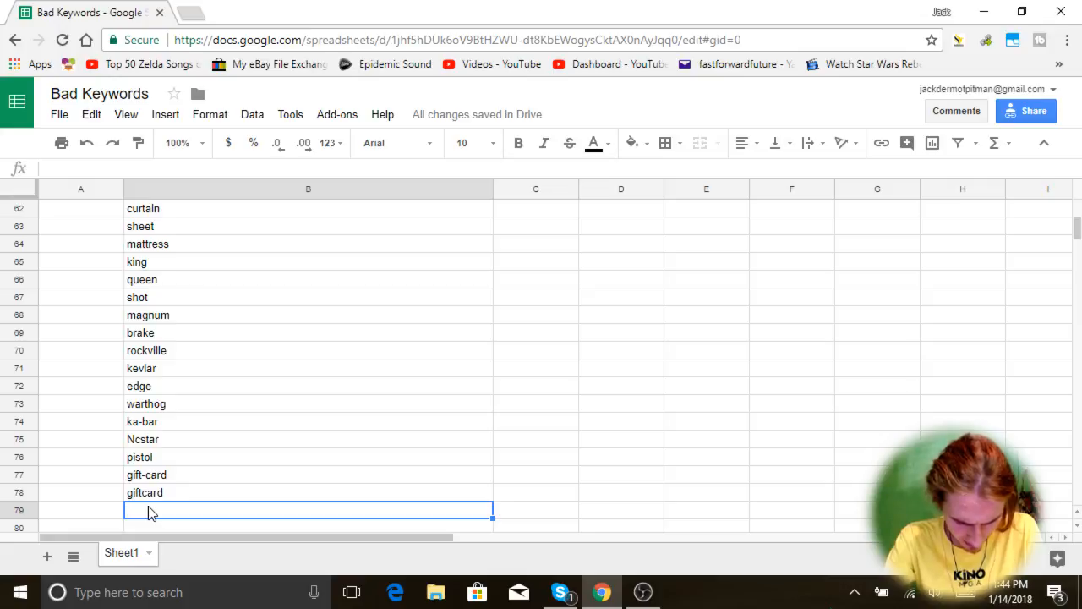
type("v")
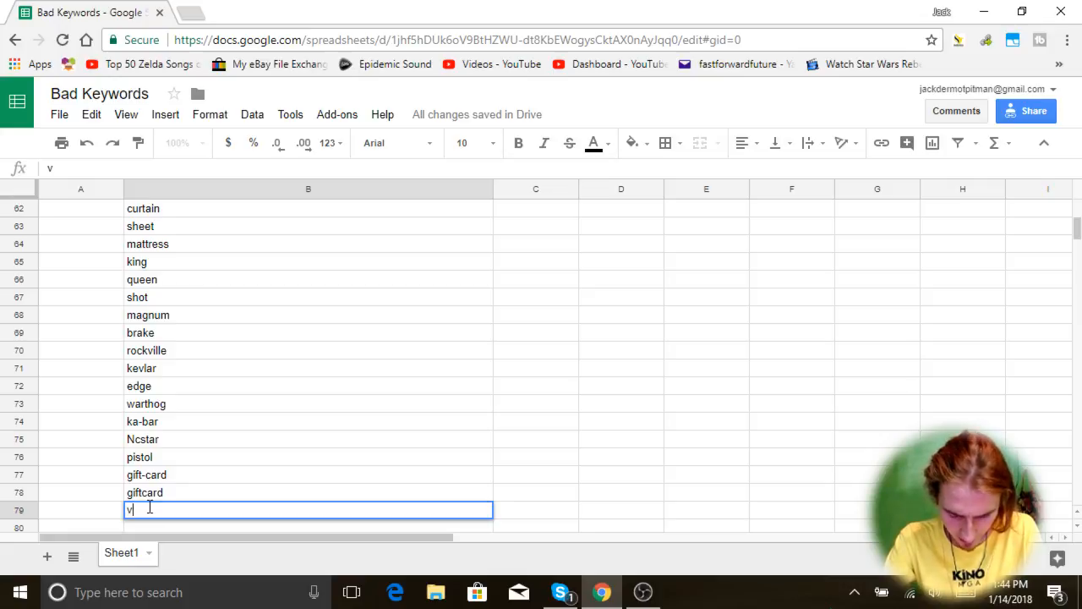
type("enom photo")
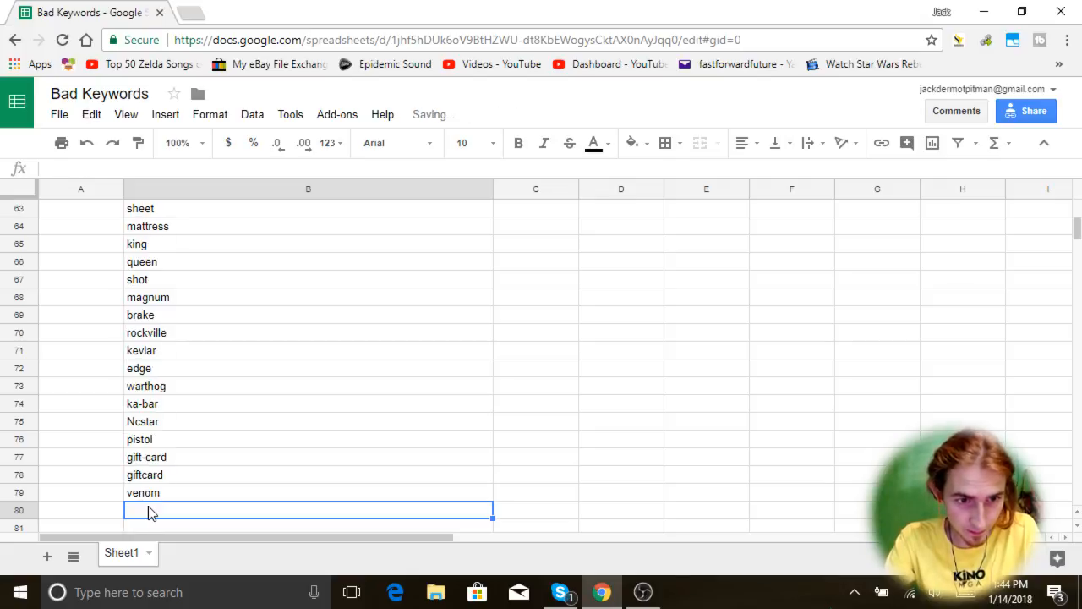
type("photo")
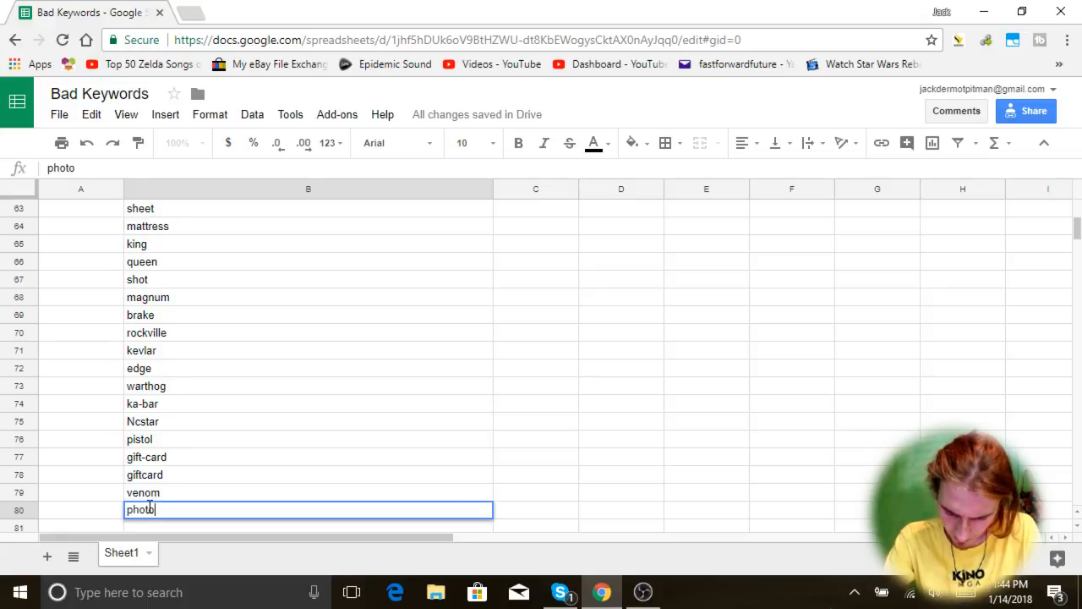
type("canvas")
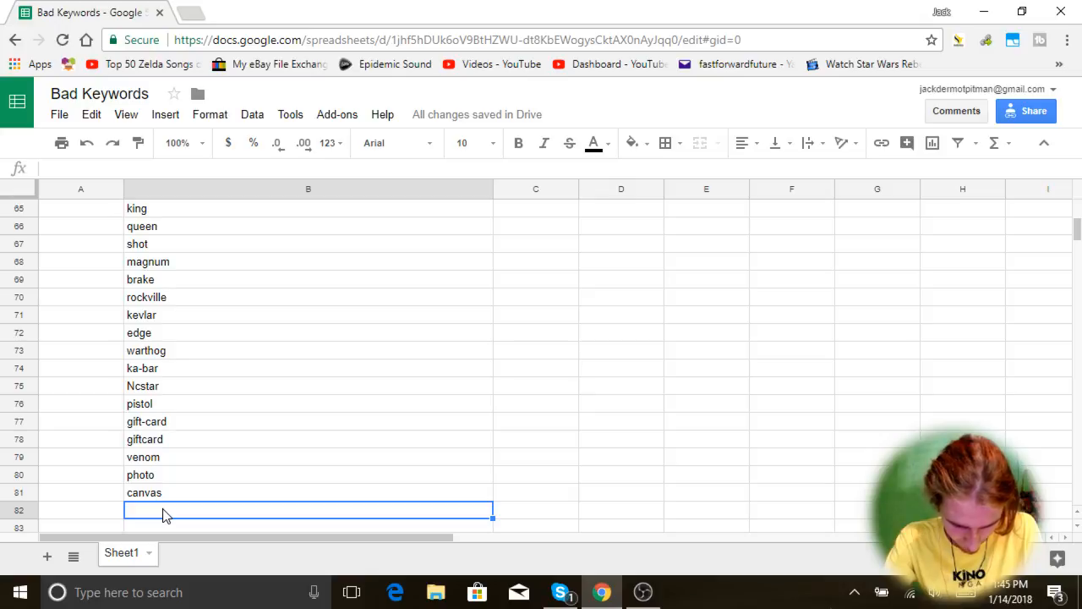
Step: Add blackhawk, hunting, glidden, costume, prepaid, available and ecotool
type("black")
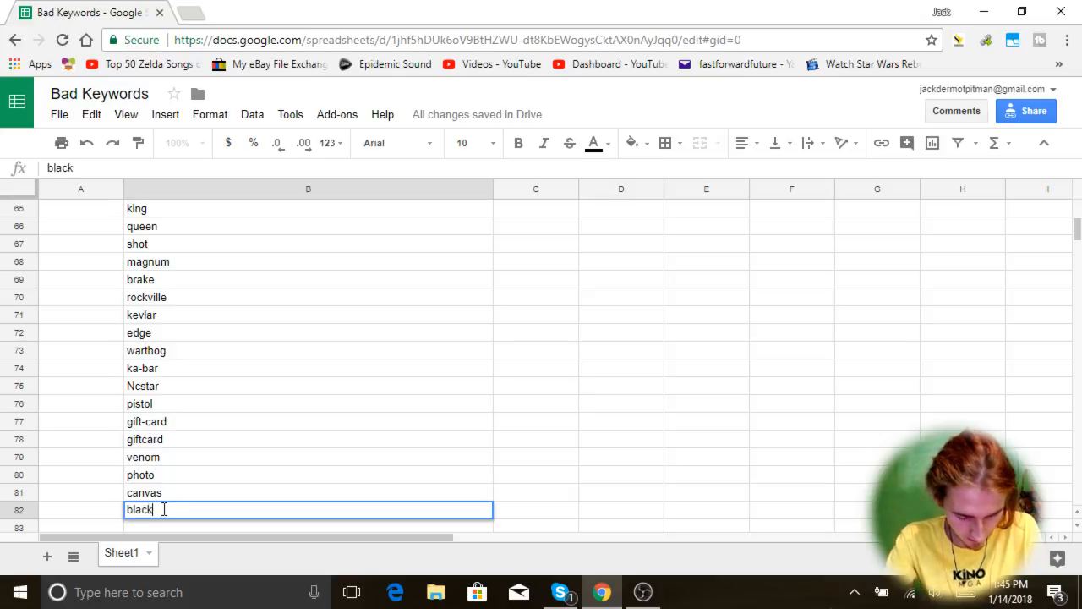
type("hunting")
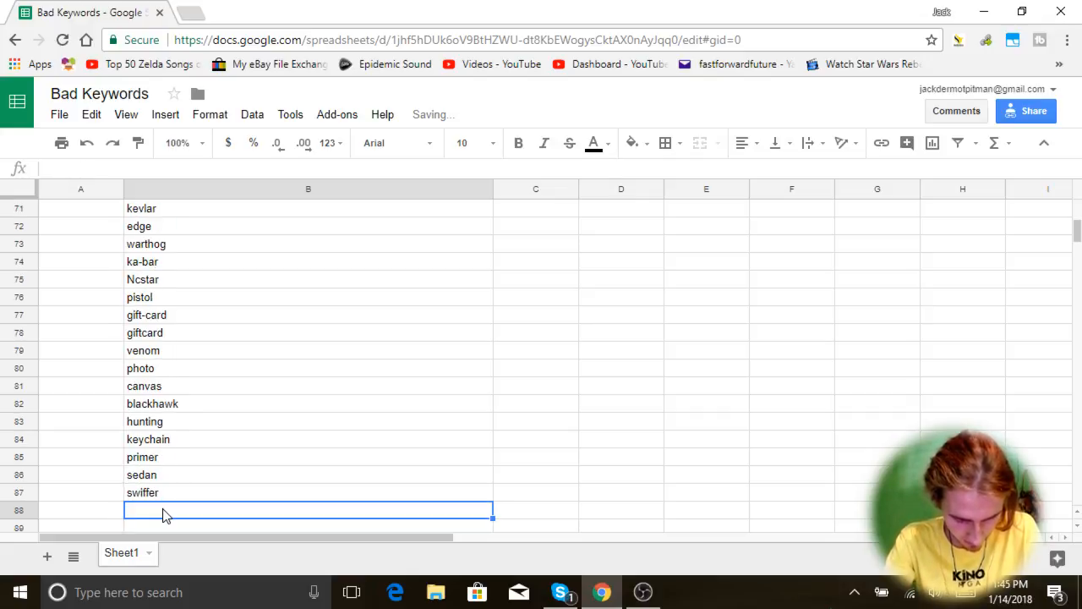
type("glidden")
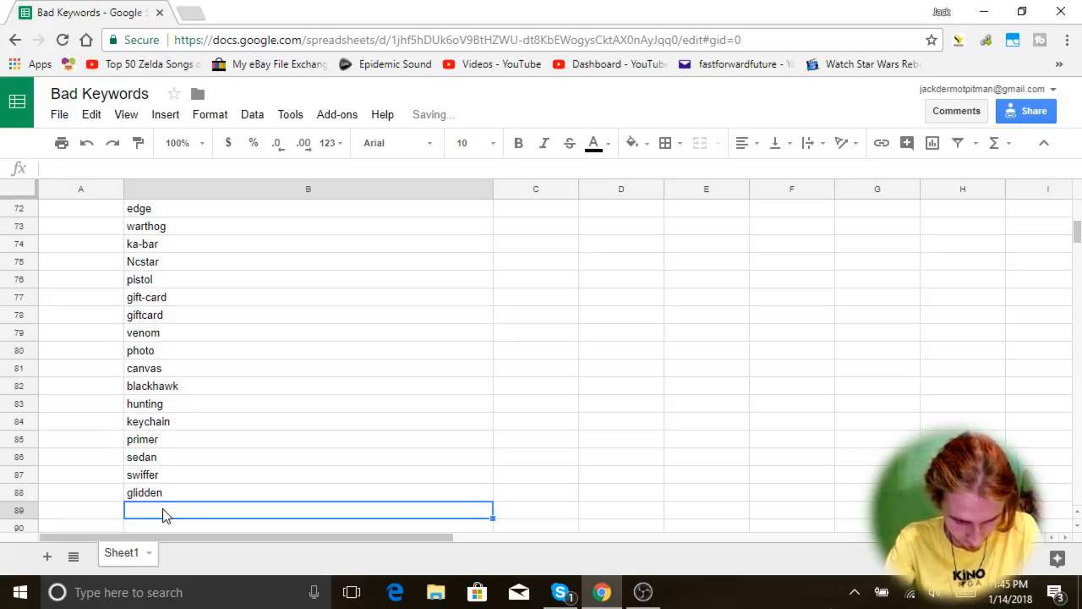
type("costume")
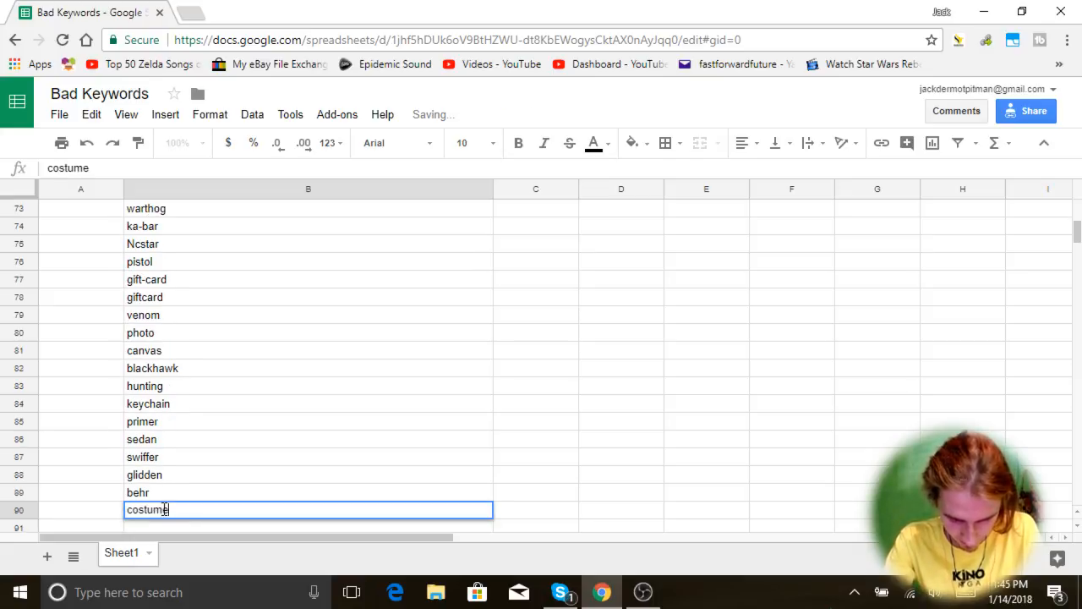
type("prepaid")
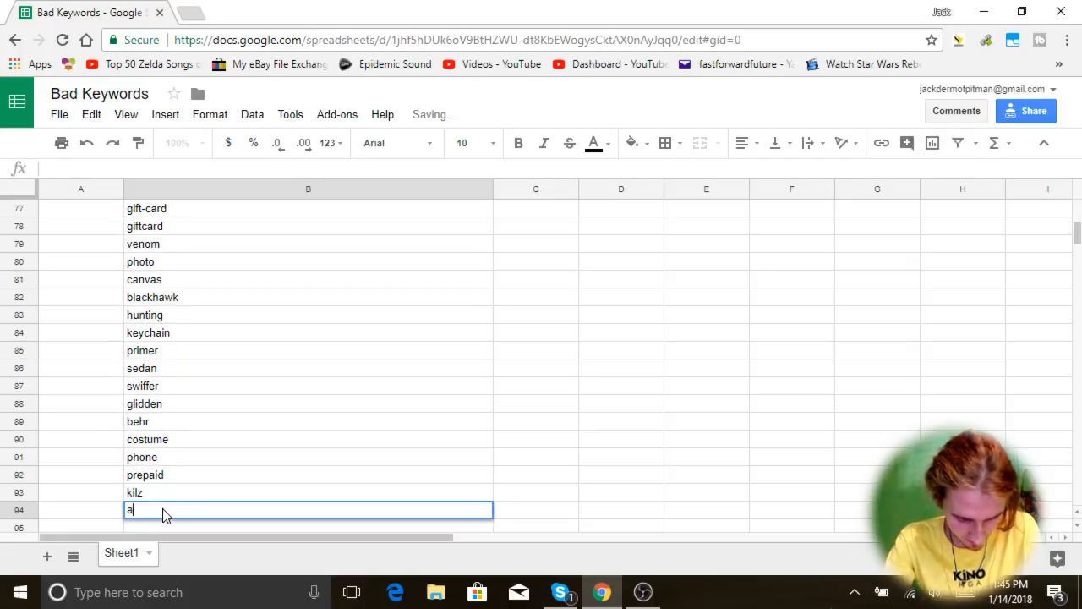
type("available")
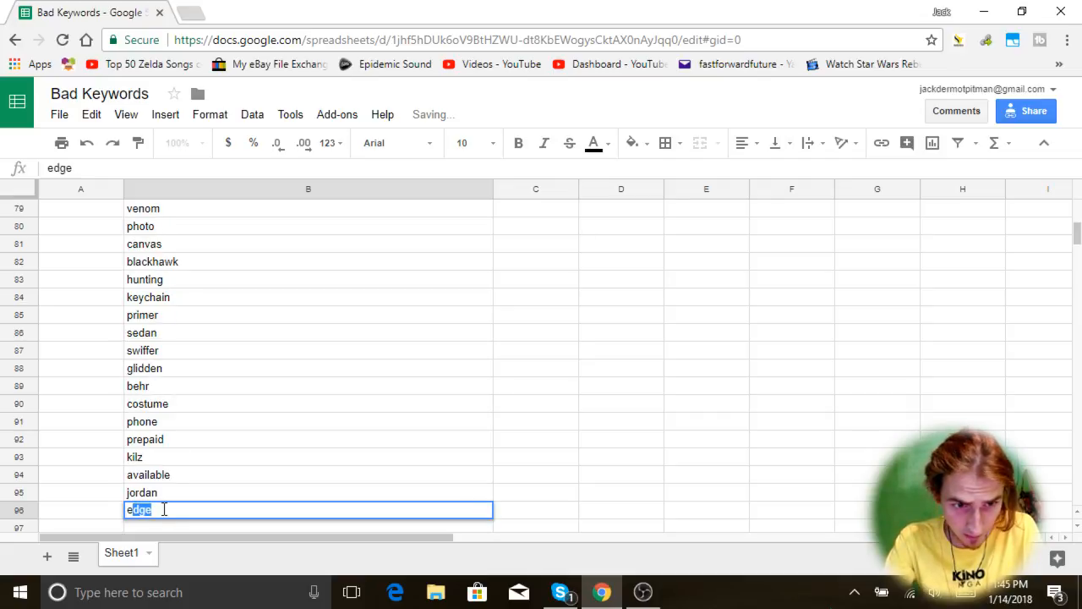
type("ecotools")
type("real")
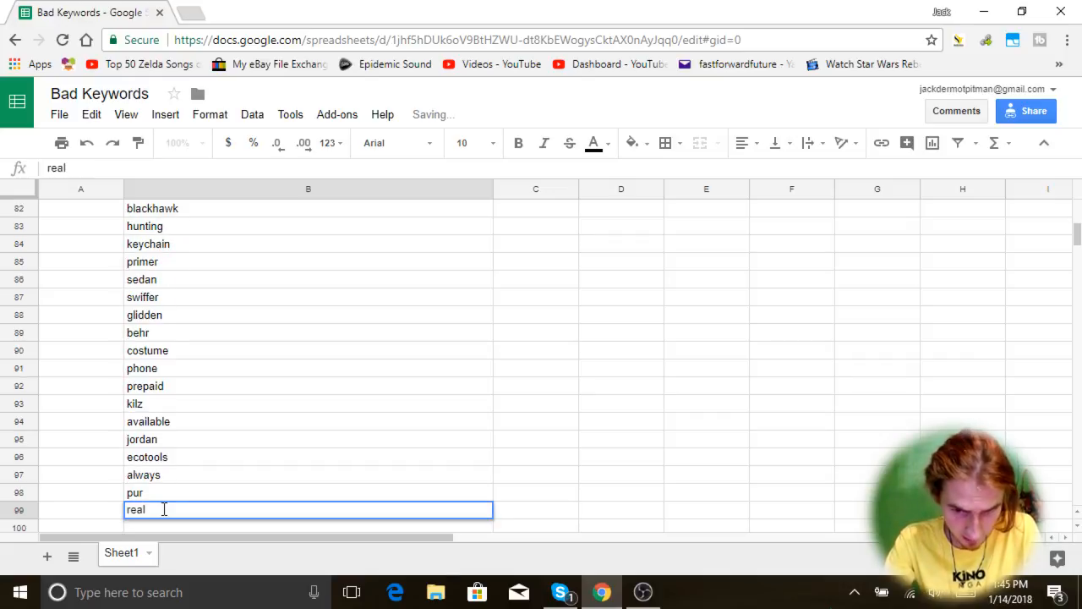
Step: Add techniques, sheetworld, fuze chicken, zante and frozen desert, reaching dream water in row 104
type("tech")
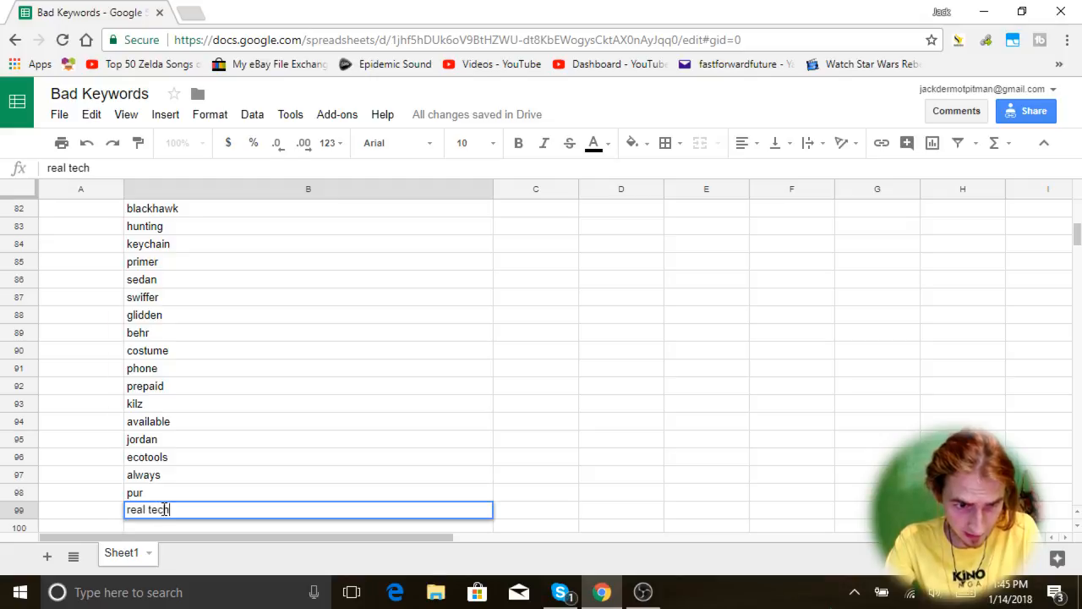
type("hniques")
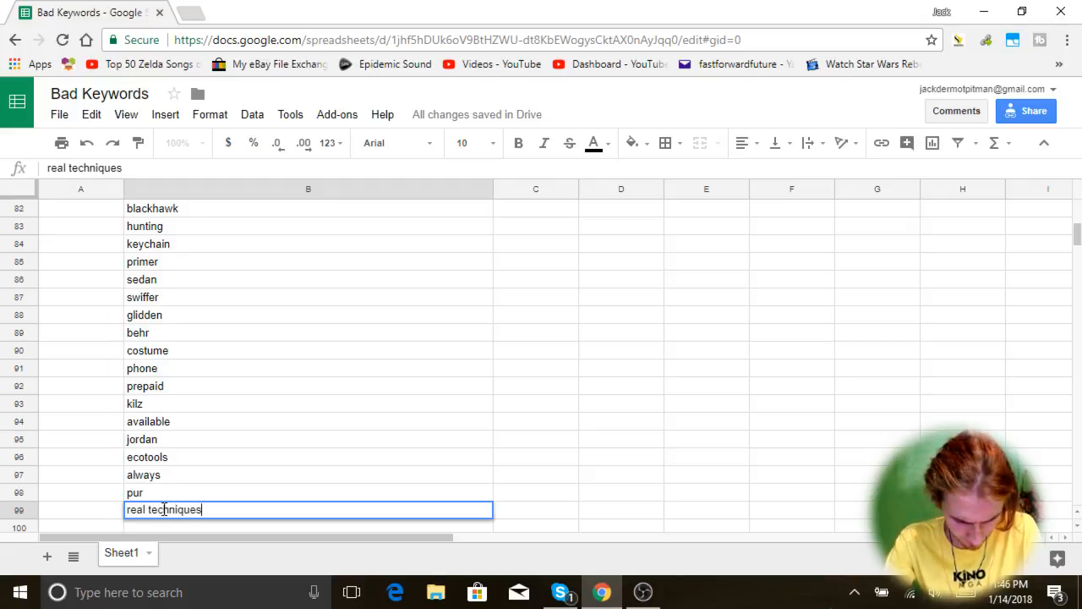
type("sheetworld")
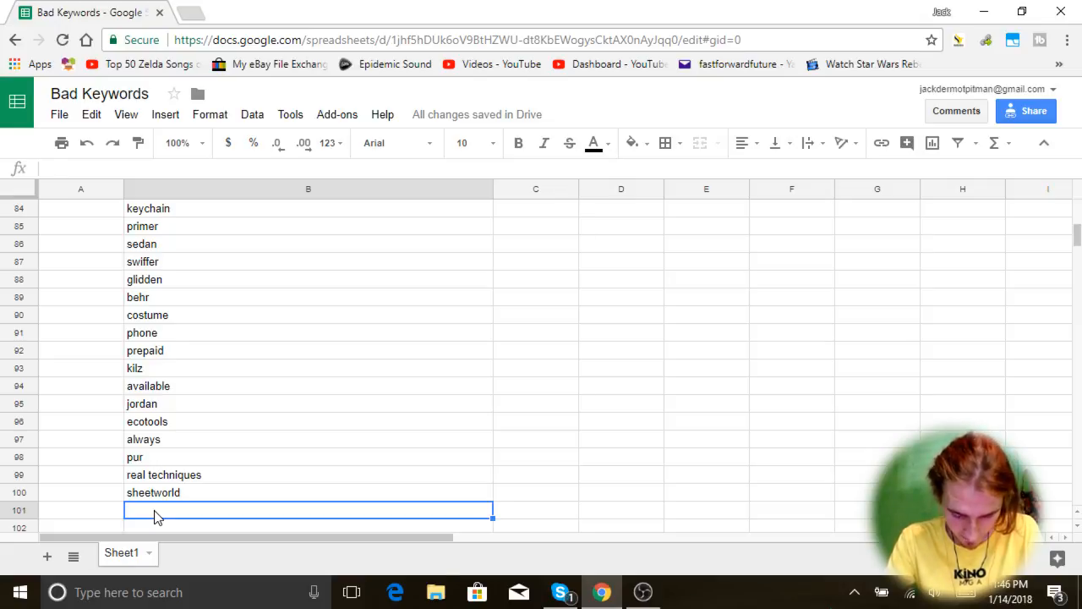
type("fuze_chicke")
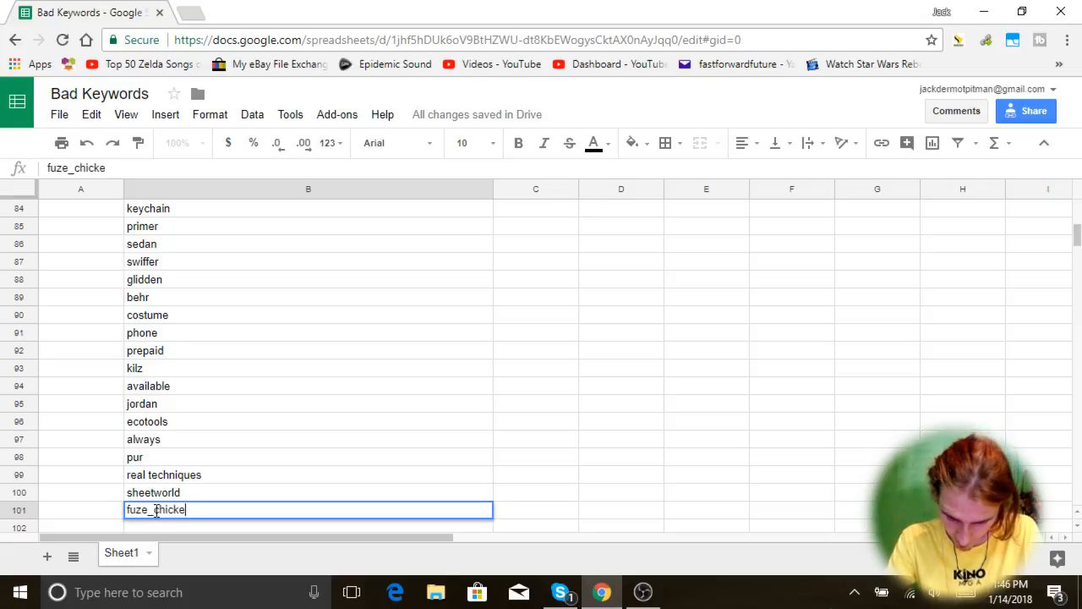
key("BackSpace")
type("n")
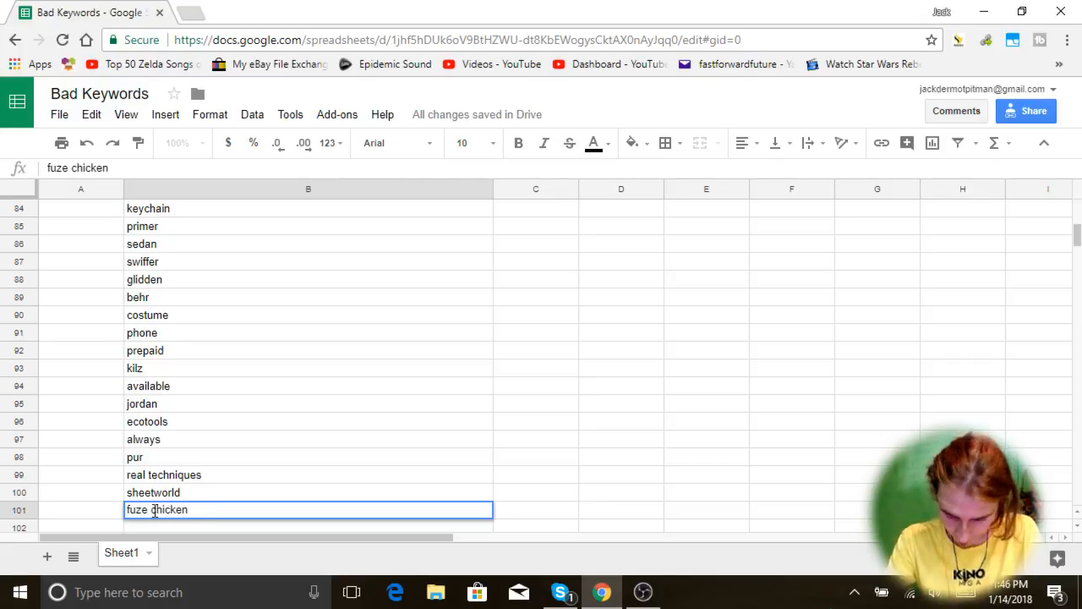
type("zantech")
type("f")
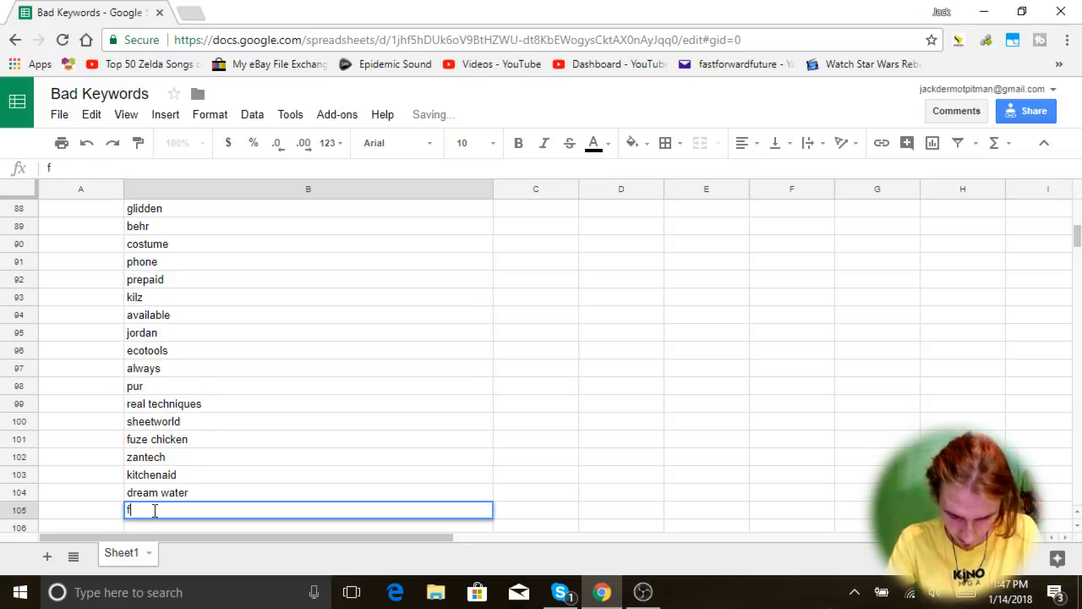
type("rozen desert")
type("gmail.com")
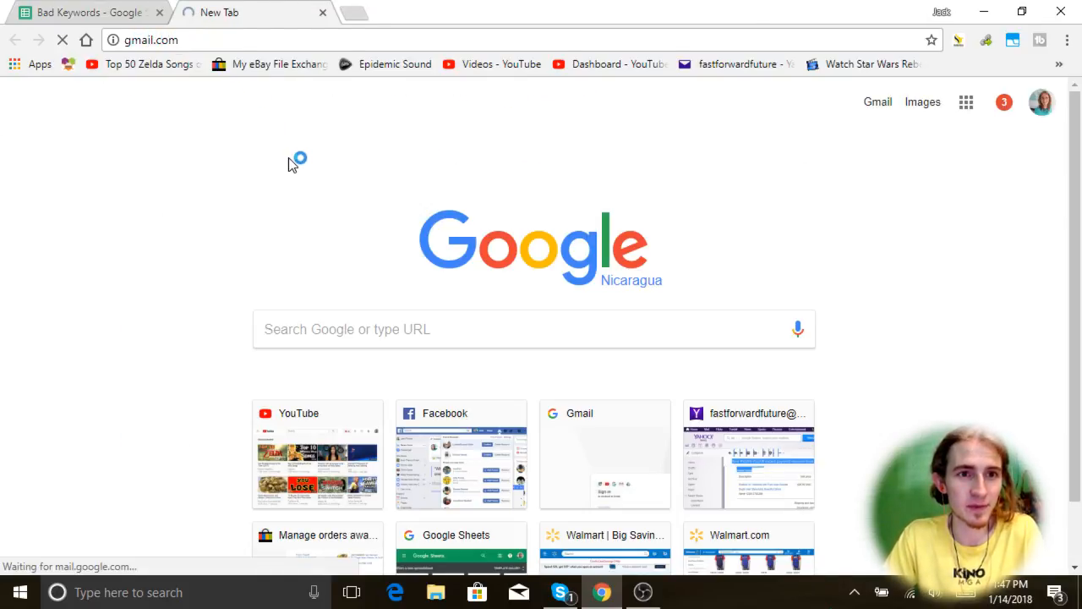
Step: Search Gmail for 'frozen dessert', view the eBay listing email, and return to the spreadsheet
left_click(605, 453)
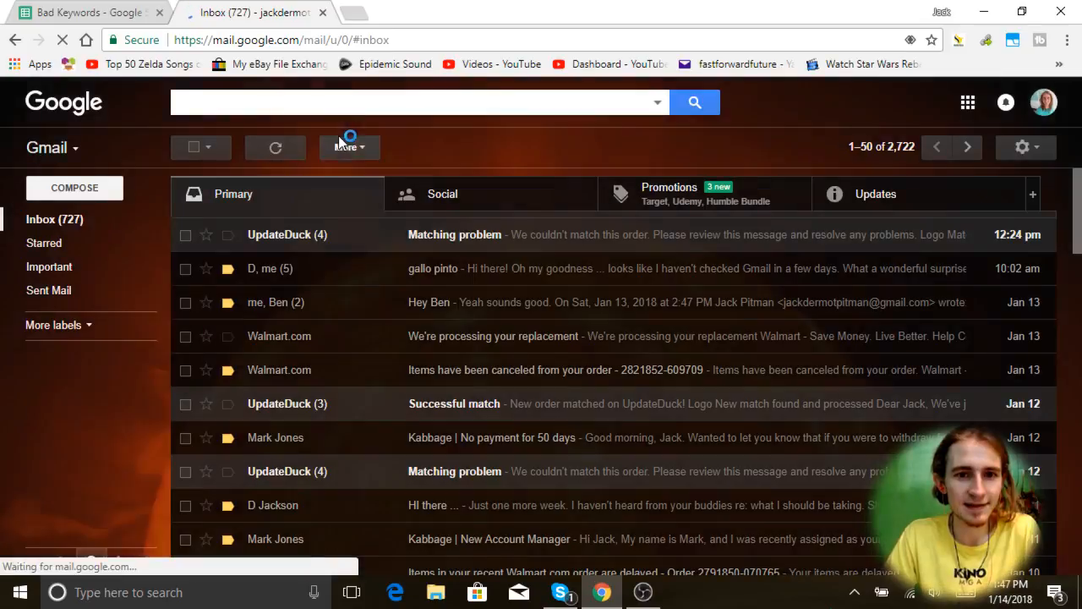
type("frozen")
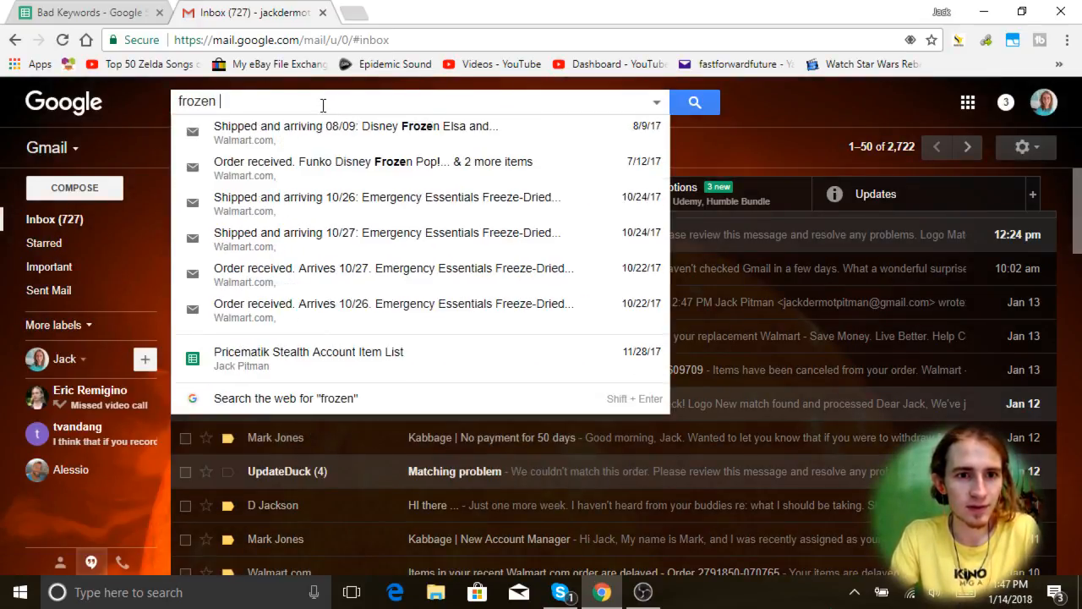
type("dessert")
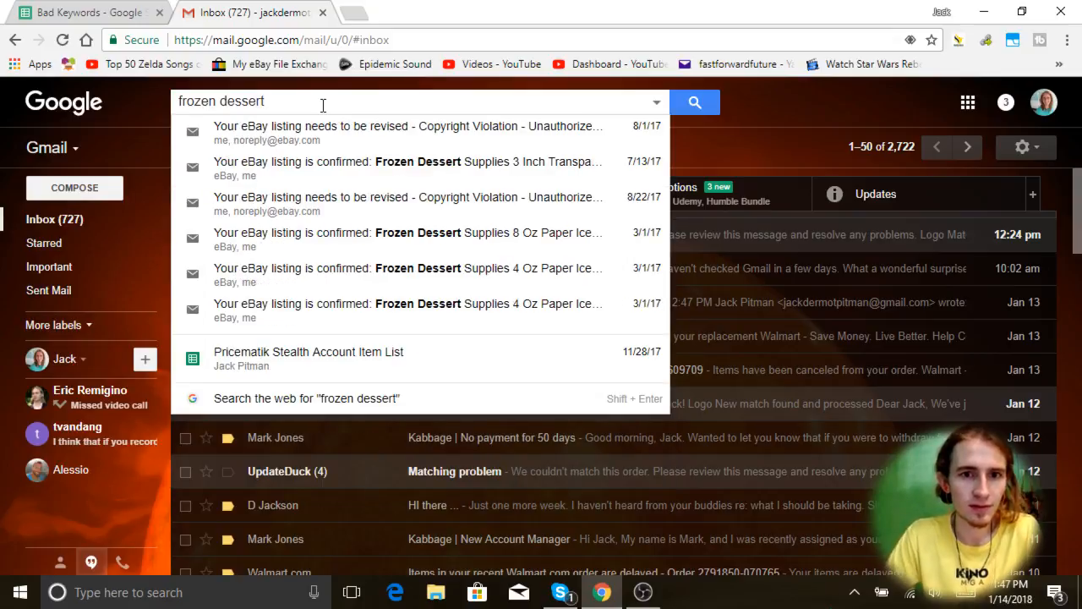
left_click(407, 161)
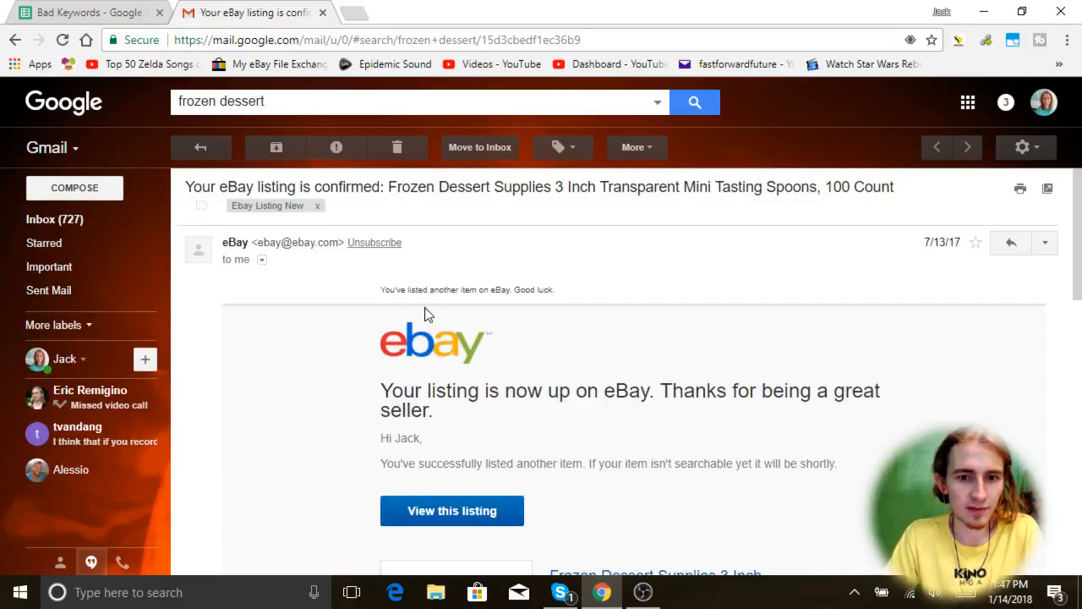
left_click(84, 12)
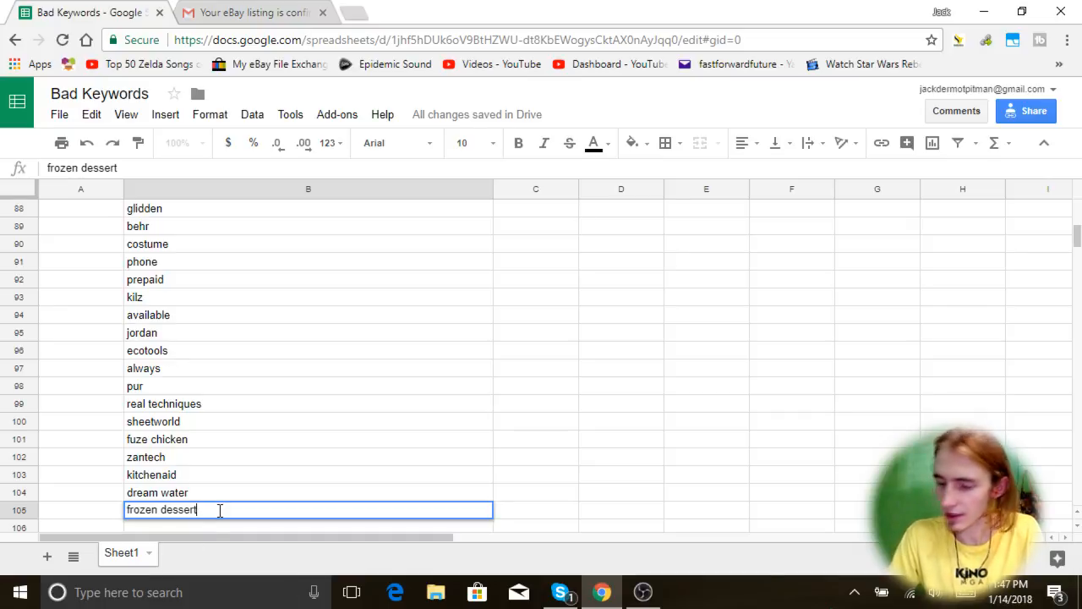
Step: Add keywords RDZ, acura and curate to column B below the frozen dessert entry
key("enter")
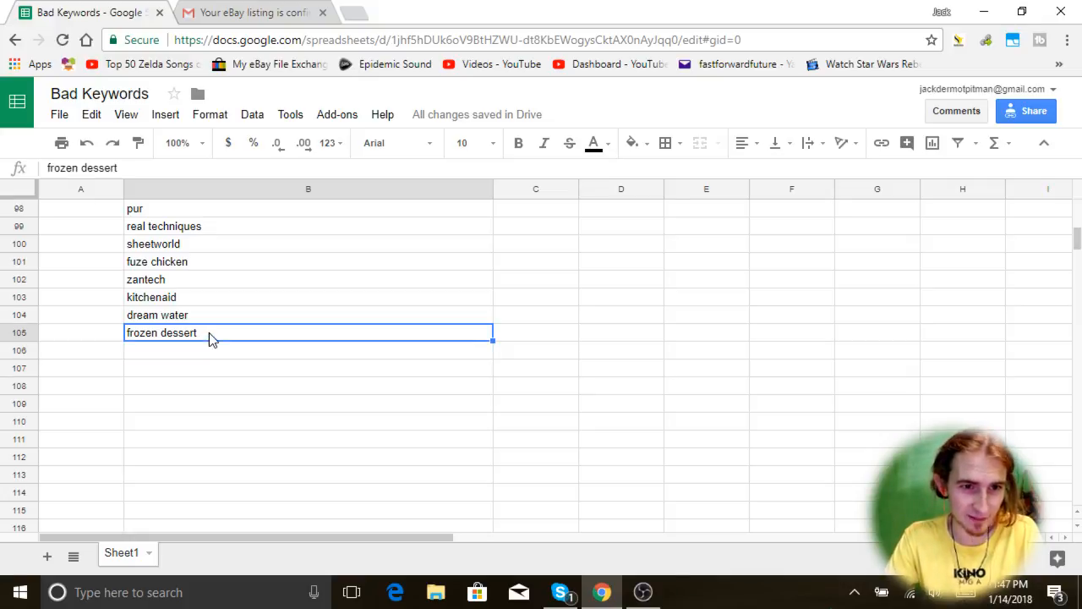
key("enter")
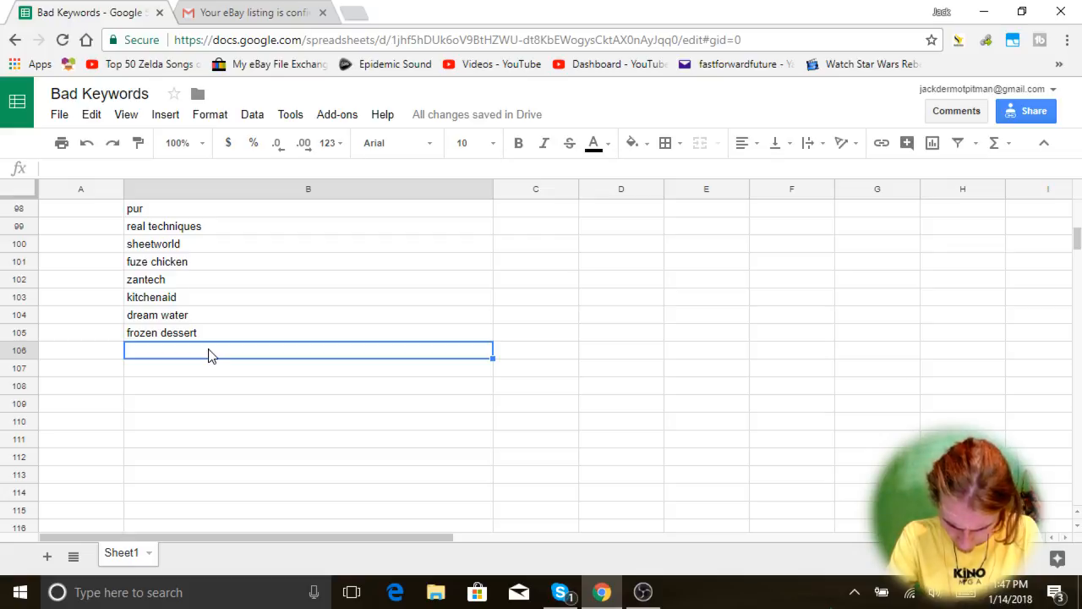
type("RDZ")
left_click(310, 367)
type("bigmo")
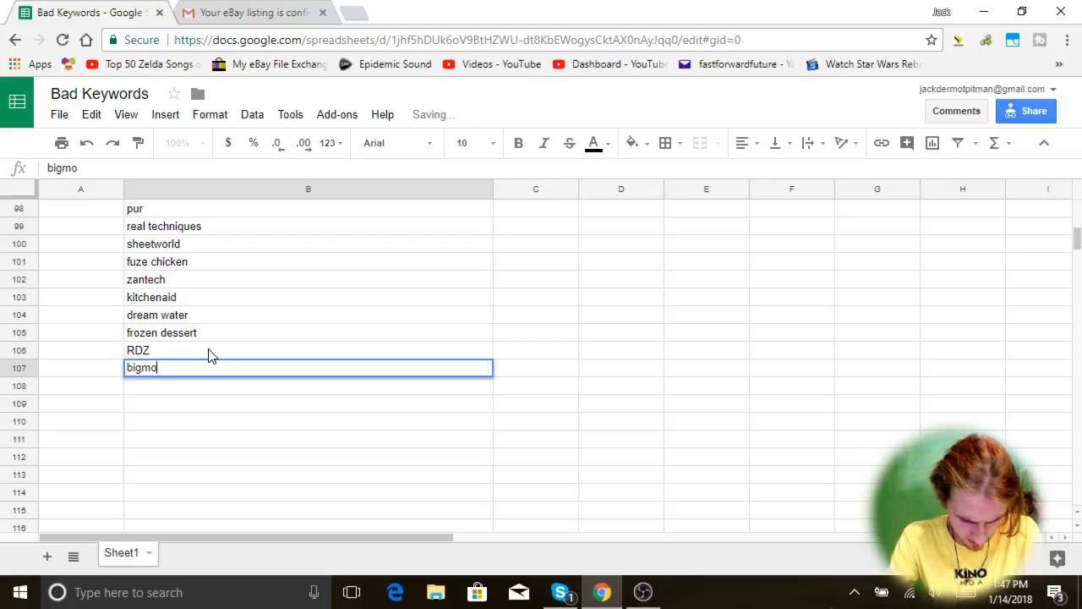
type("acura")
left_click(310, 386)
type("za")
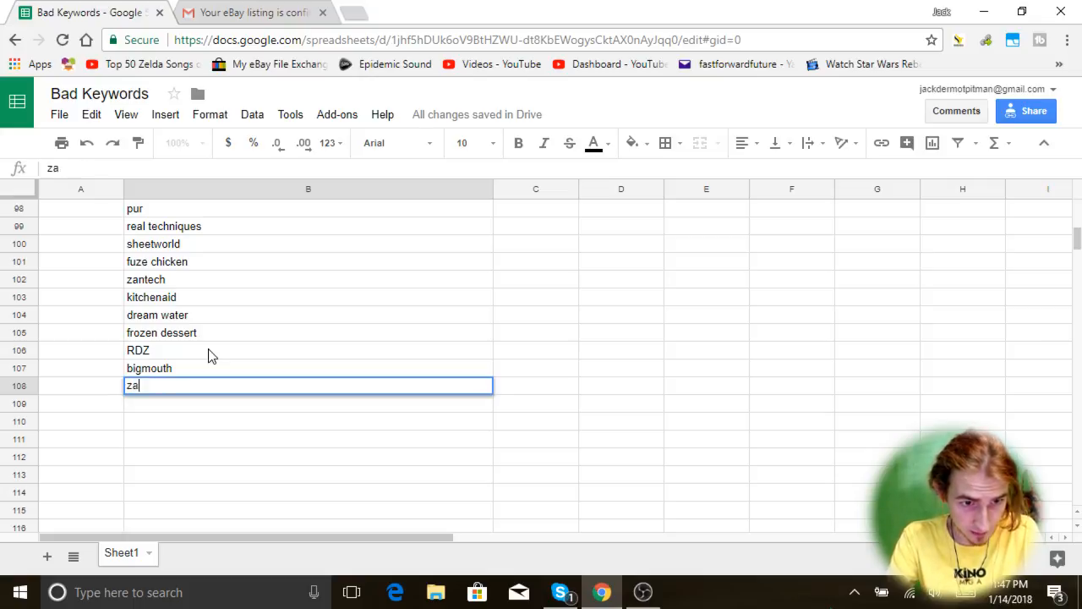
type("curate")
left_click(308, 422)
type("training mask")
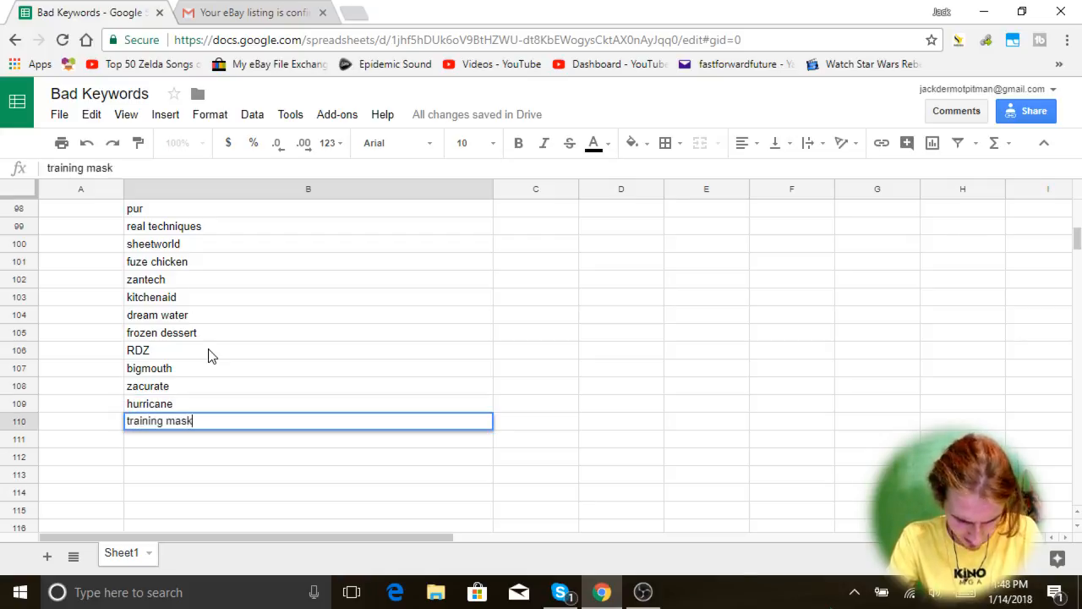
Step: Continue the list with senn, joy bab, accu and rosetta stone entries down to row 115
type("sennhei")
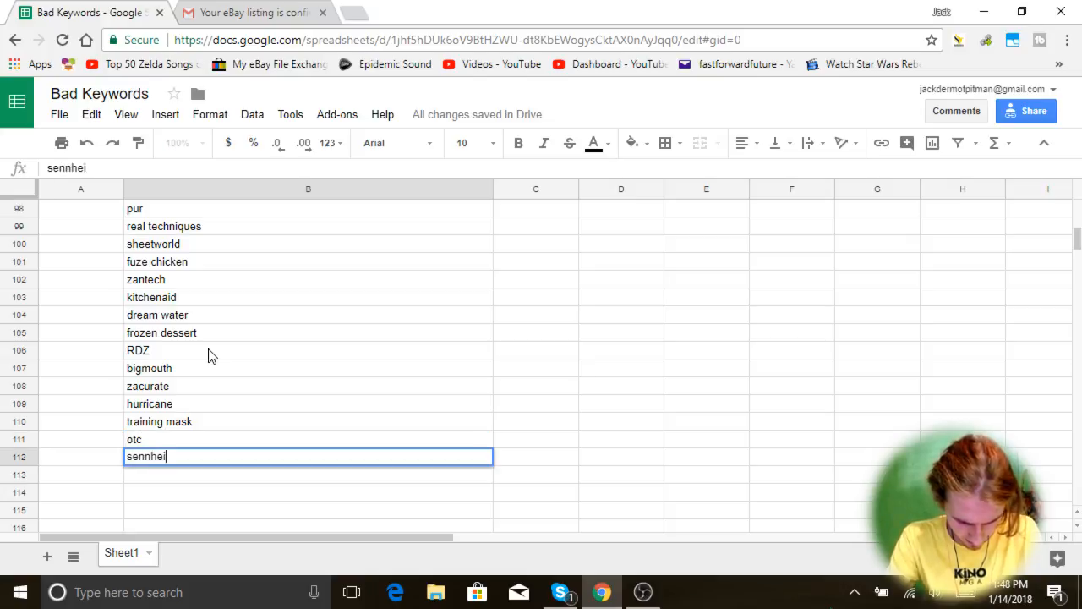
type("joy bab")
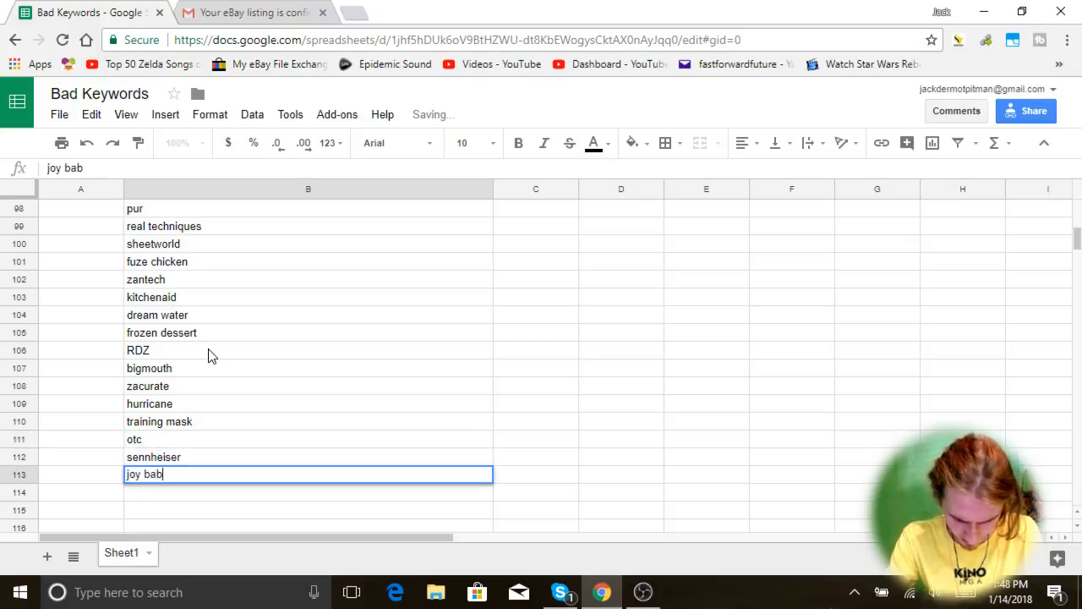
type("acc u rate")
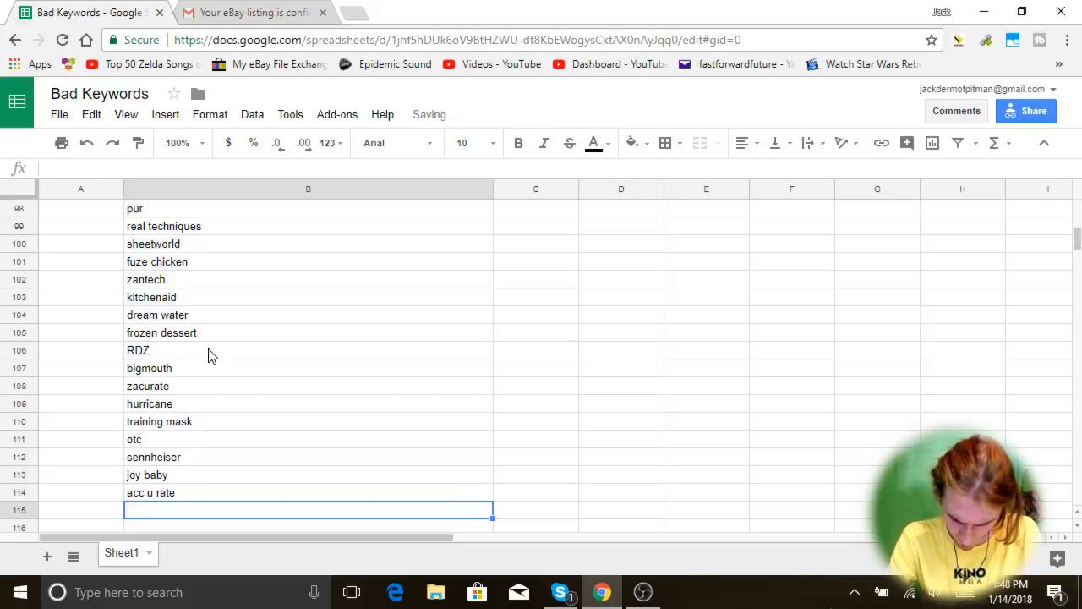
type("rosetta stone")
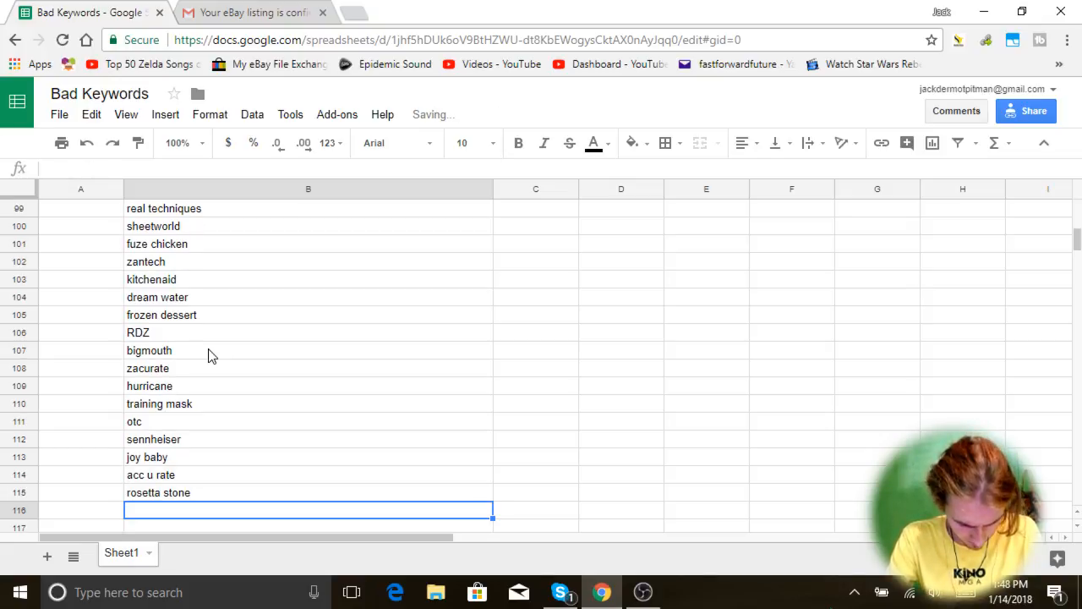
type("k")
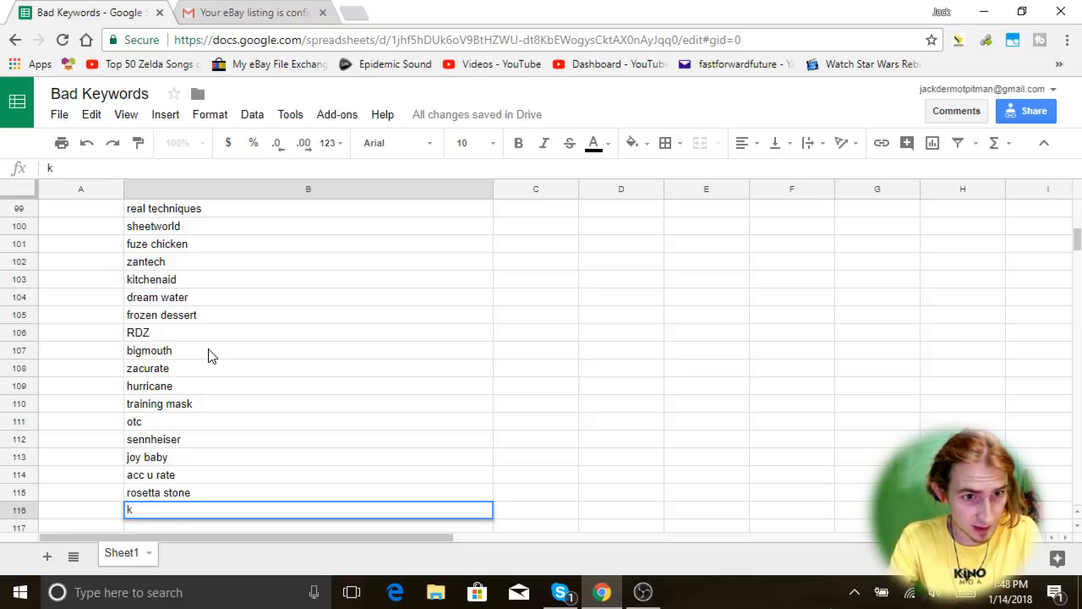
Step: Add keywords costume, medline, assisted, as seen and dessert to column B
type("ostume")
type("cobra")
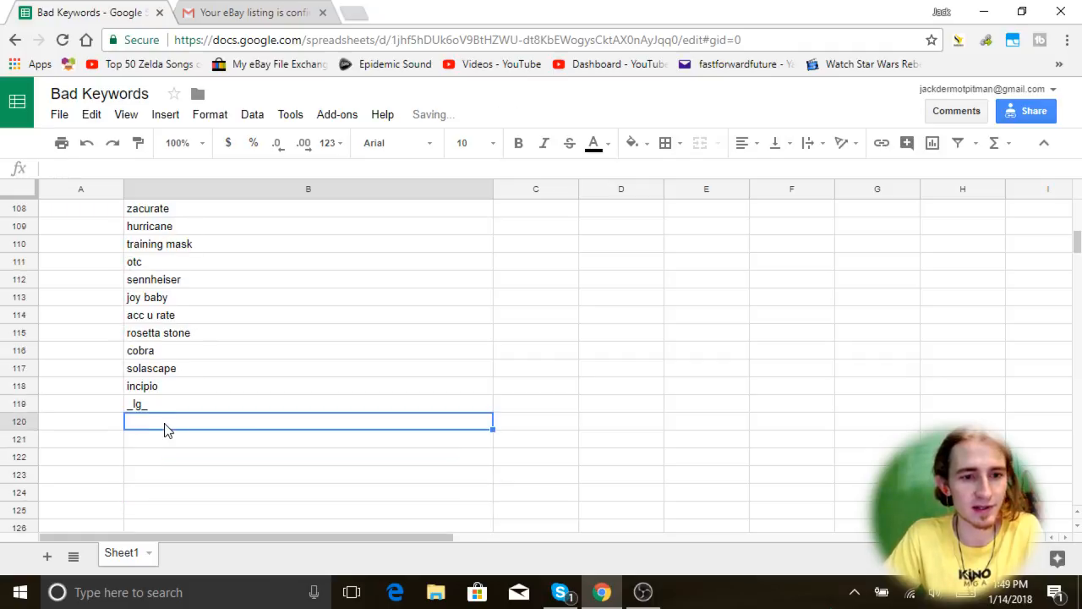
mouse_move(409, 406)
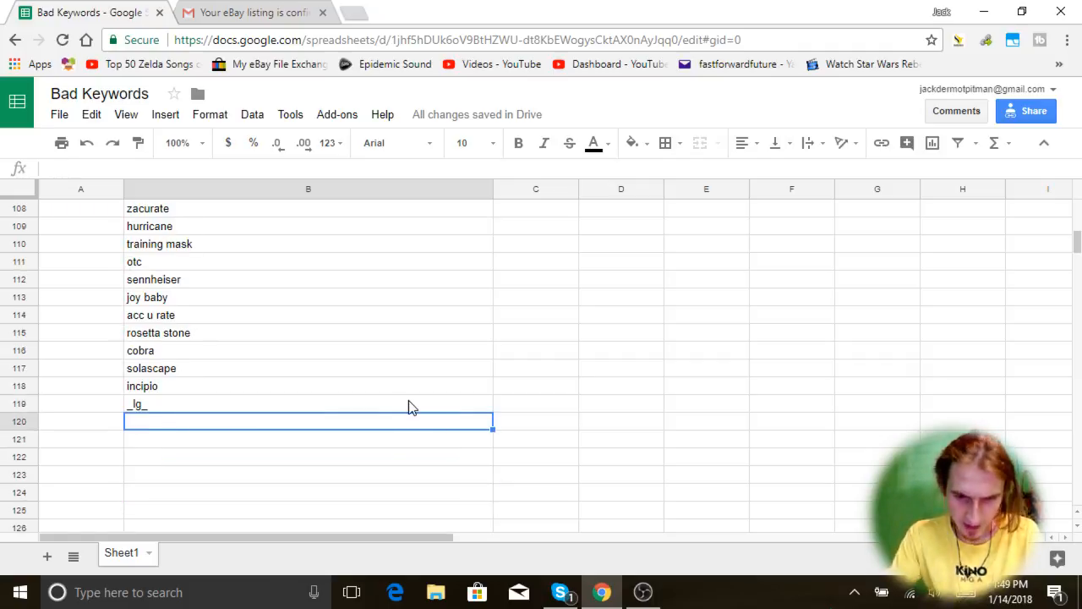
type("medline")
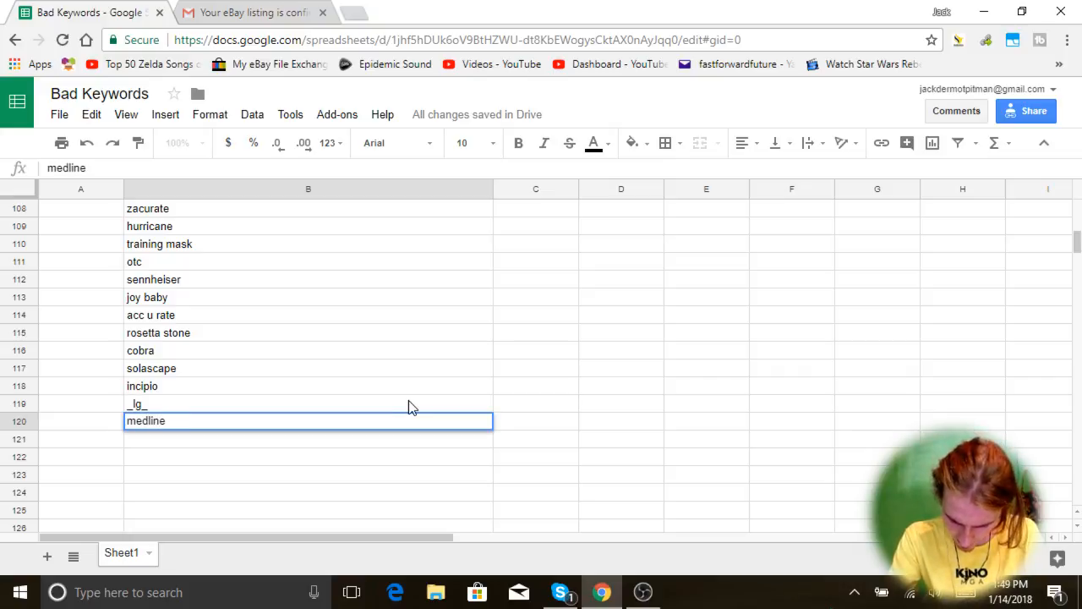
type("assisted")
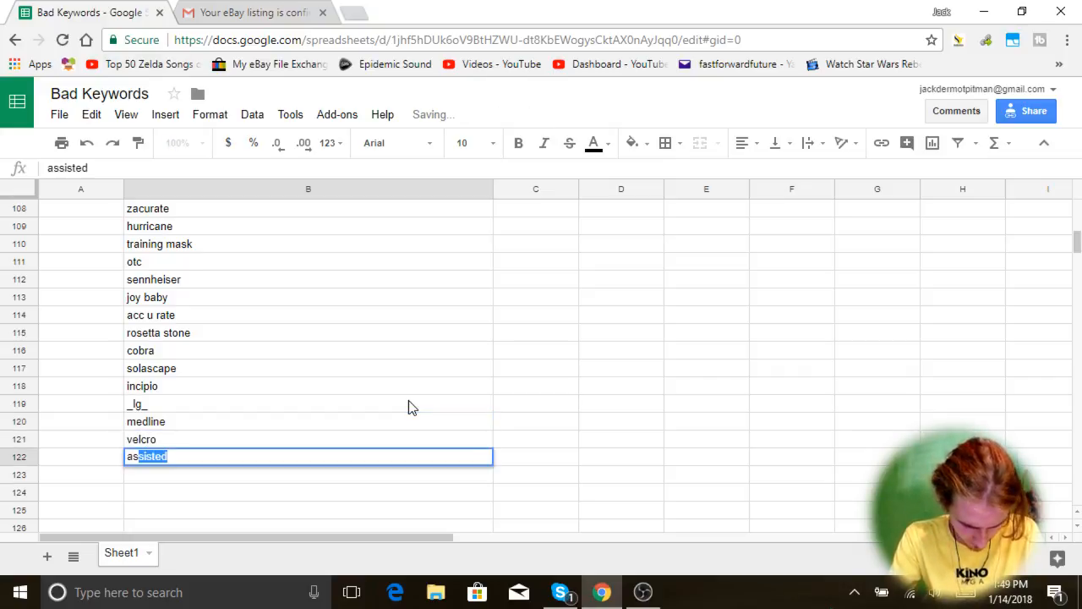
type("as seen")
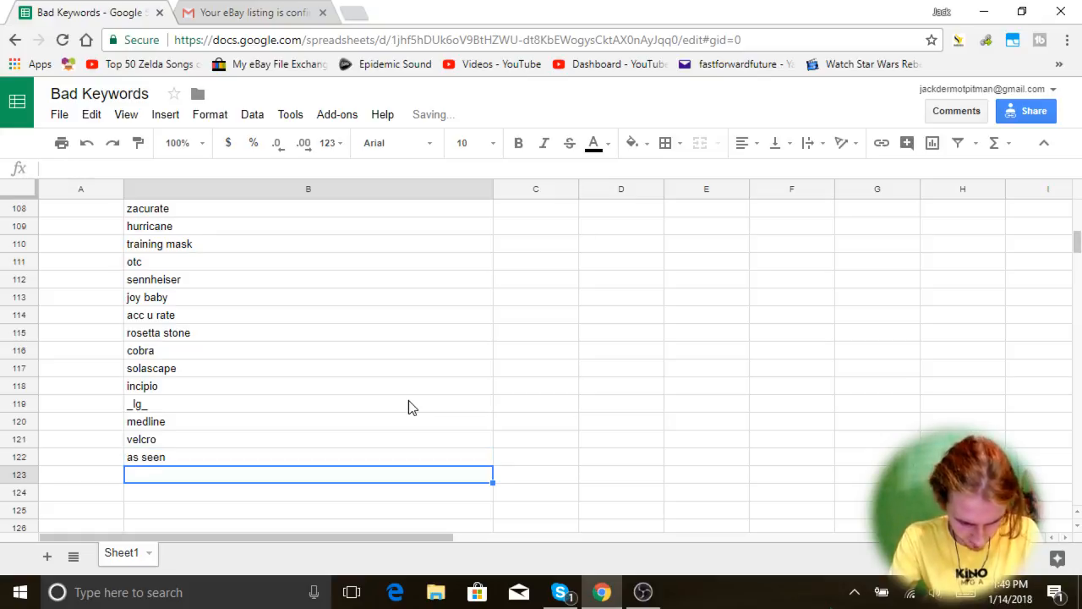
type("dessert")
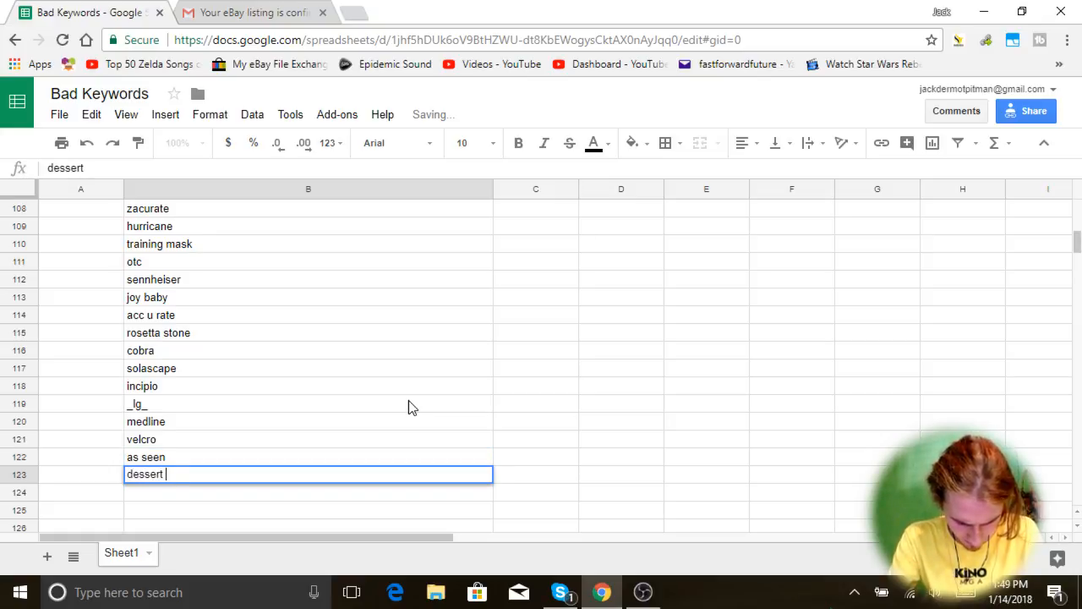
type("bullet")
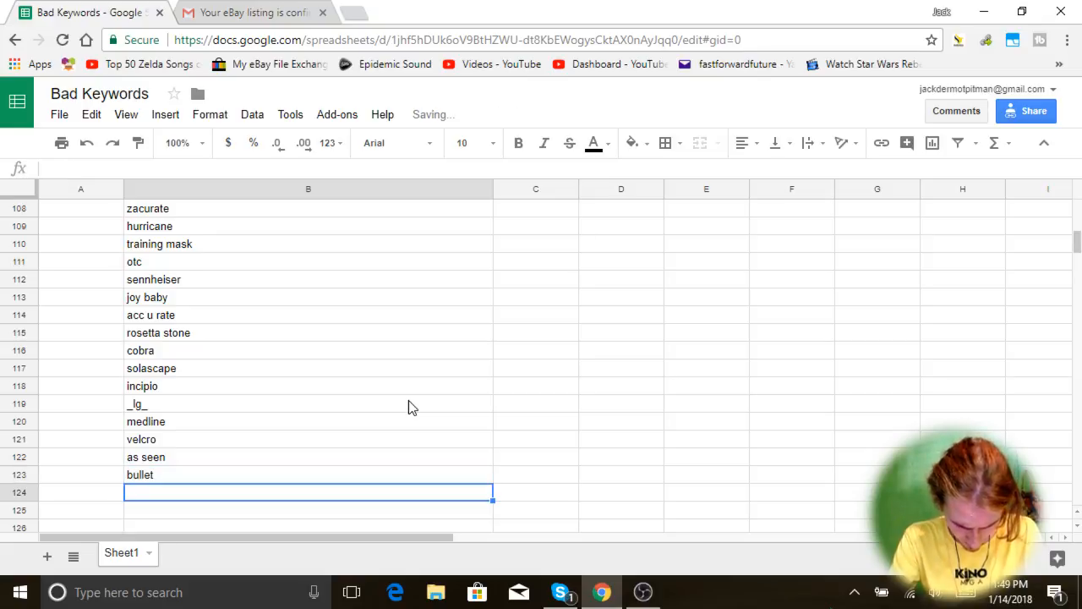
Step: Add water pik, teeter, sani stick, formula, dermawand and simply fit to the list
type("water pik")
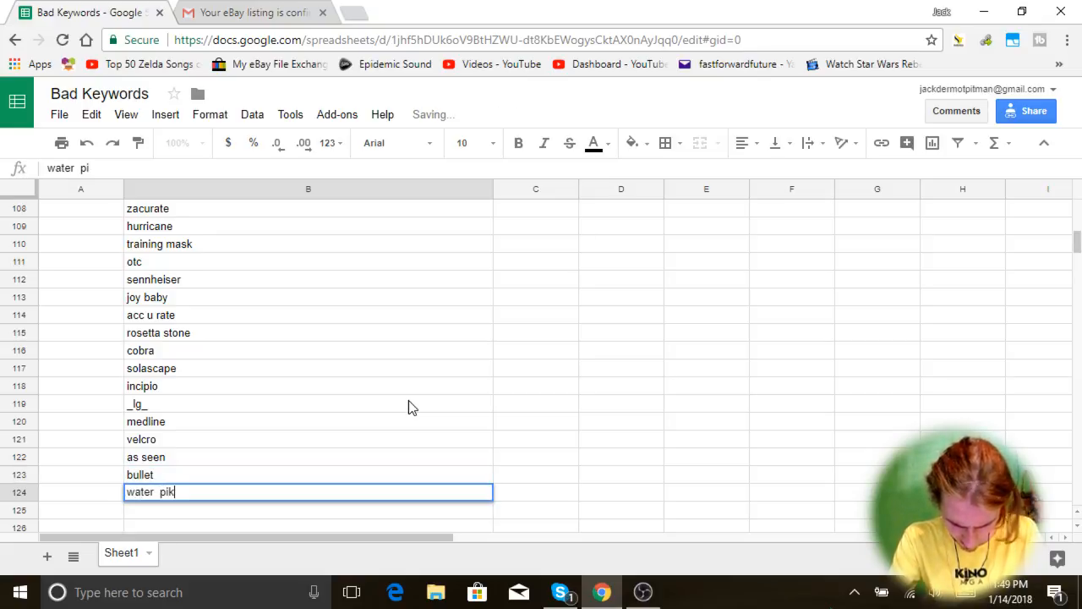
type("teeter")
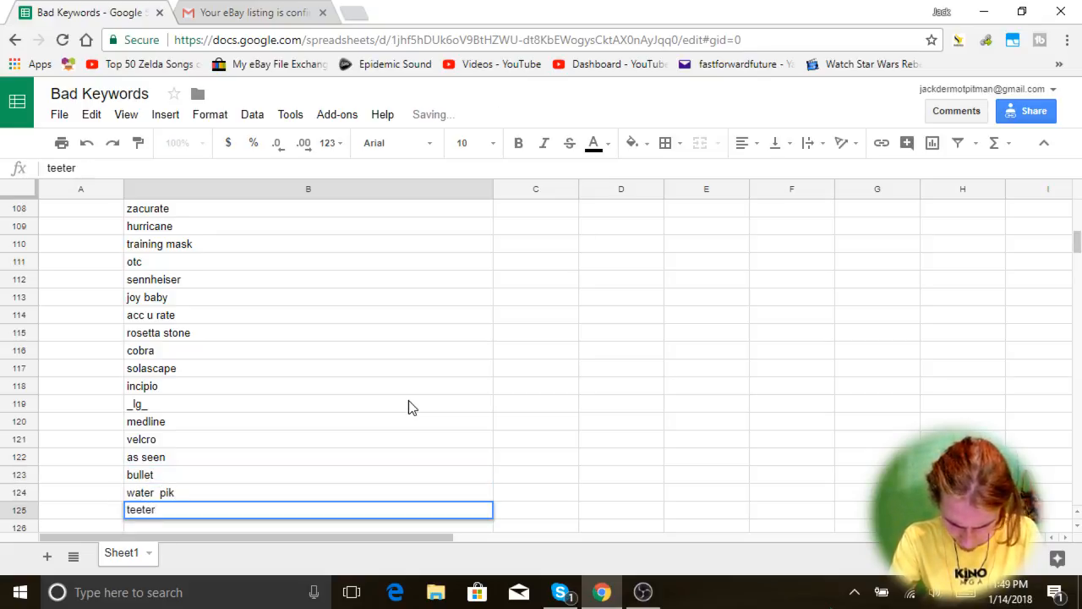
type("sani stick")
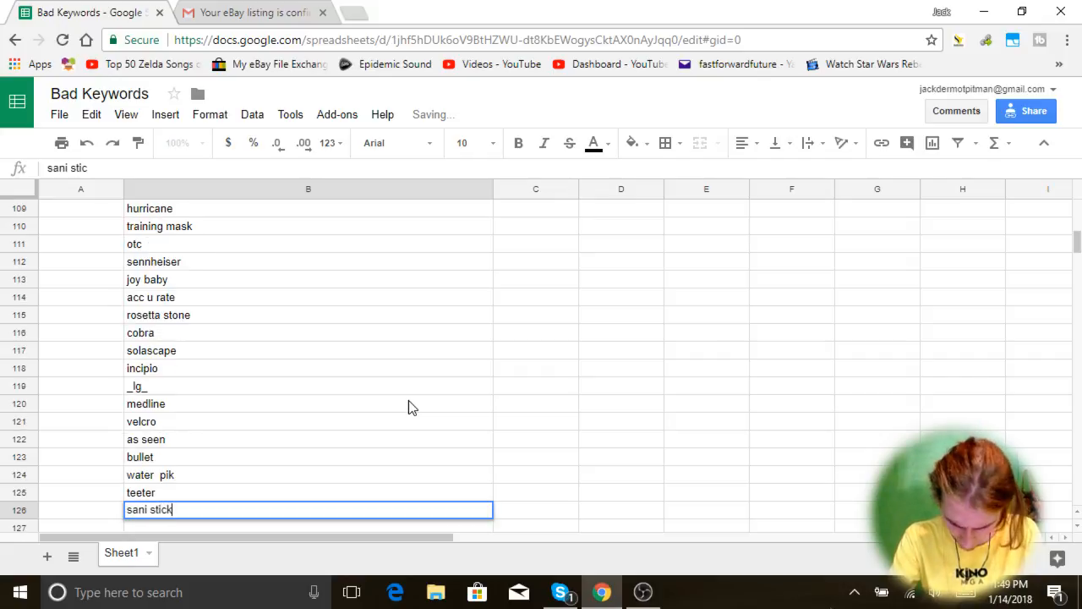
type("formufit")
type("nissan")
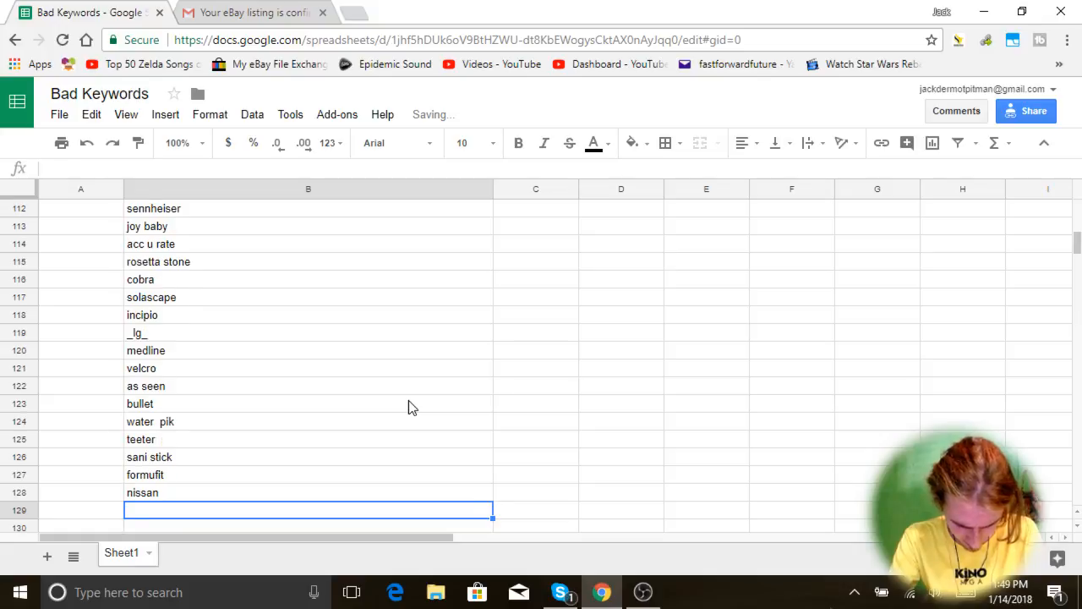
type("dermawand")
left_click(309, 528)
type("kerastase")
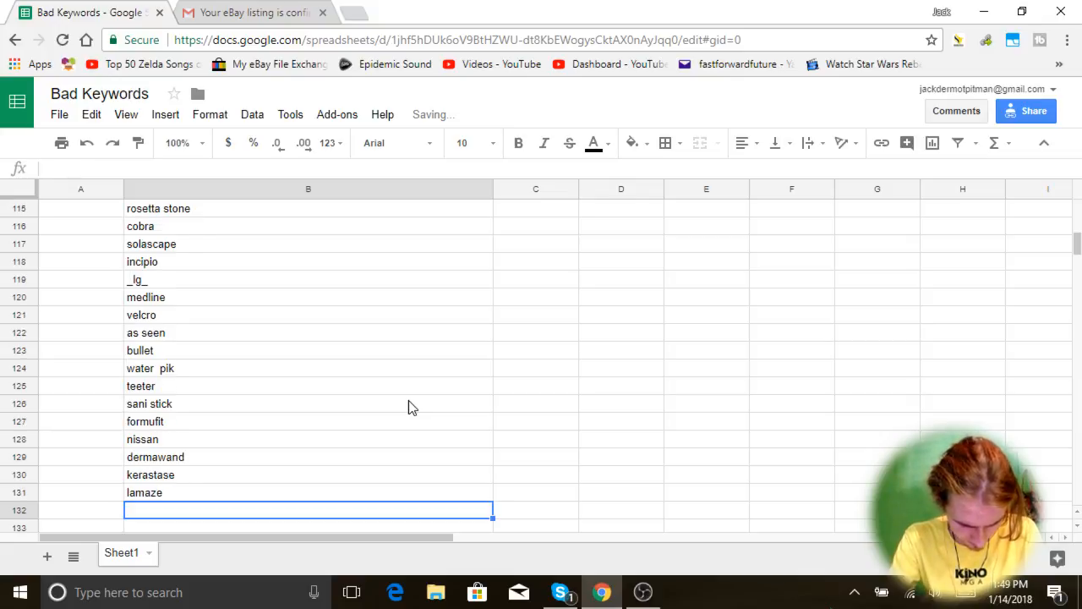
type("simply fit")
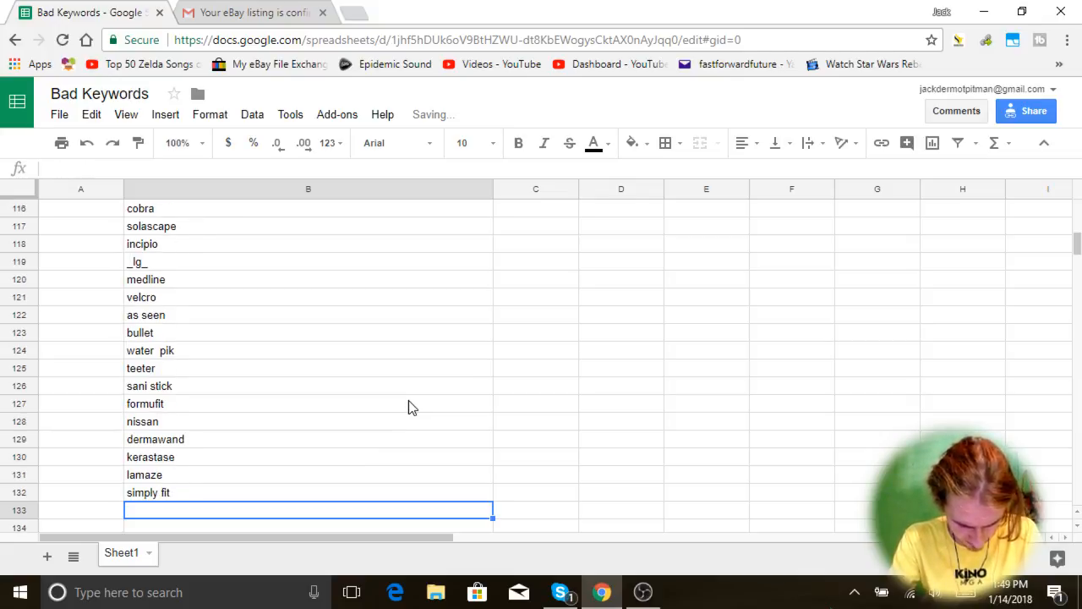
Step: Add l'oreal, gopro and further entries through enfamil, taking the list to row 145
type("l'oreal")
left_click(310, 526)
type("nitewatch")
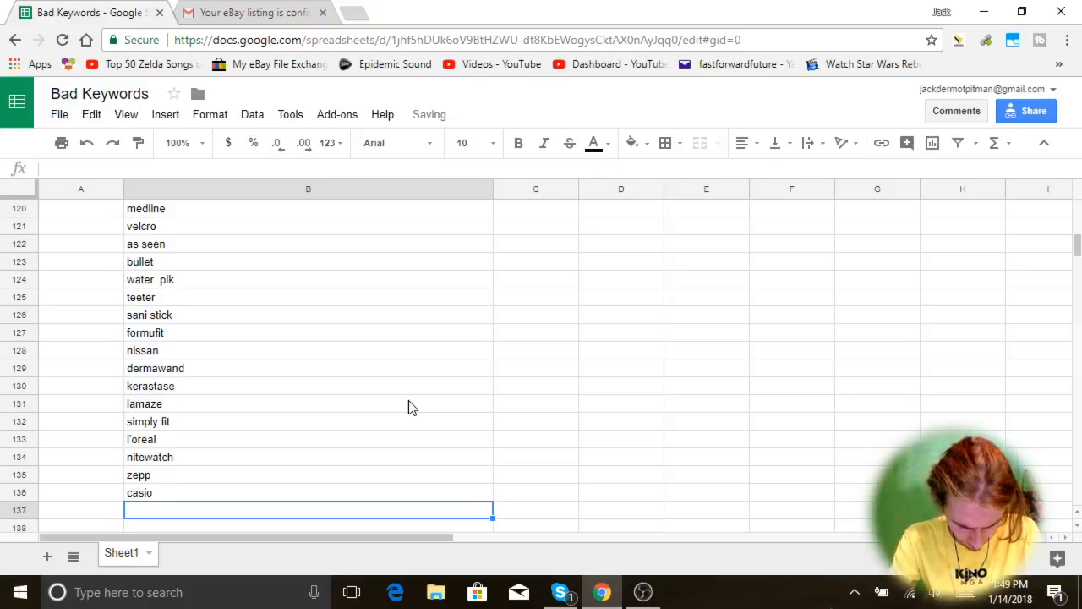
type("braven")
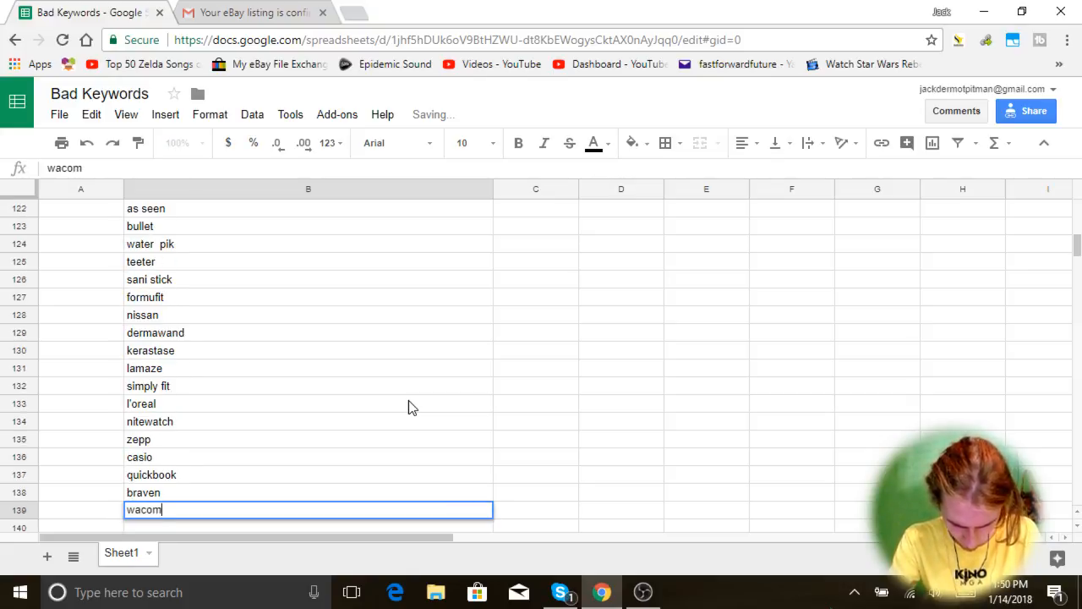
type("gopro")
type("TY")
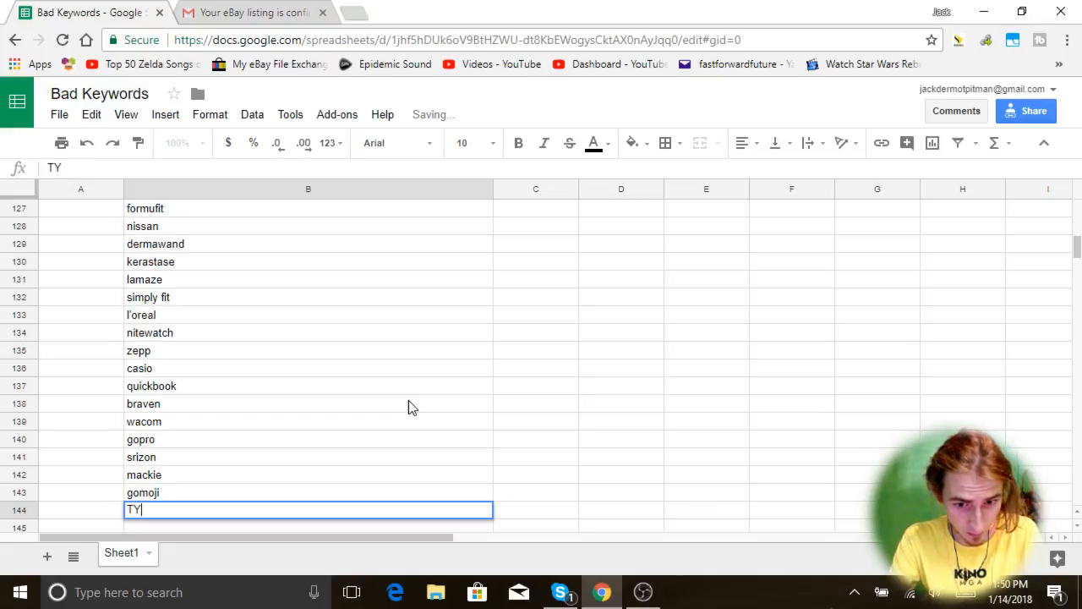
type("LT")
left_click(307, 526)
type("enfamil")
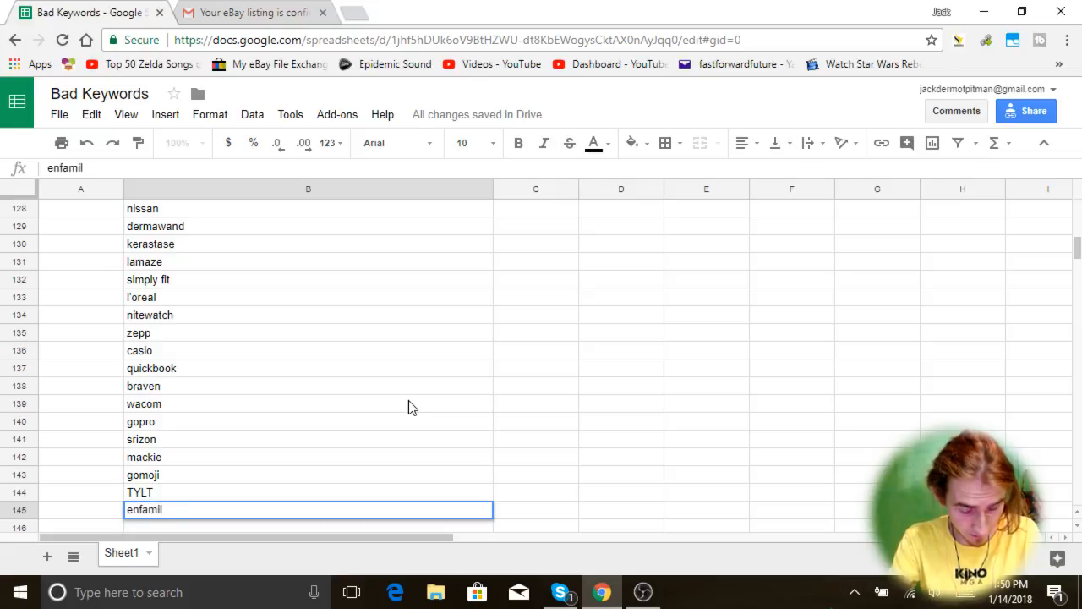
left_click(142, 439)
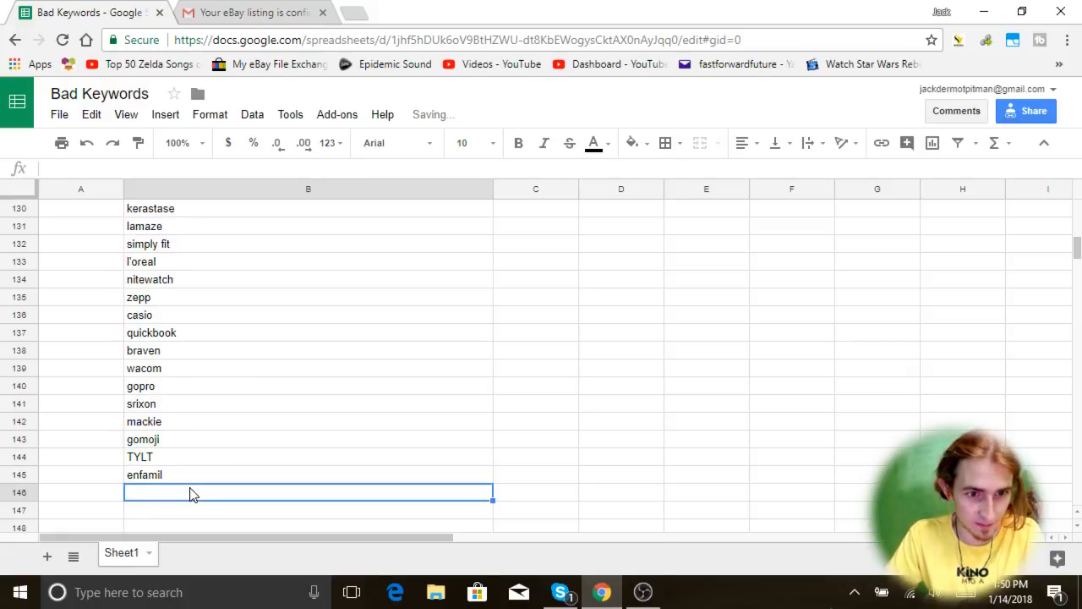
Step: Add stokke and pepper spray to the end of the keyword list
scroll("down", 3)
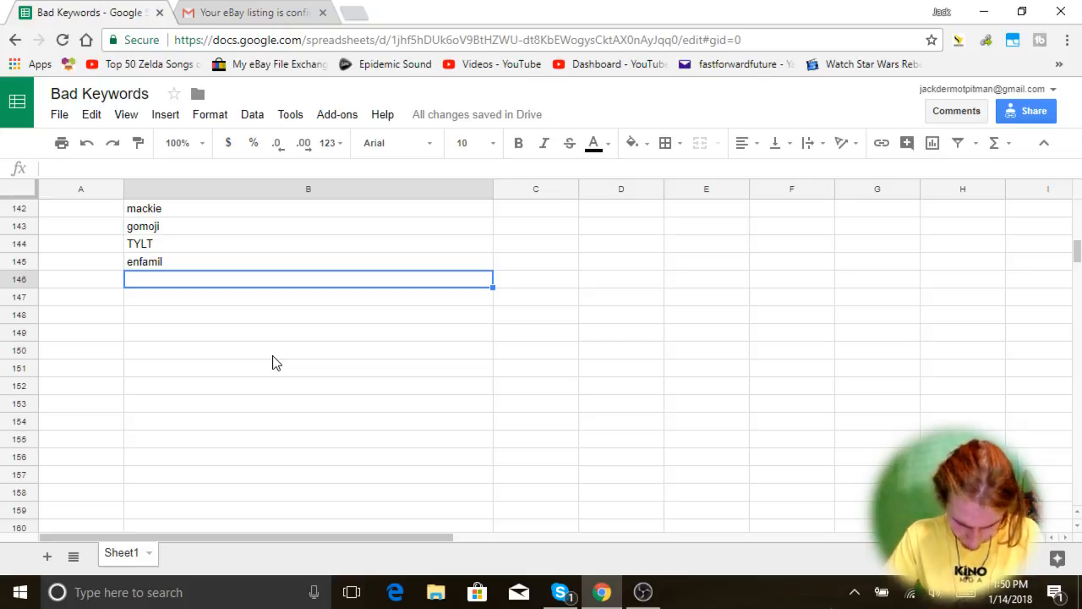
type("stok")
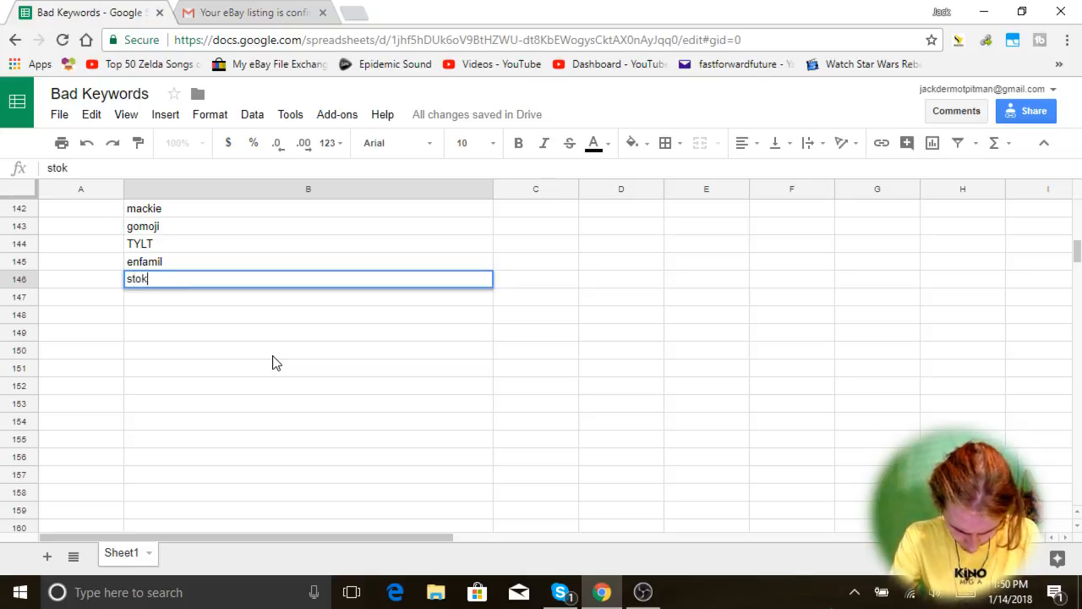
type("pepper_spray")
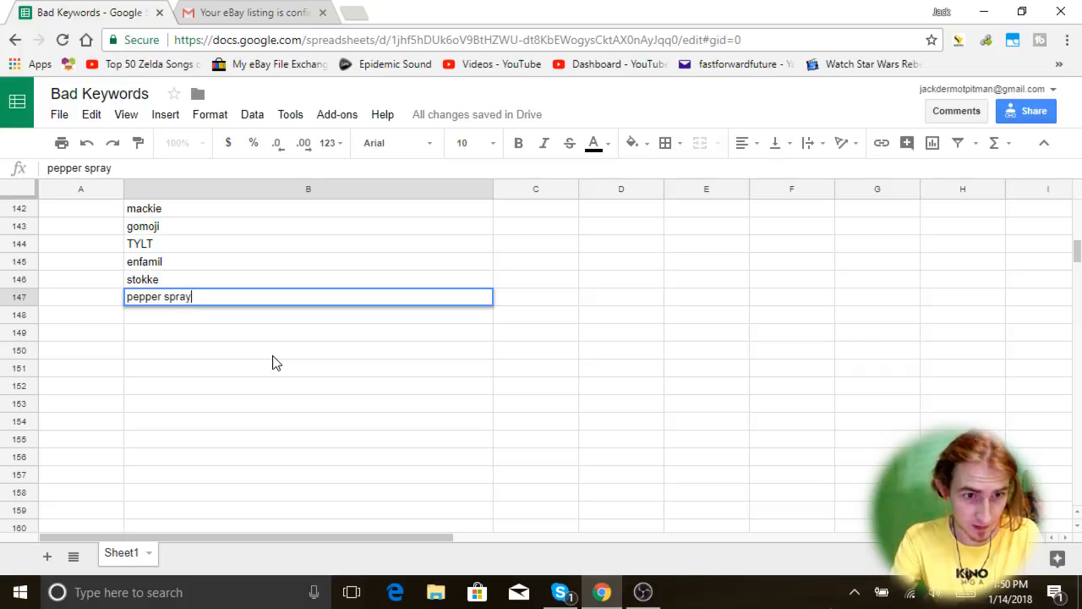
key("enter")
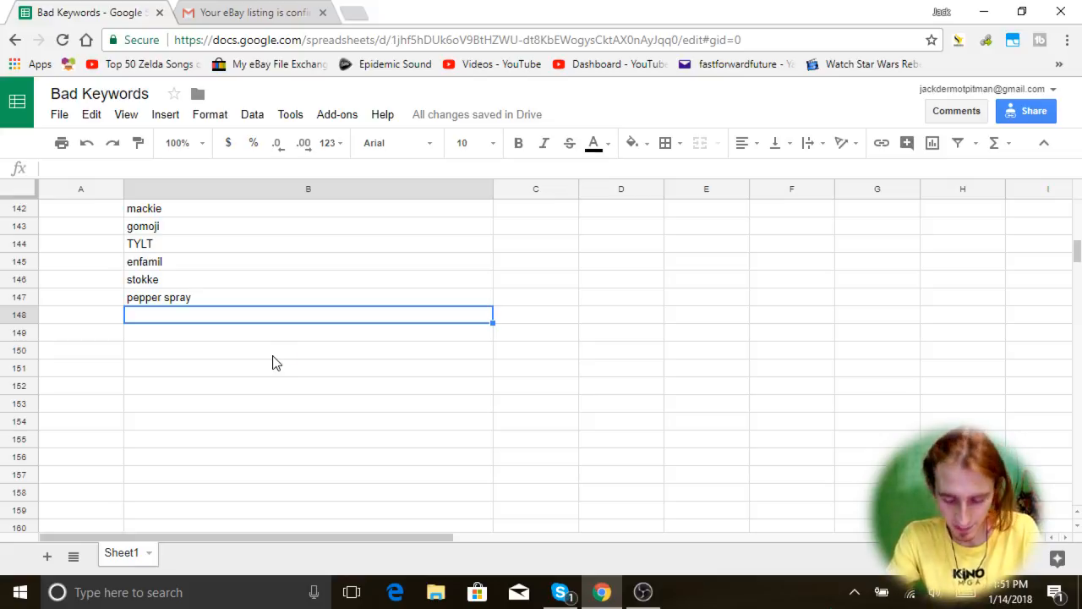
Step: Add self defense, PBPK, army, beretta and _AK_ to column B
type("s")
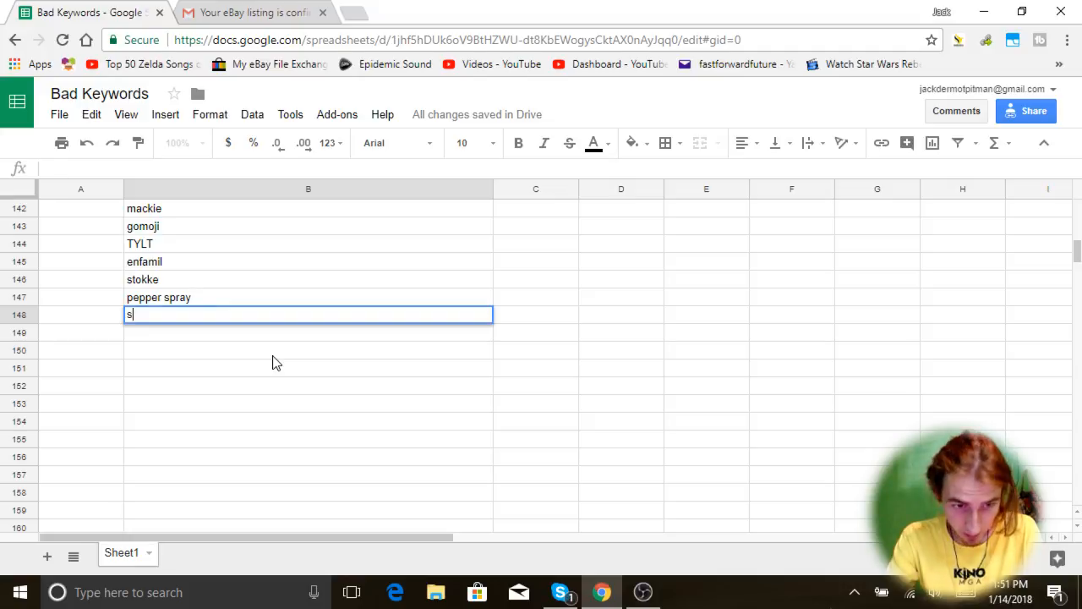
type("elf defens")
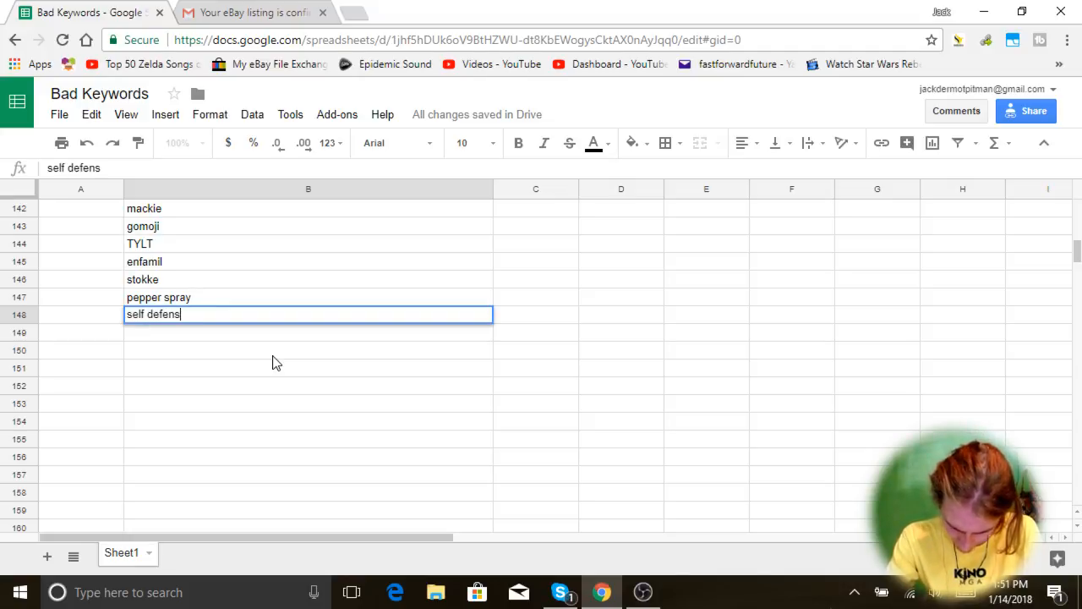
type("PBPK")
left_click(309, 367)
type("po")
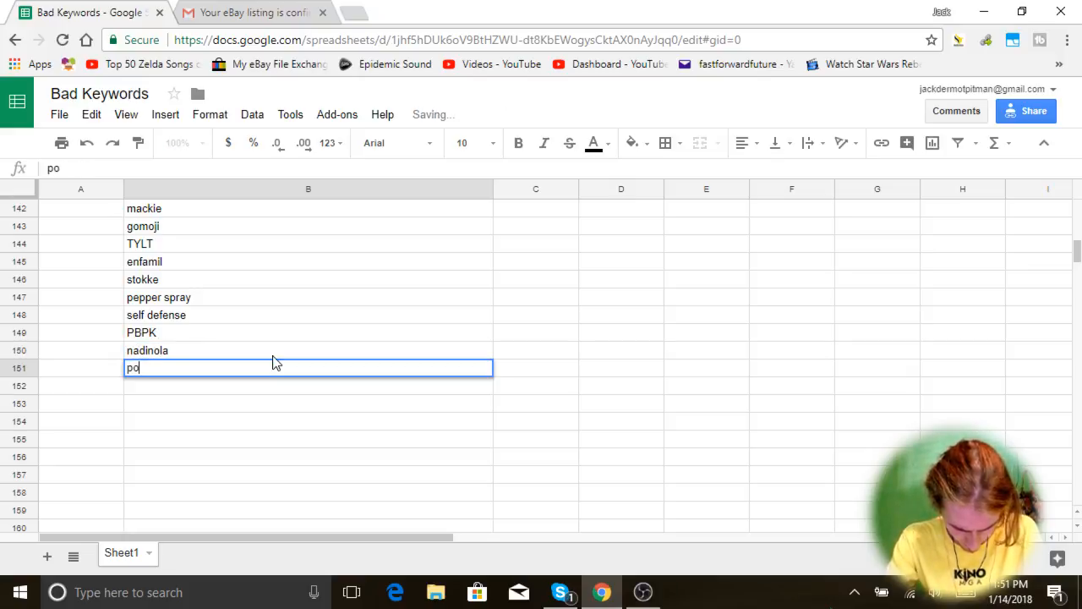
type("army")
left_click(308, 492)
type("mre")
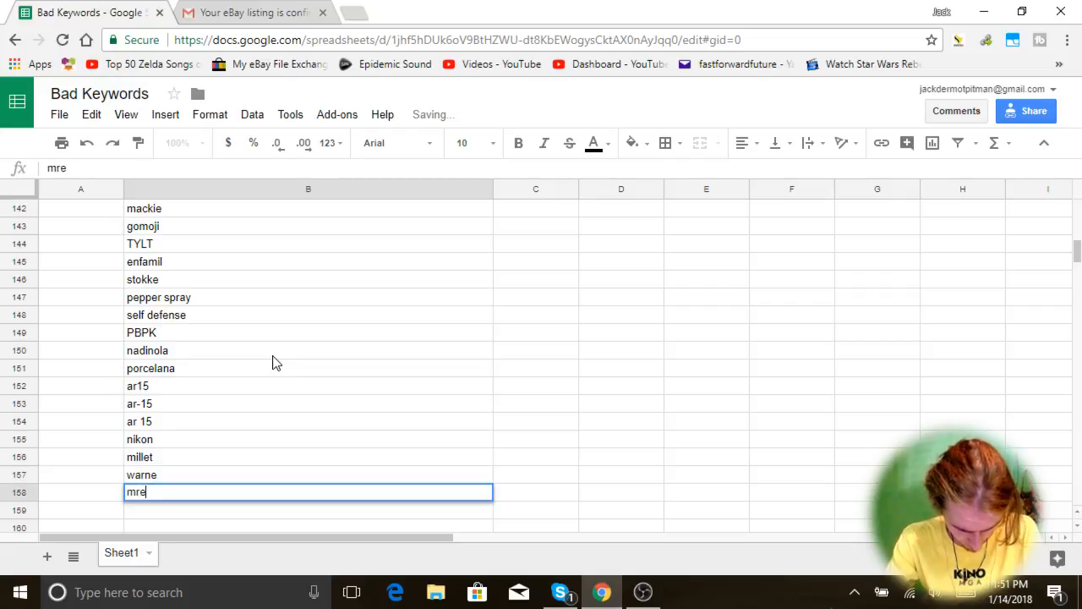
type("beretta")
left_click(310, 527)
type("_AK_")
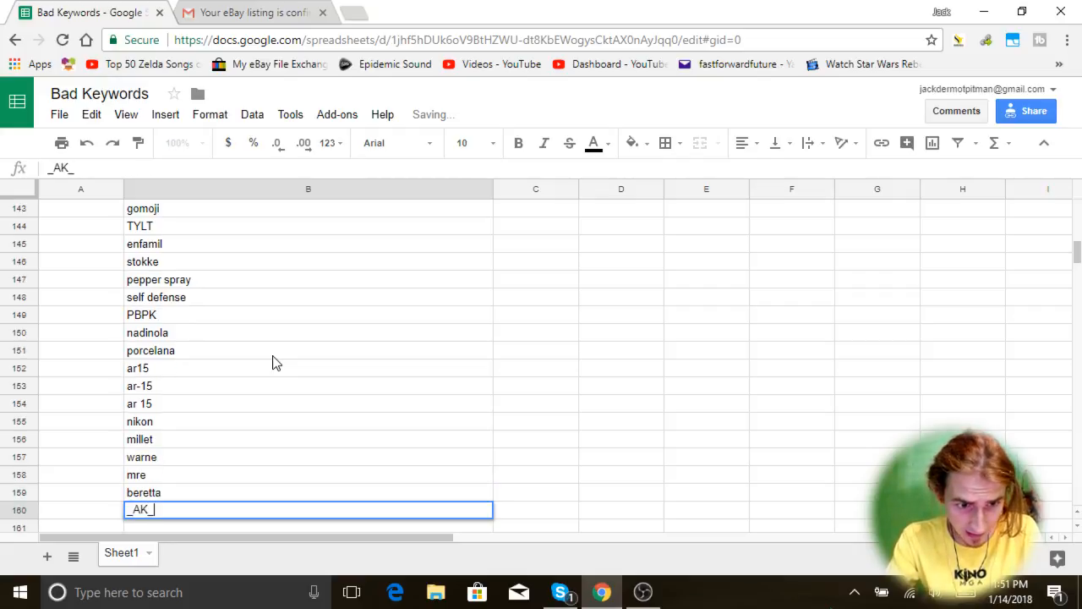
key("enter")
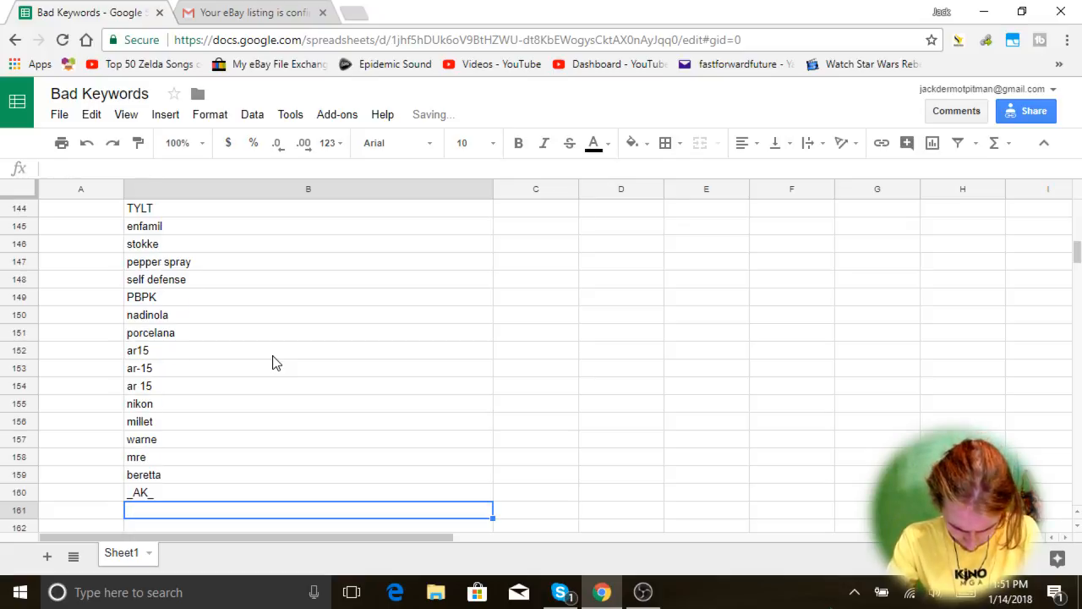
Step: Add the spelling variants AK47, AK 47 and AK-47, ending at row 163
type("AK47")
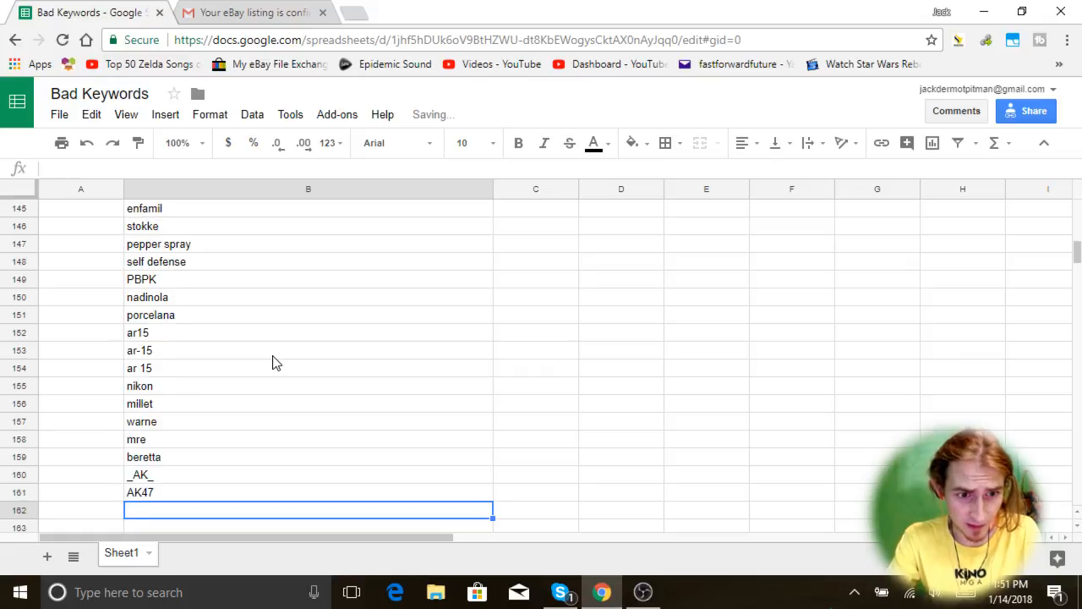
type("AK 47")
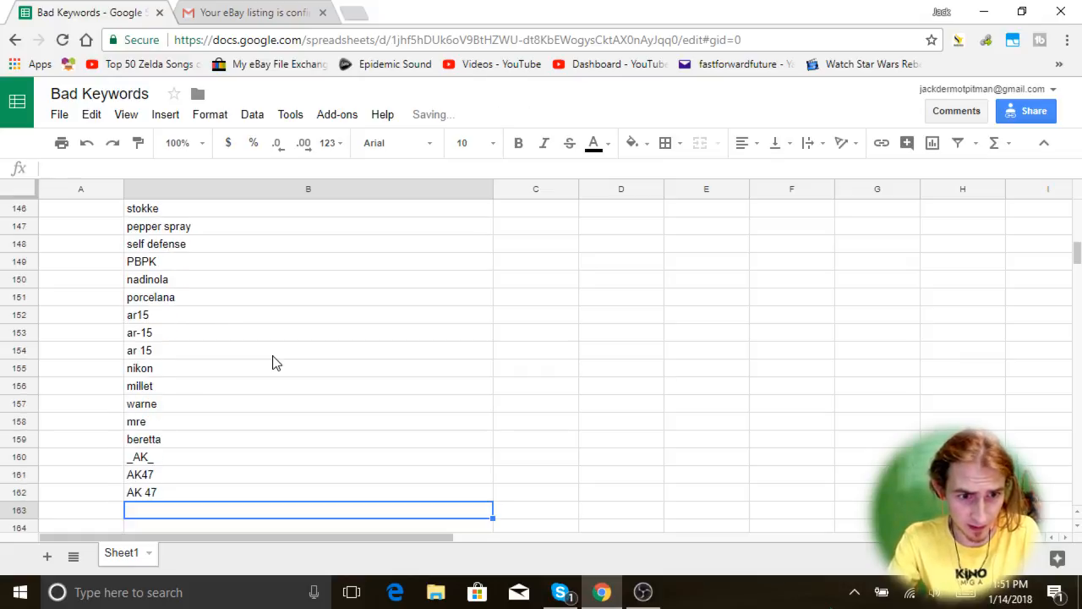
type("AK-47")
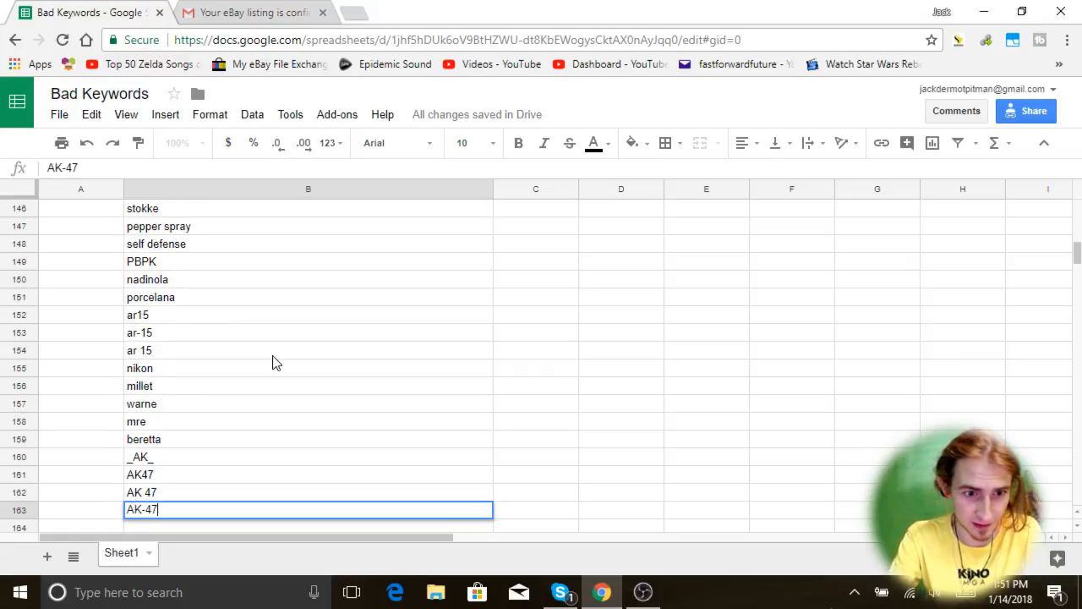
key("enter")
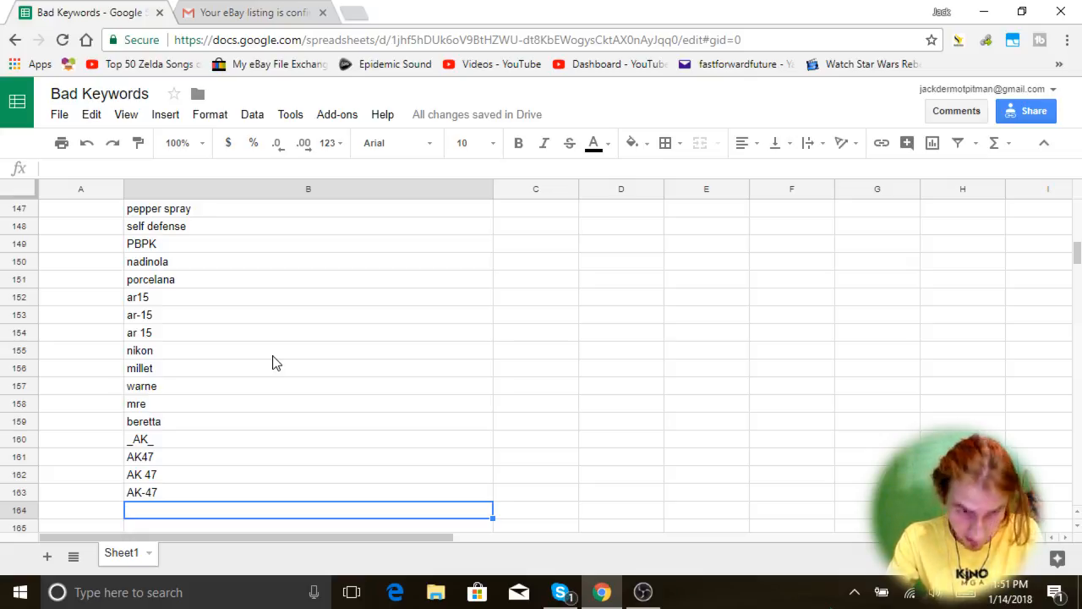
Step: Add Nikon, Ncstar, Barska and gas clock keywords to the end of column B
type("Niko")
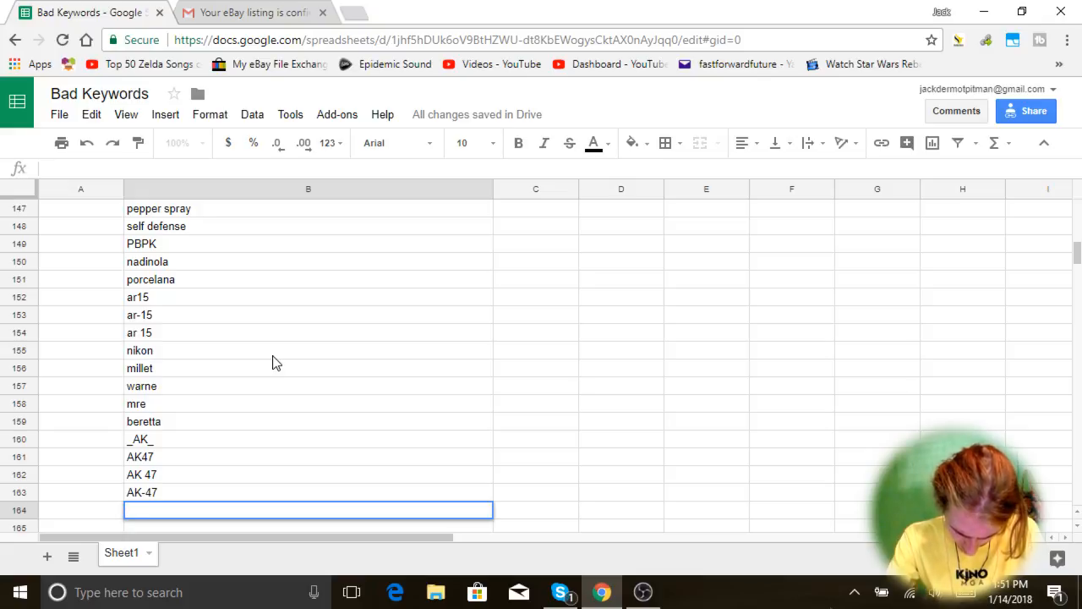
type("Ncstar")
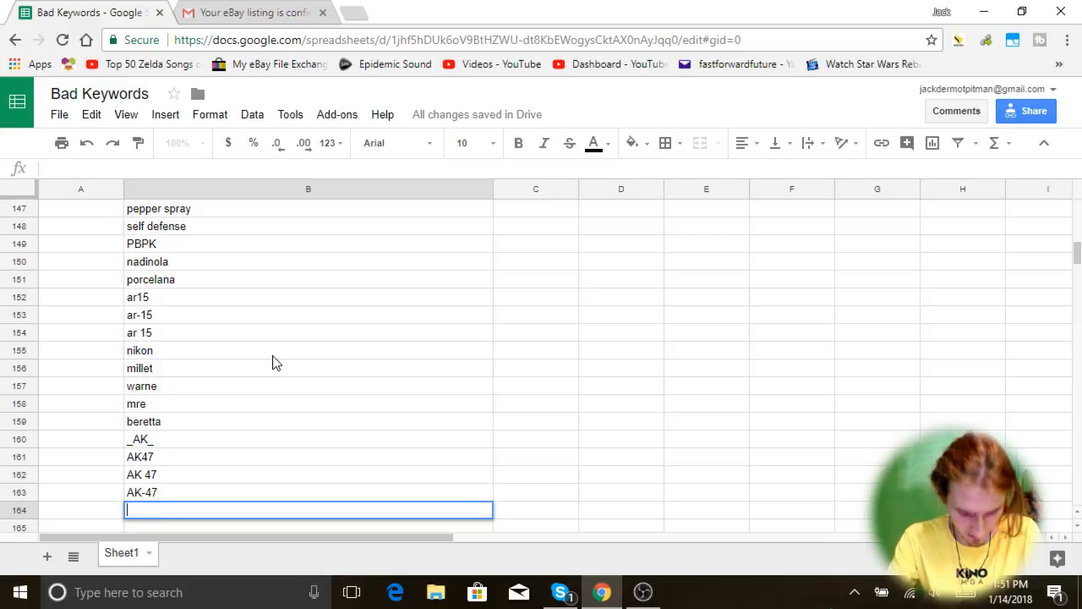
type("Bars")
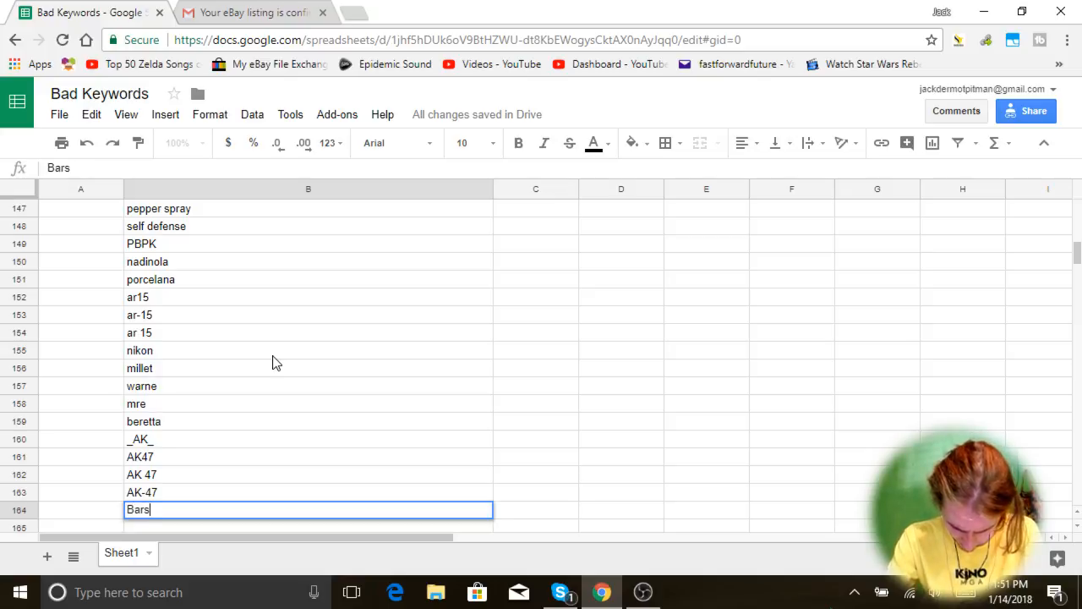
type("gas")
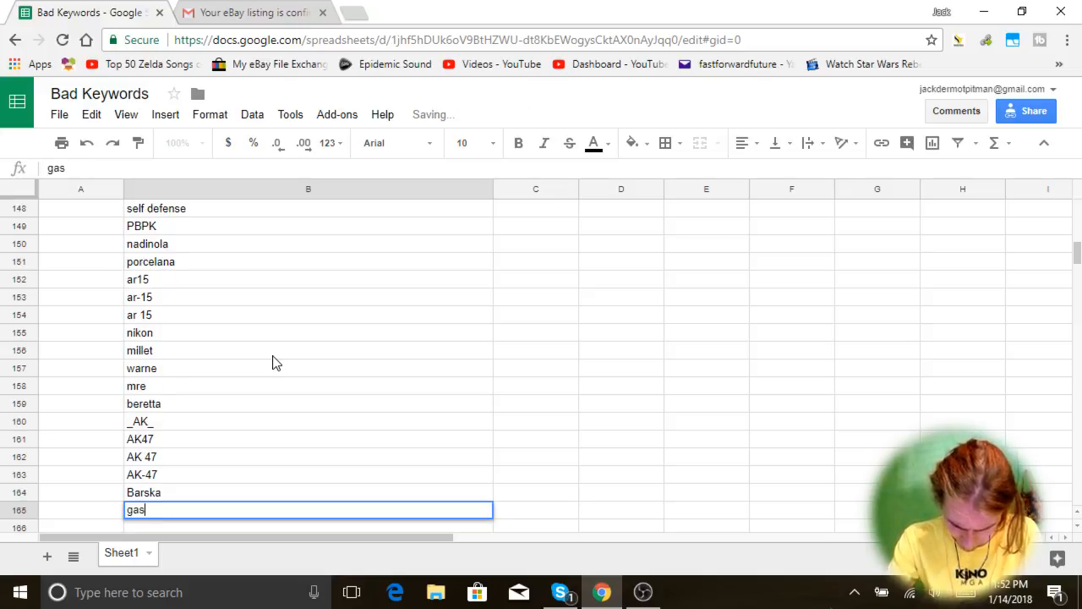
type("clock")
type("sight")
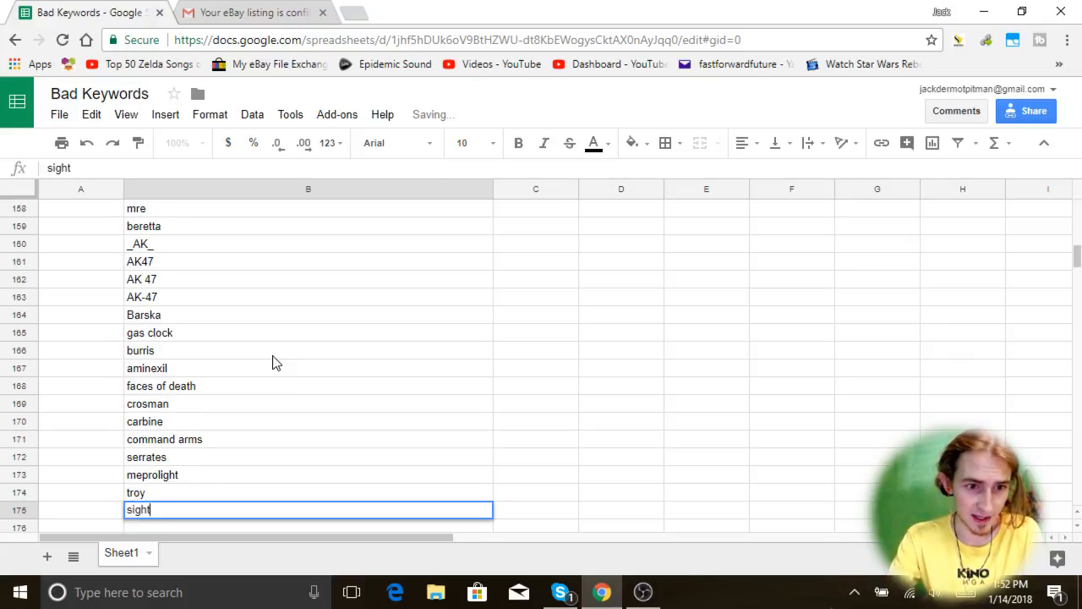
key("enter")
type("sigh")
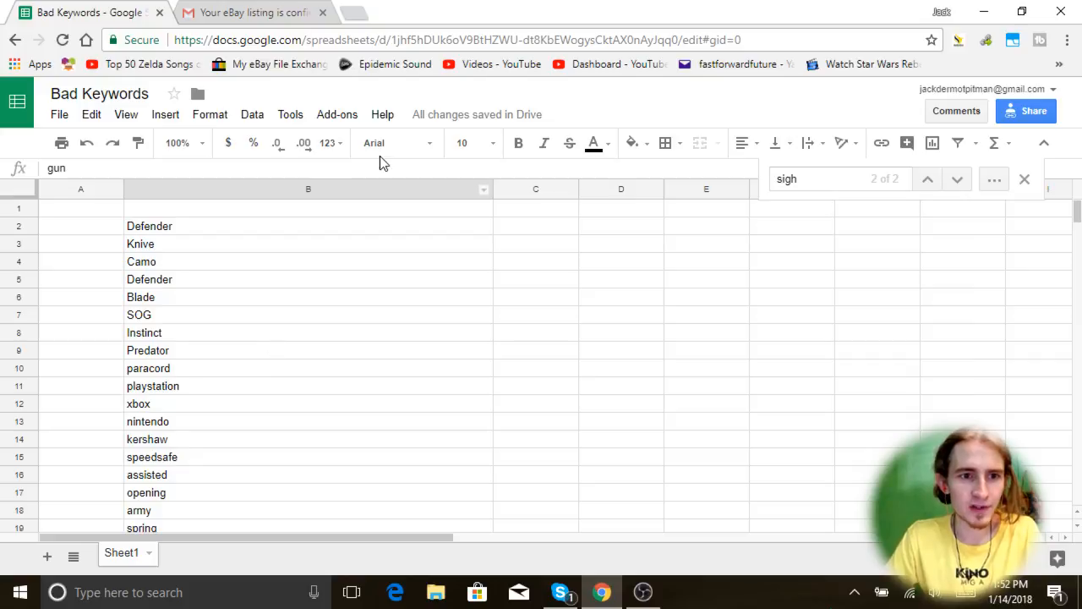
Step: Enter the header 'Keywords that result in VERO violations or policy violations or items that are not worth selling' in B1
left_click(307, 208)
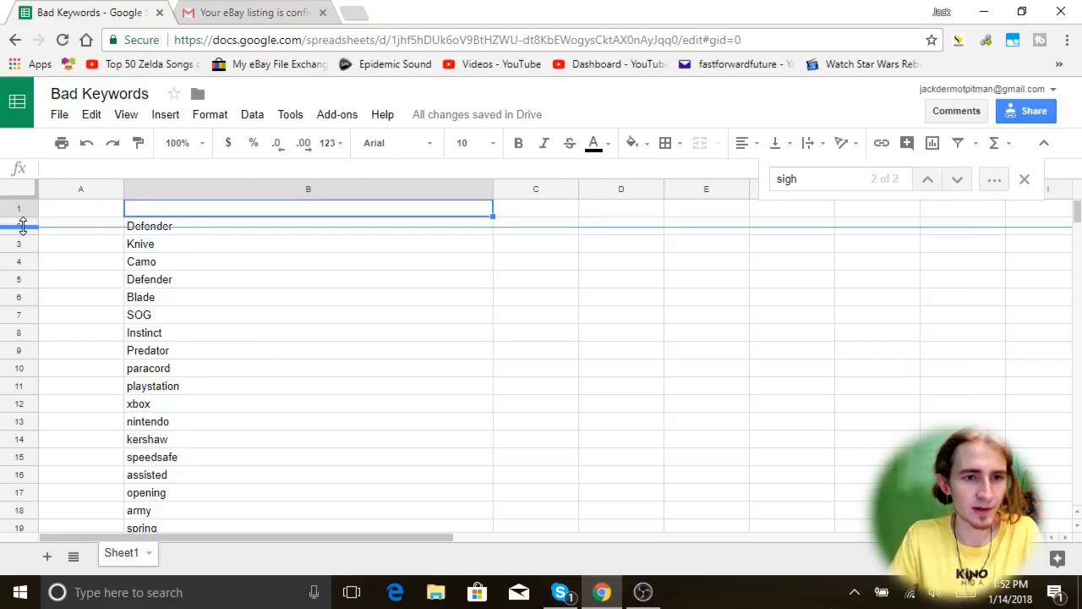
type("Keywords that")
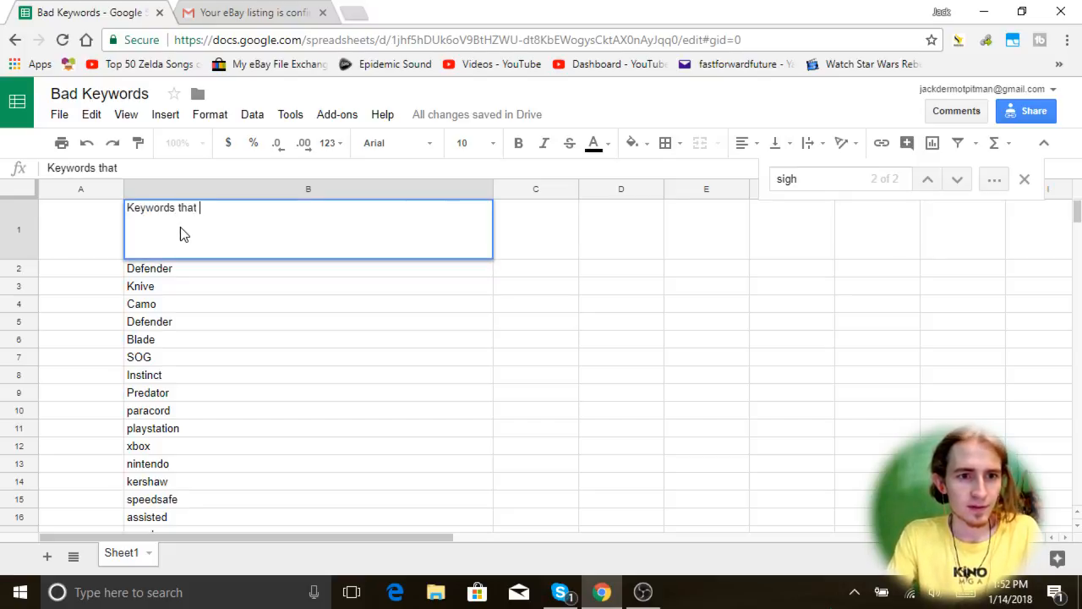
type("result  in VERO violations or")
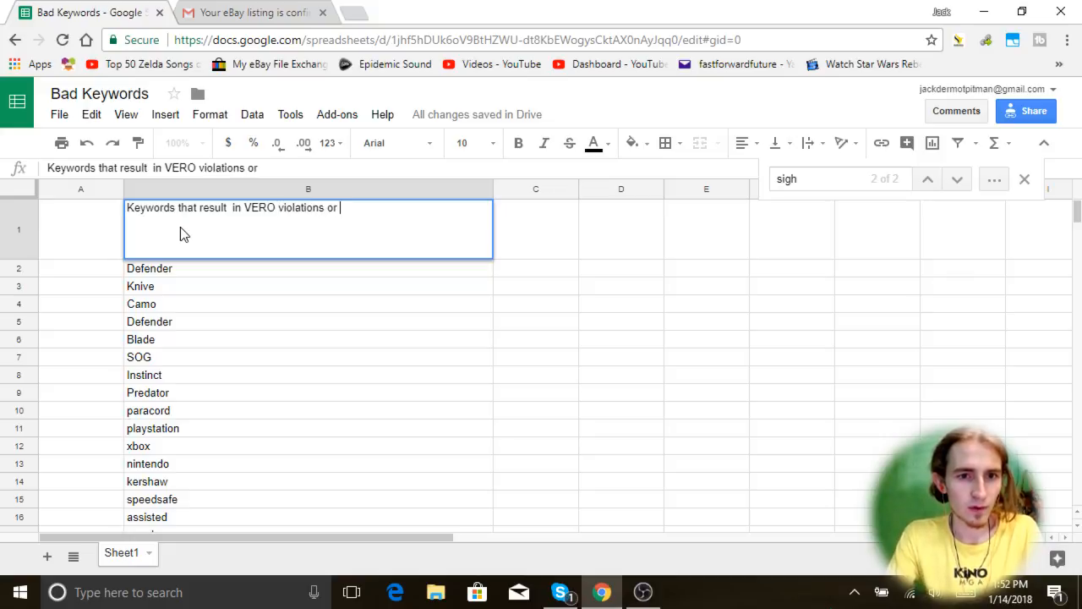
type("policy violations or i")
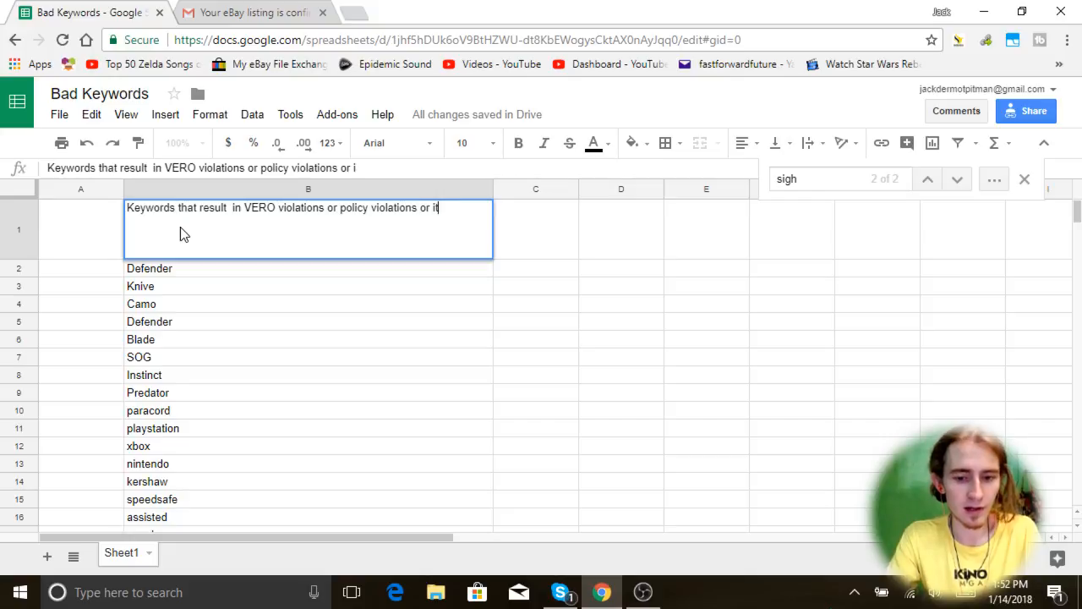
type("tems that are  not wo")
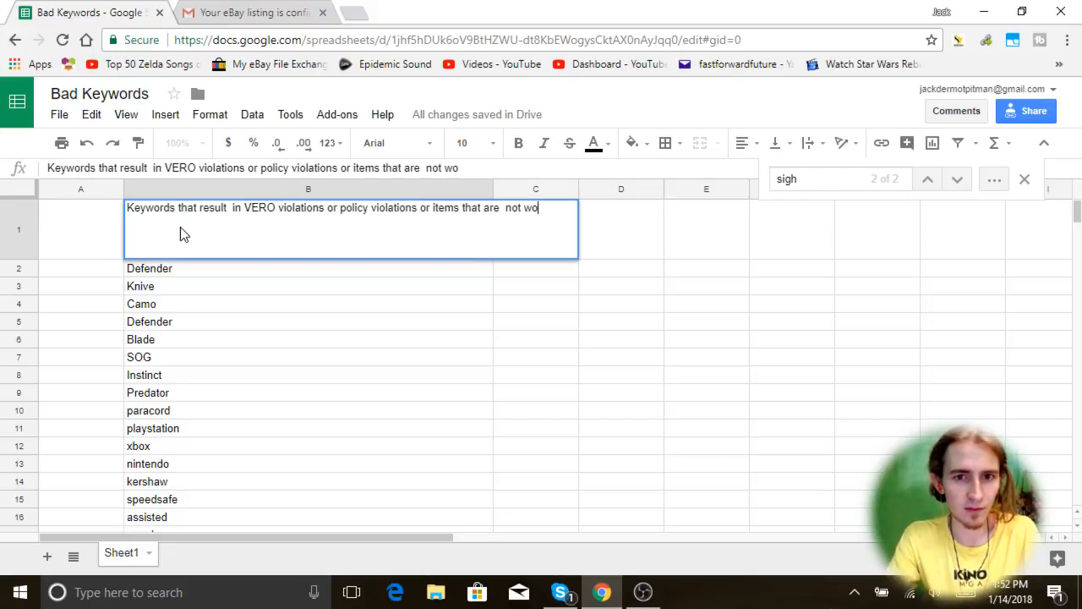
Step: Finish the header text, then make B1 bold and red
type("rth selling")
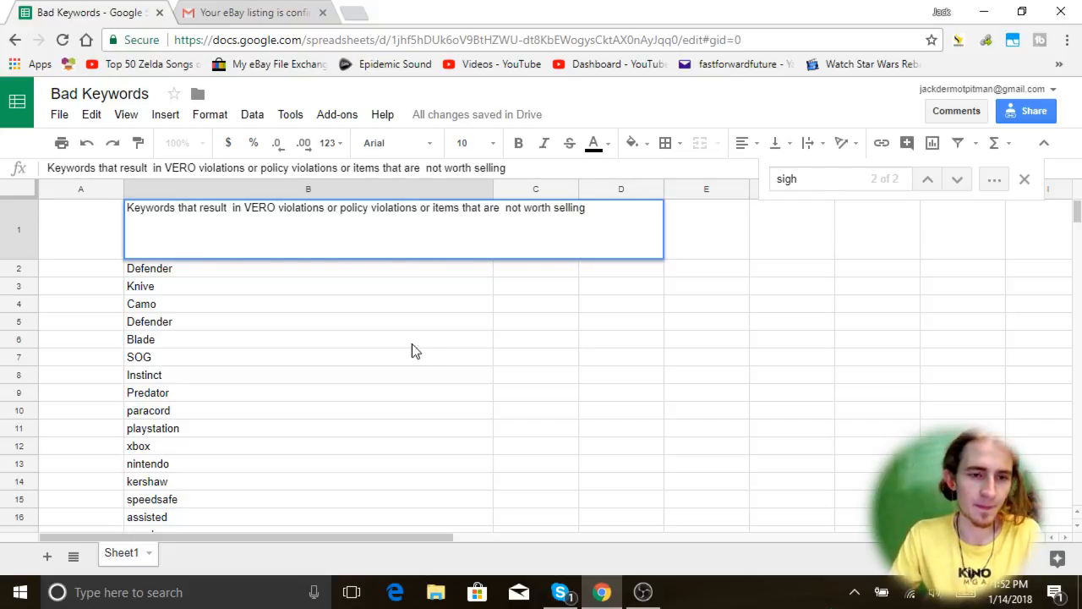
left_click(308, 338)
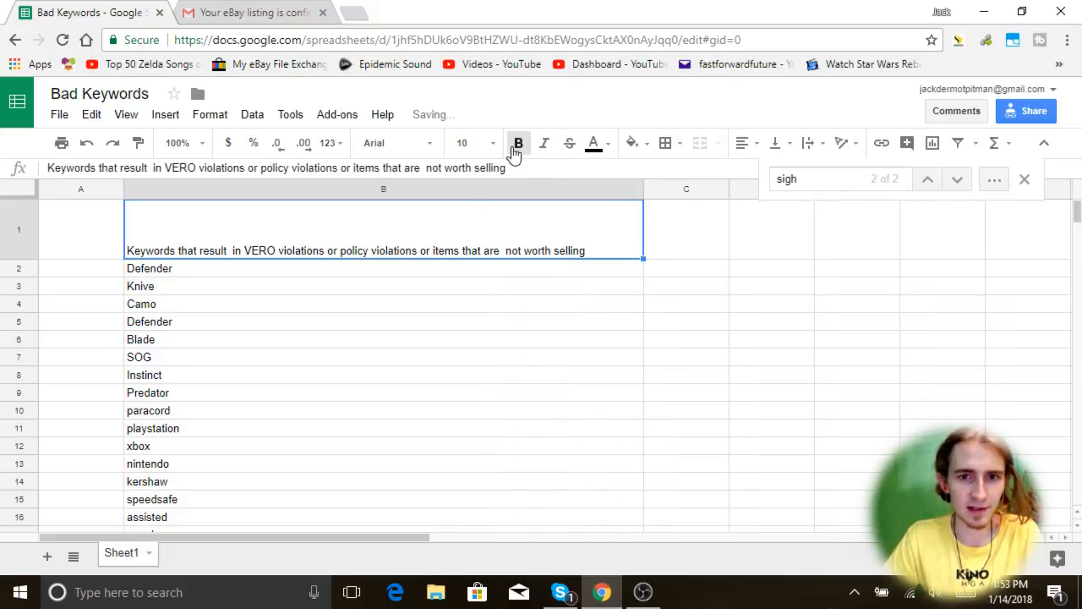
left_click(592, 142)
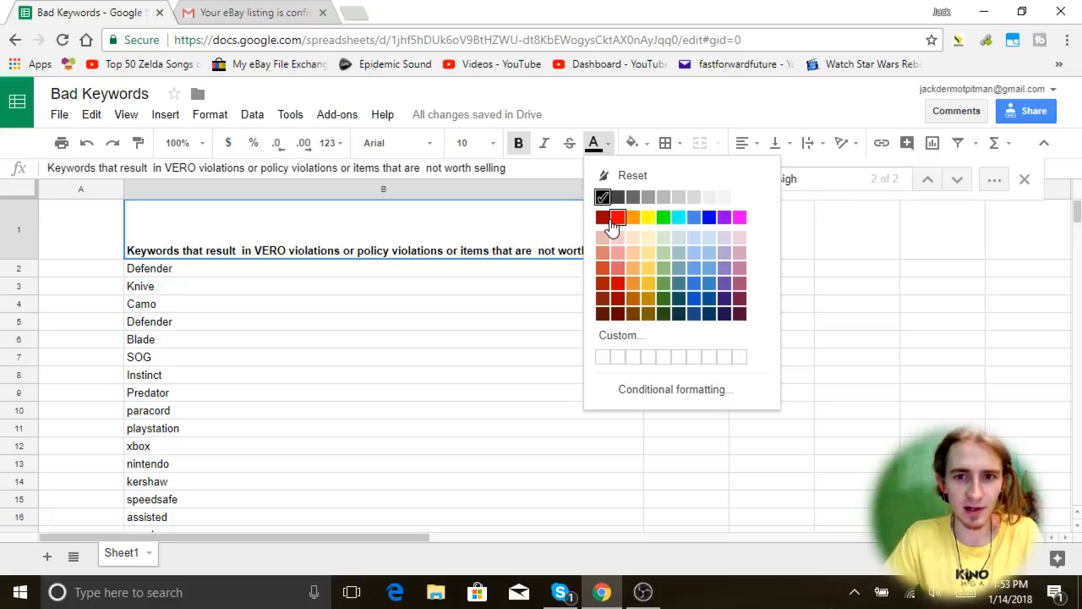
left_click(617, 217)
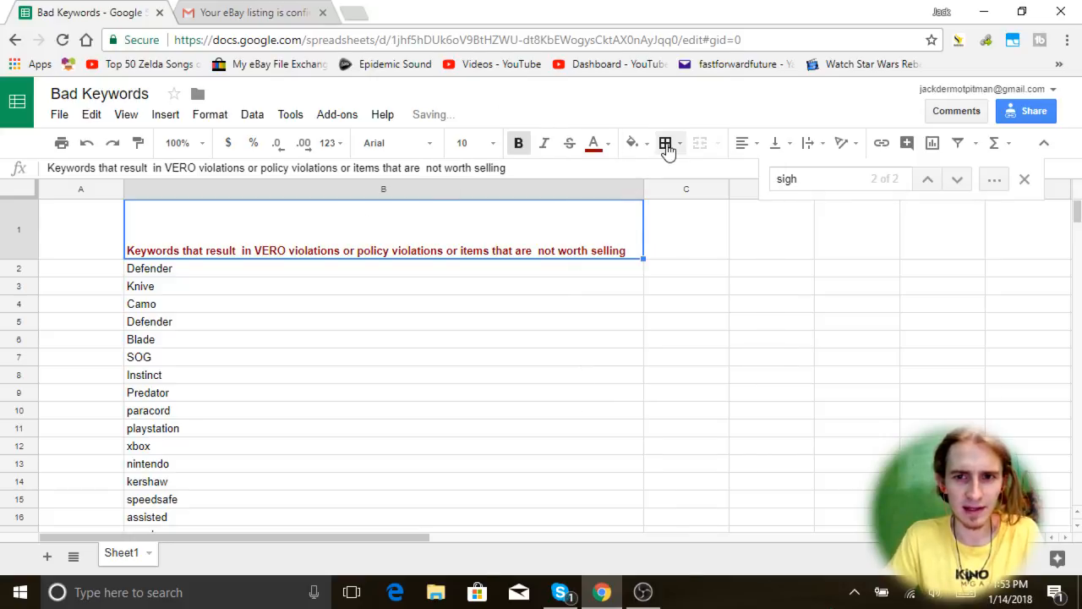
Step: Set the header font size to 14 and widen column B to fit the sentence
left_click(470, 142)
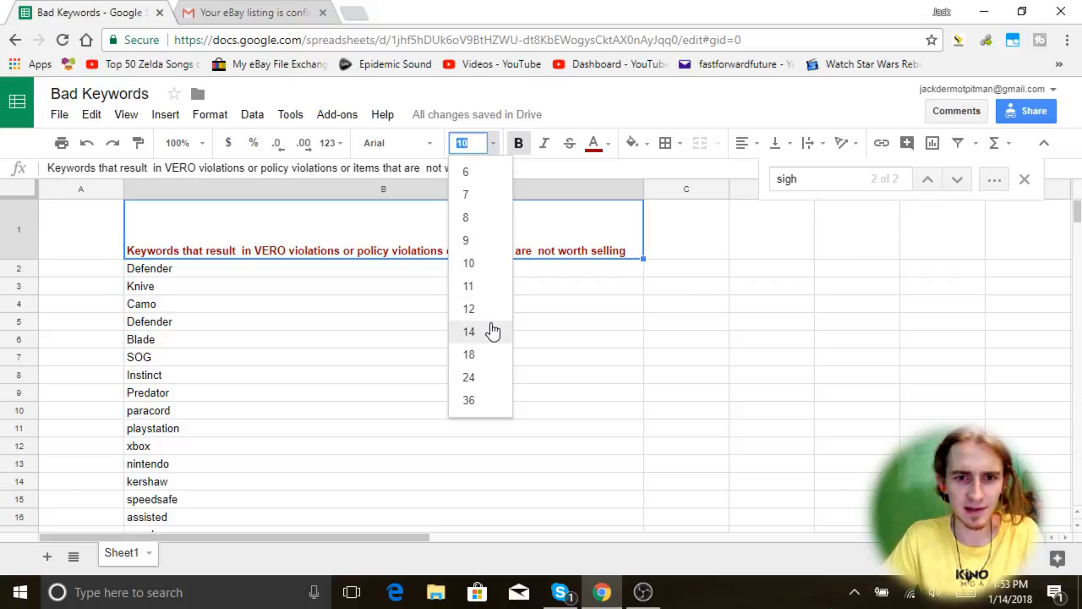
left_click(468, 329)
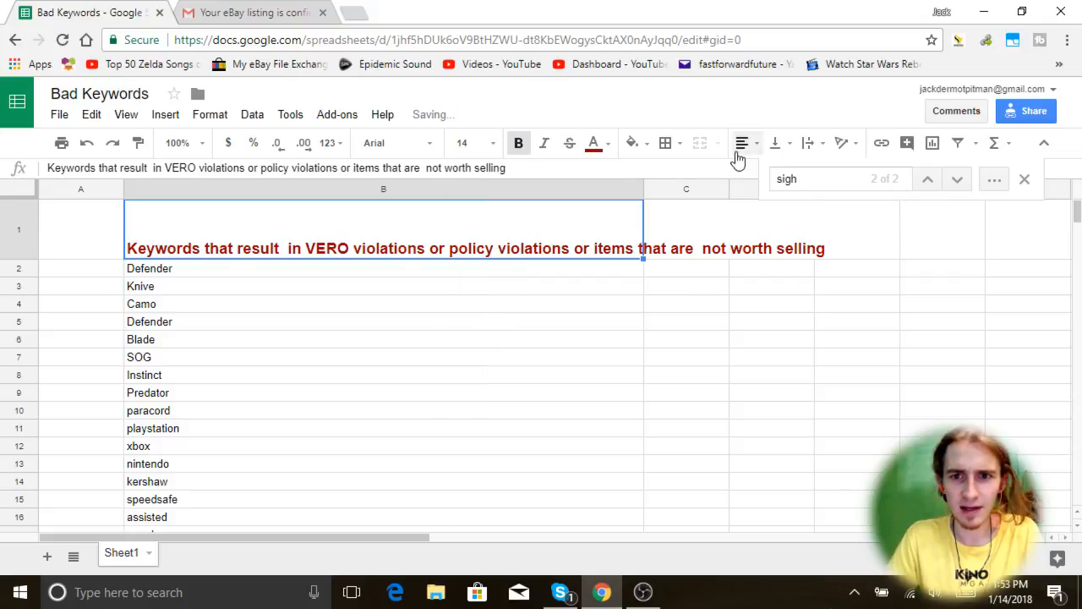
left_click_drag(642, 189, 829, 189)
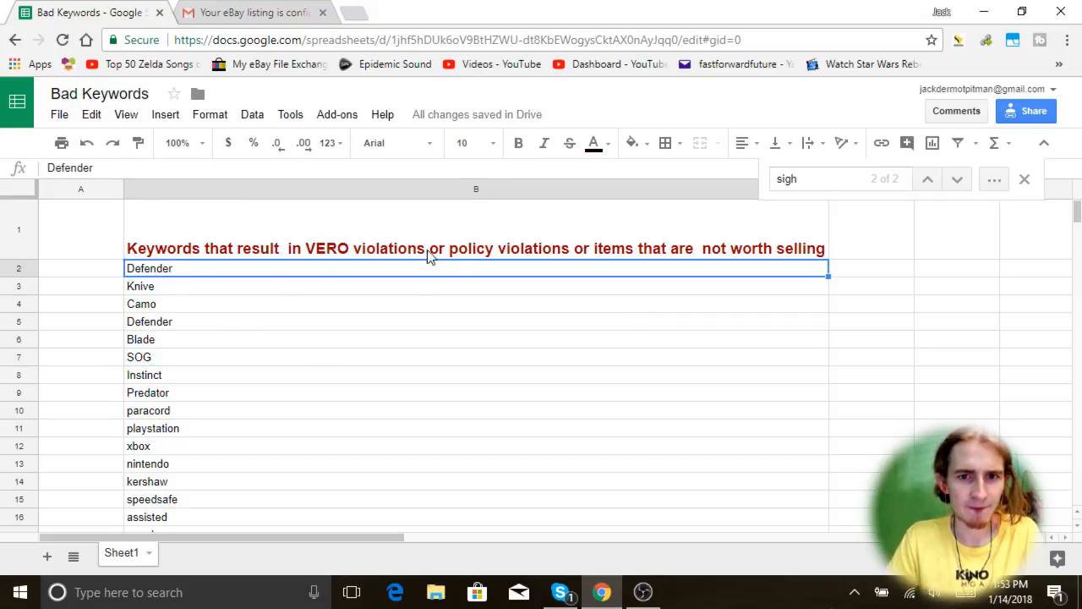
mouse_move(426, 199)
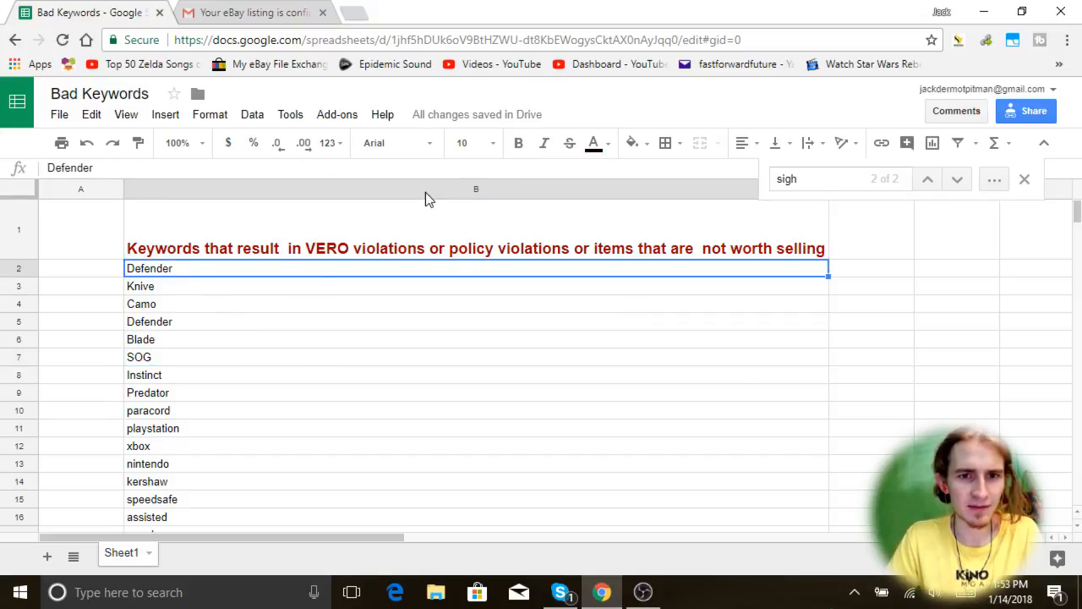